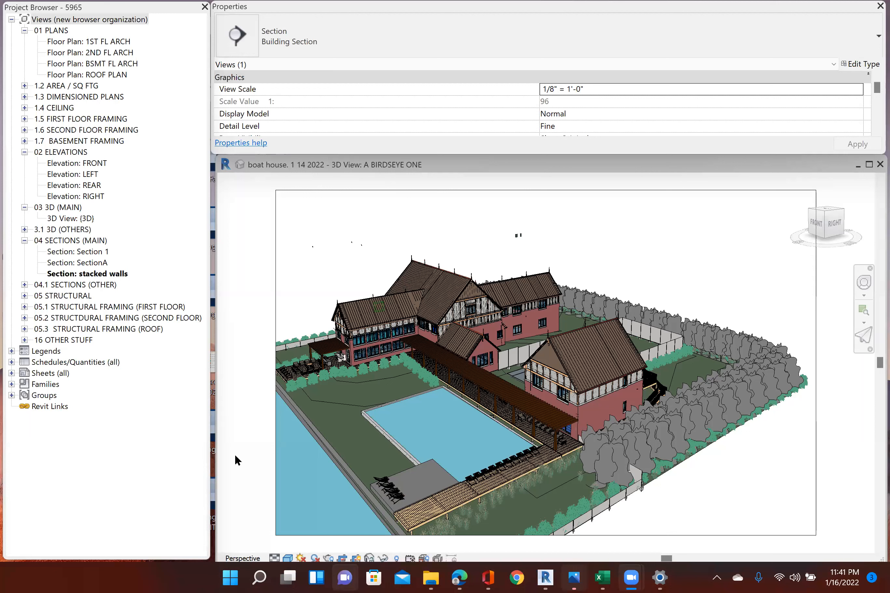
mouse_move(203, 281)
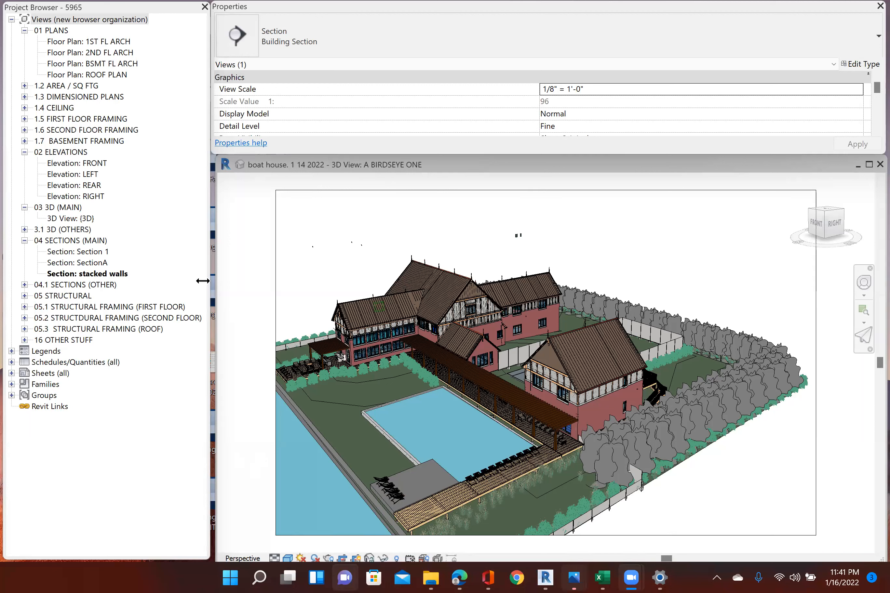
mouse_move(29, 284)
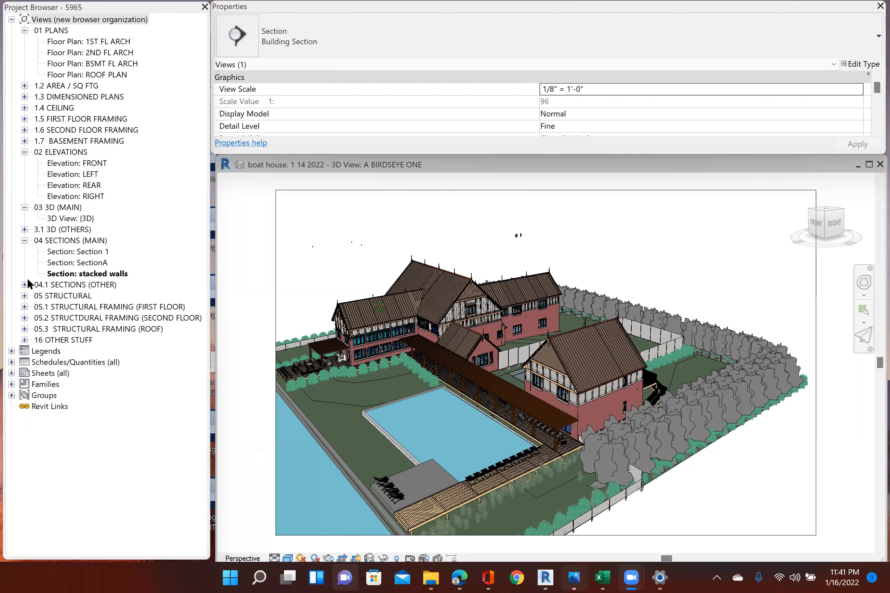
mouse_move(116, 29)
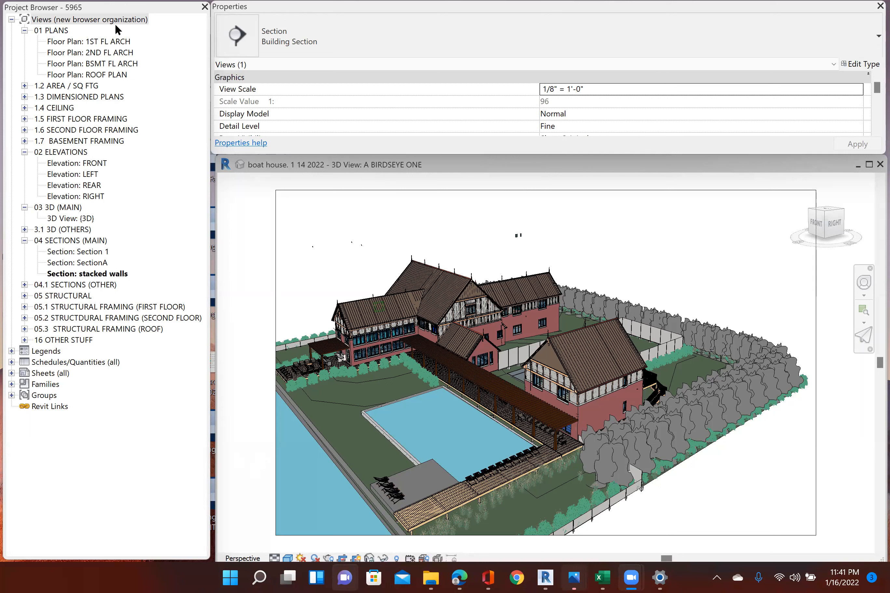
mouse_move(66, 51)
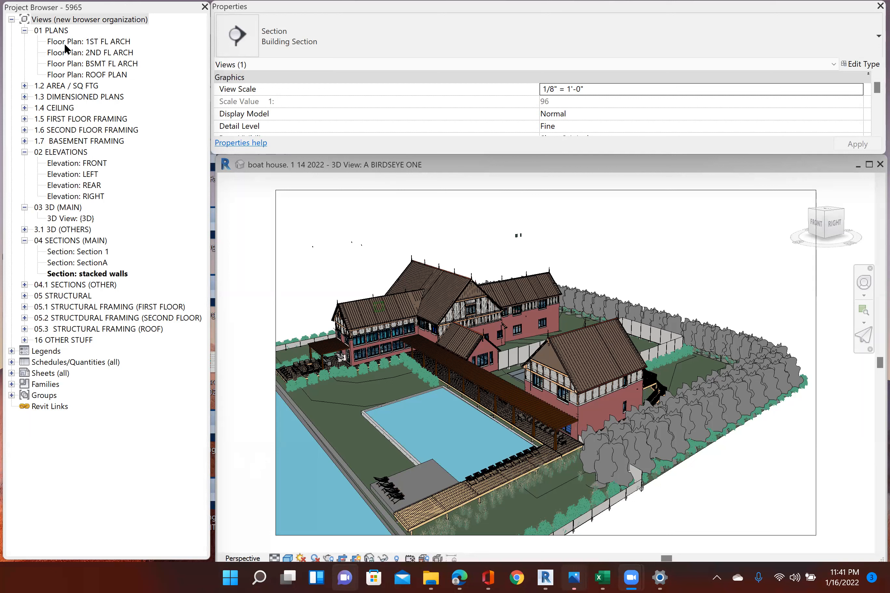
mouse_move(47, 35)
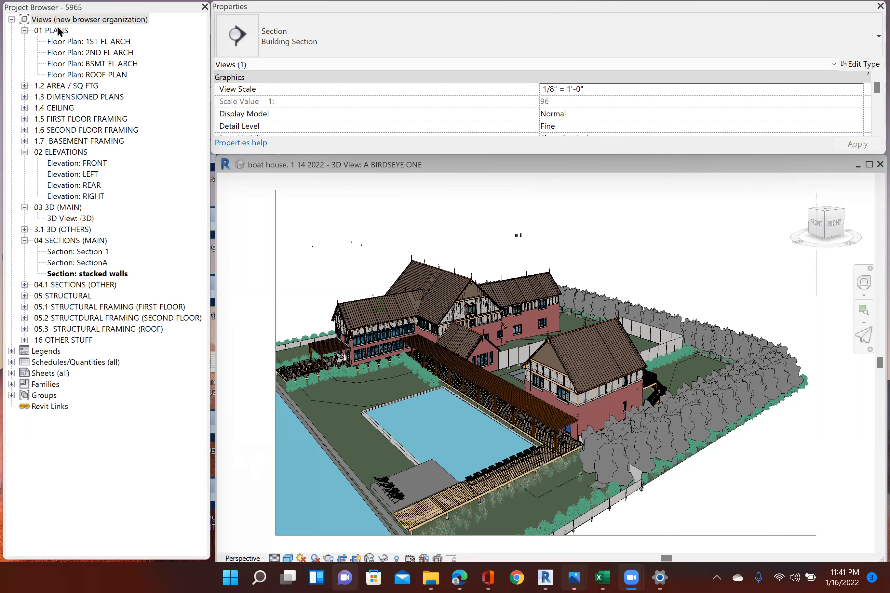
mouse_move(79, 77)
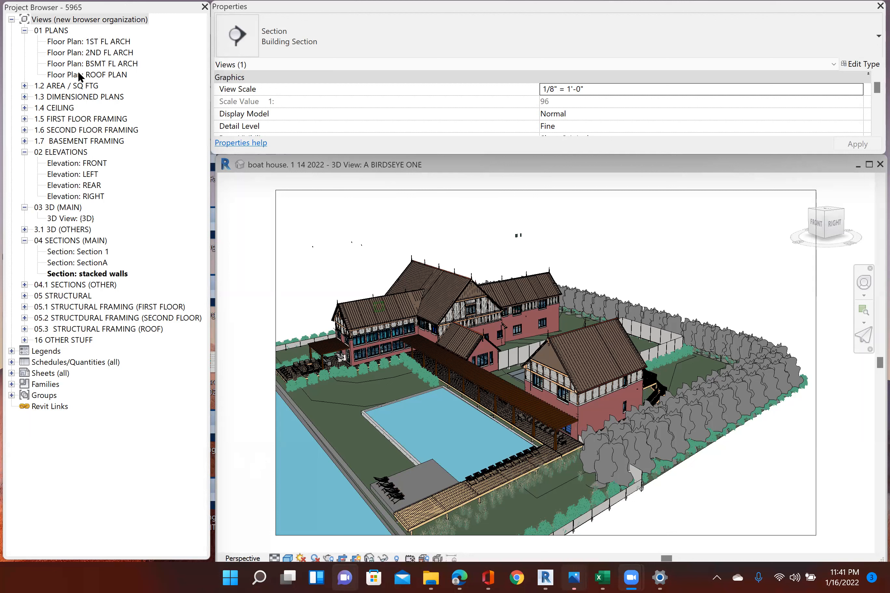
mouse_move(83, 83)
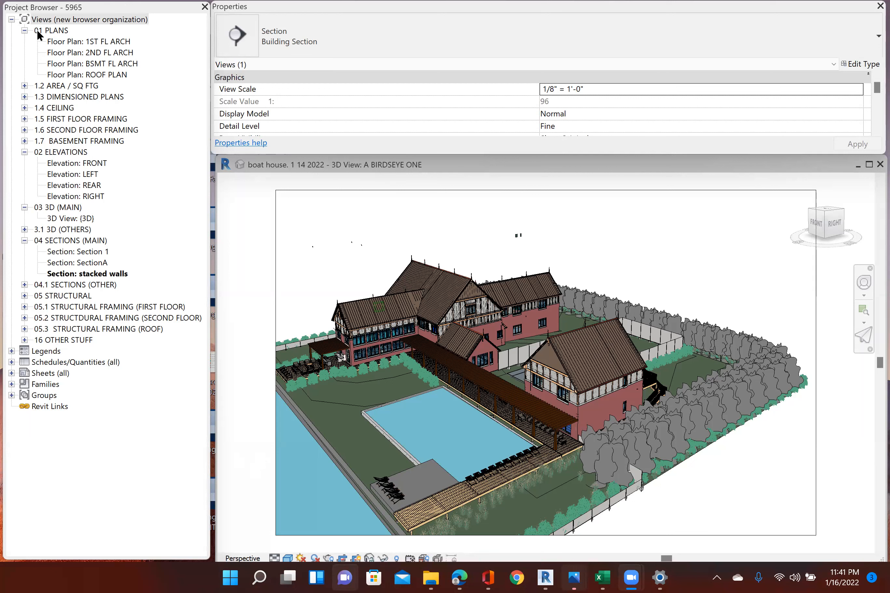
mouse_move(23, 35)
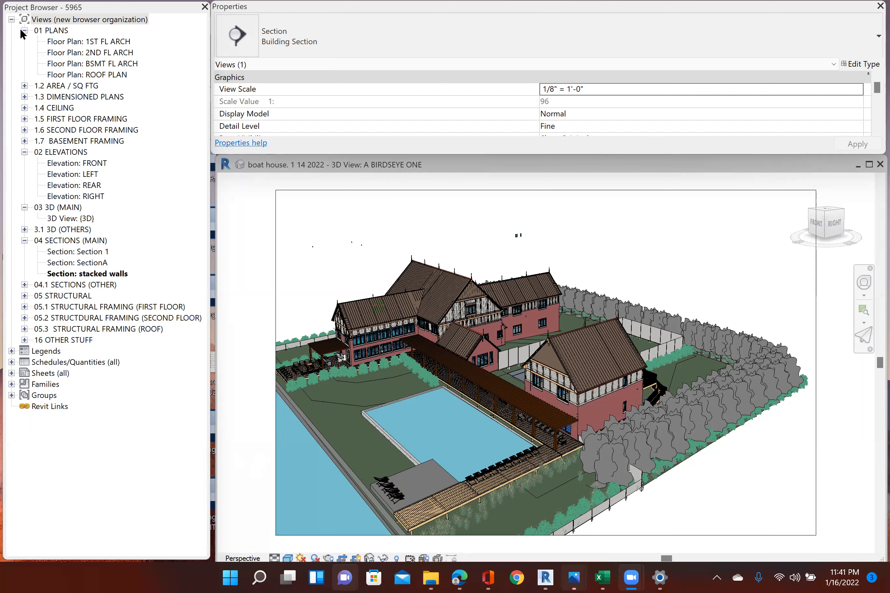
mouse_move(74, 83)
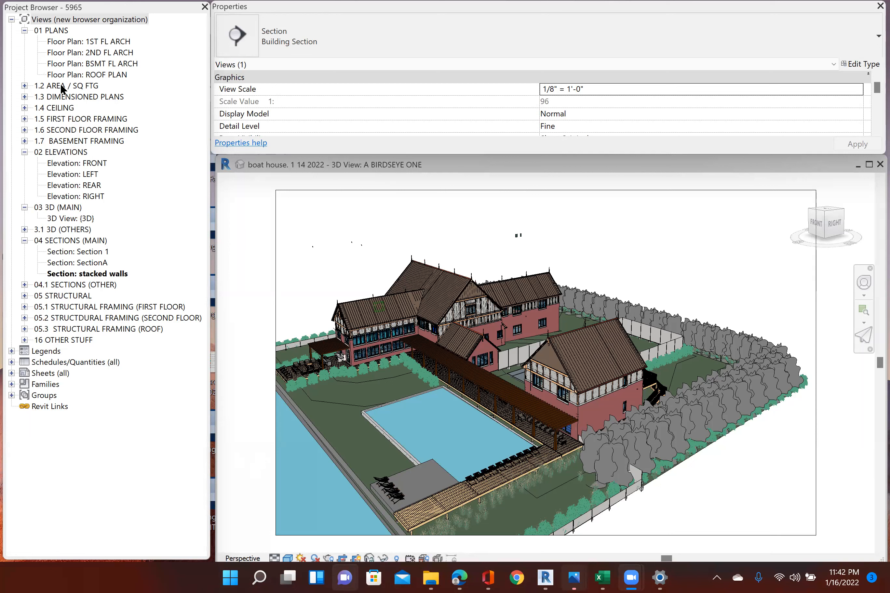
mouse_move(92, 89)
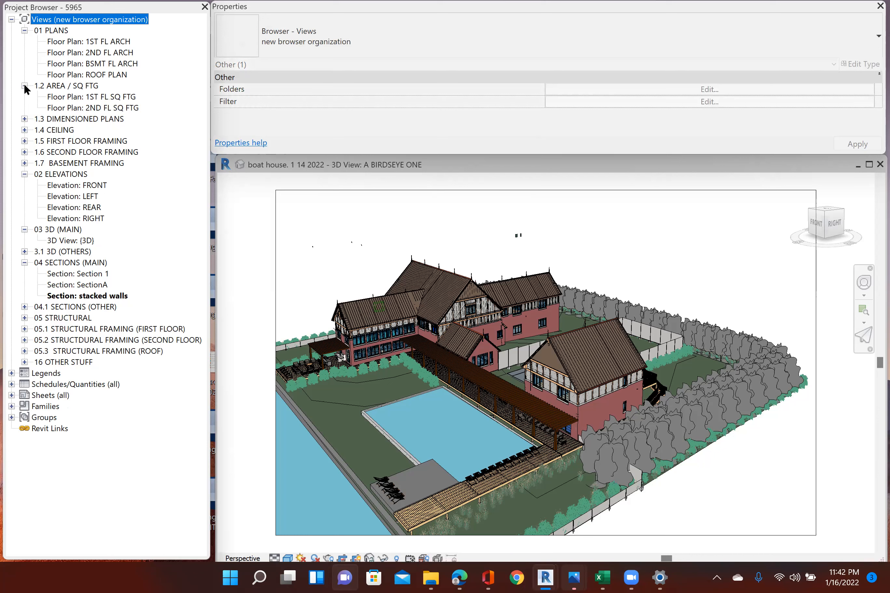
Collapse the 1.2 AREA / SQ FTG folder in the Project Browser.
left_click(24, 86)
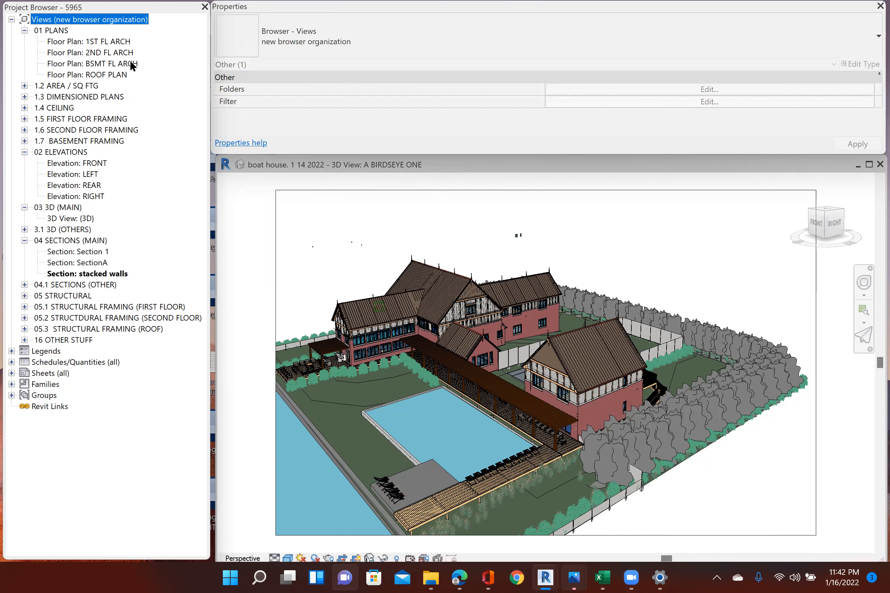
mouse_move(63, 63)
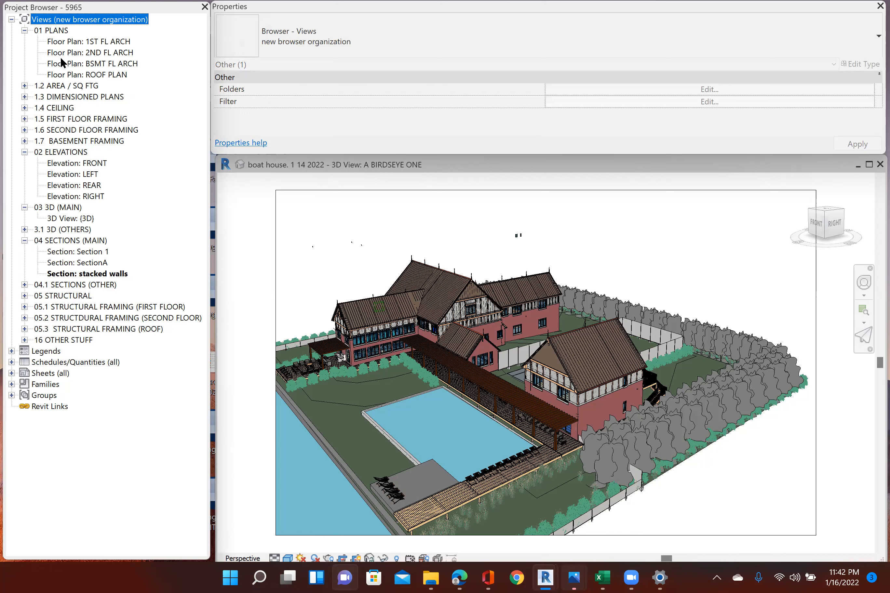
mouse_move(73, 68)
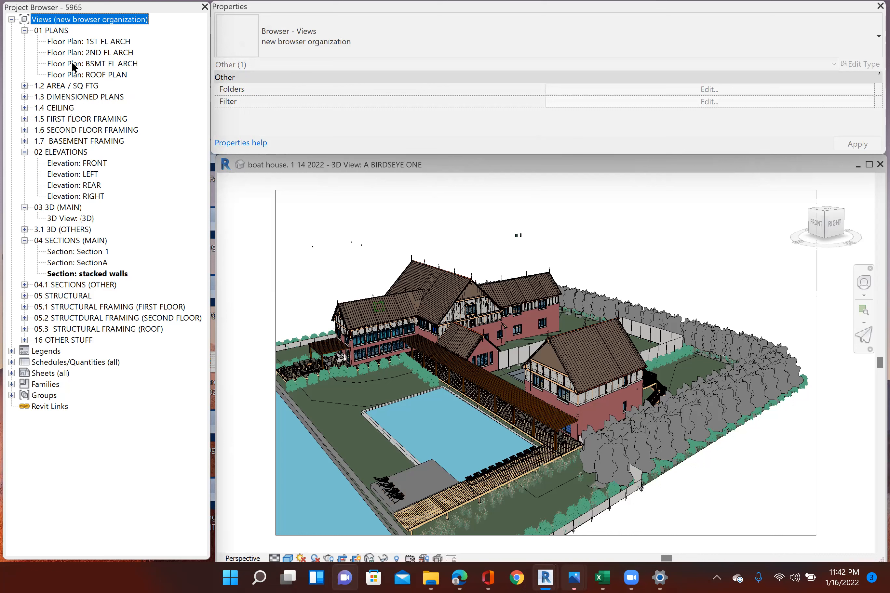
mouse_move(65, 100)
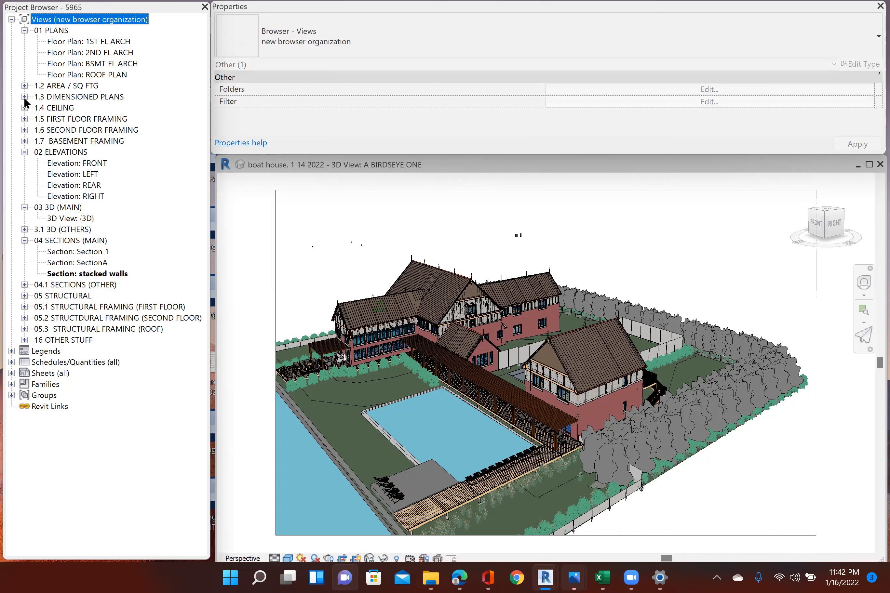
mouse_move(73, 100)
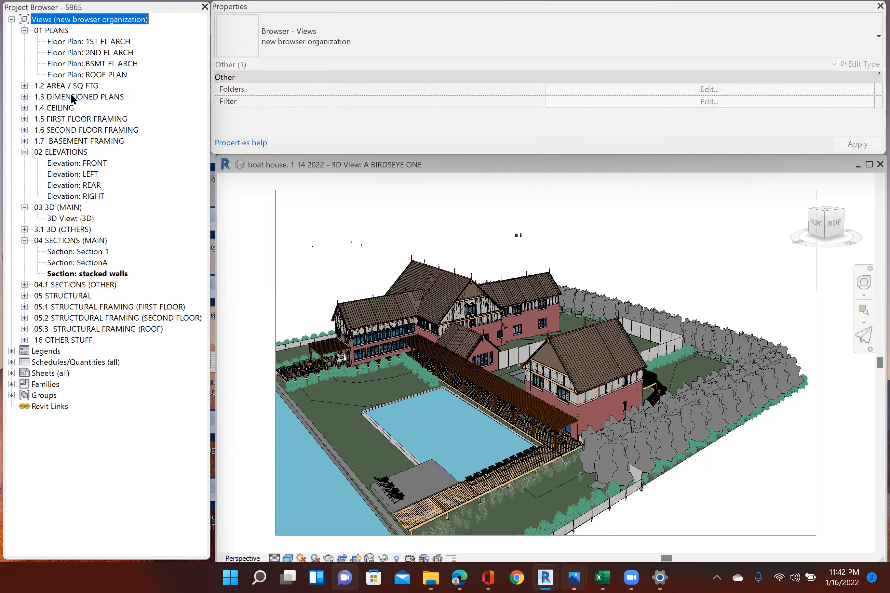
mouse_move(65, 109)
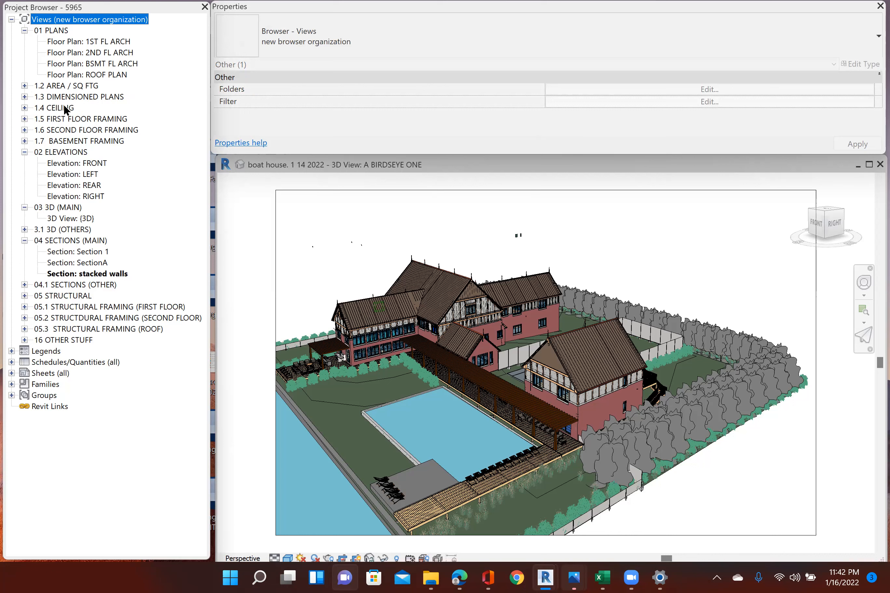
mouse_move(72, 115)
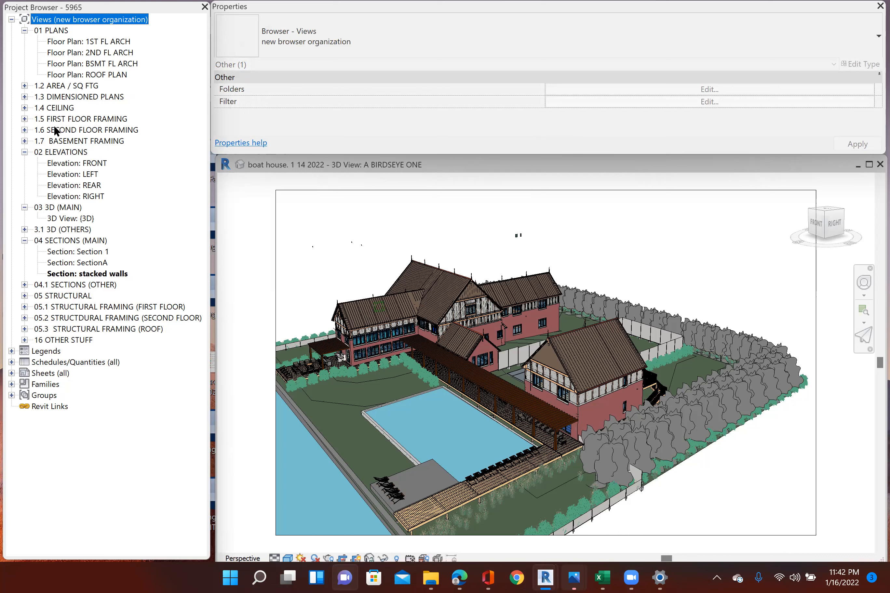
mouse_move(50, 140)
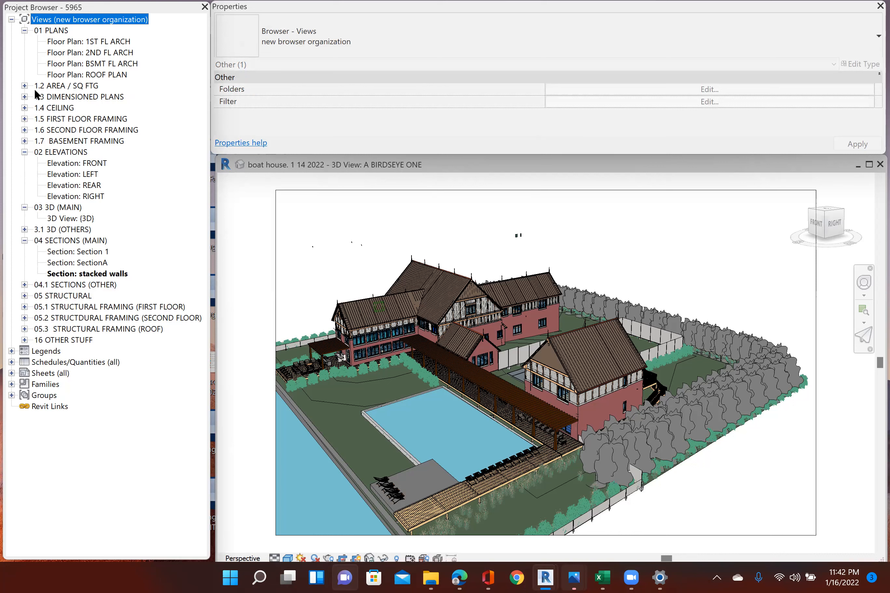
mouse_move(61, 180)
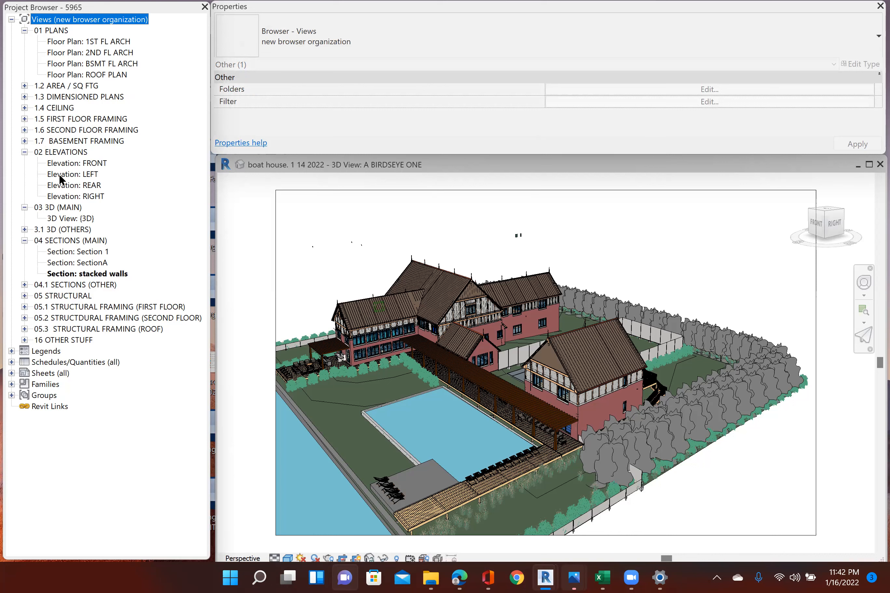
mouse_move(43, 199)
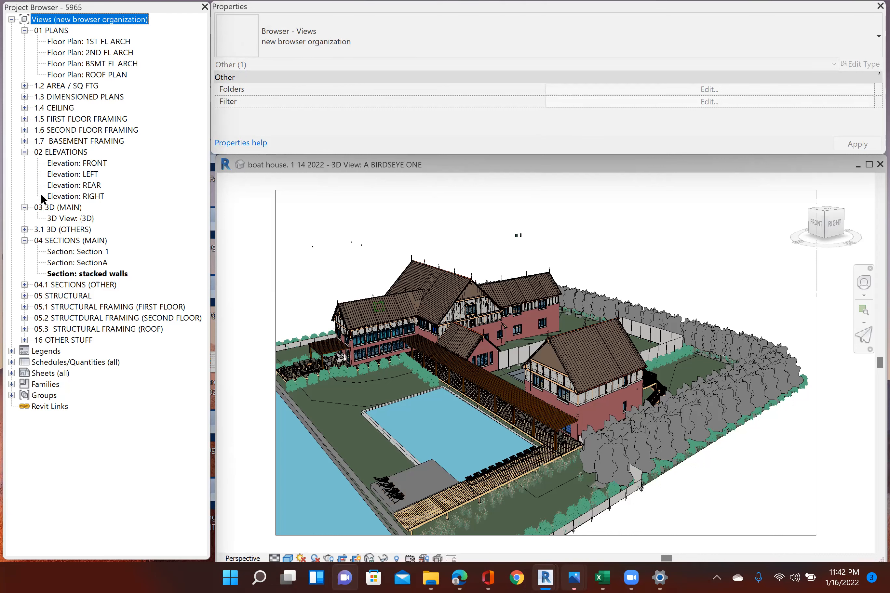
mouse_move(56, 196)
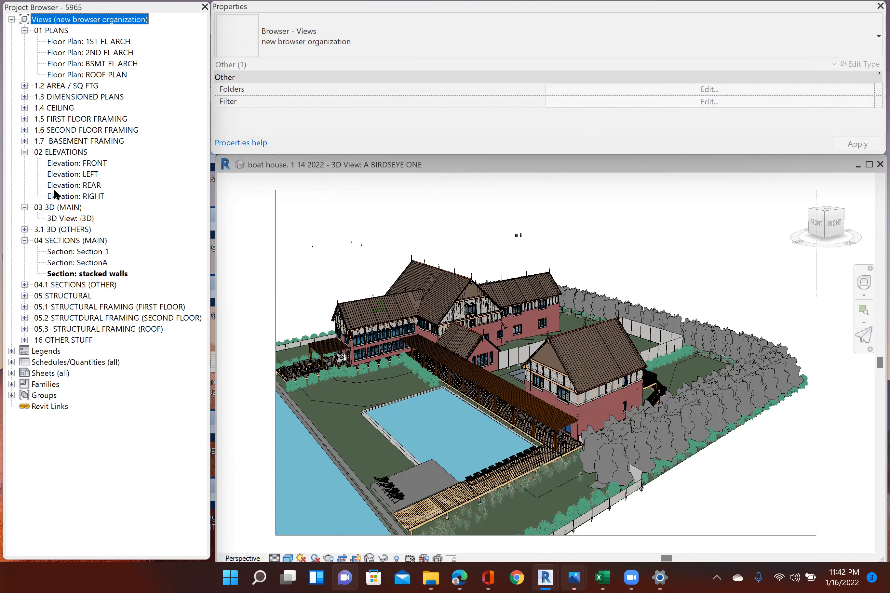
mouse_move(48, 163)
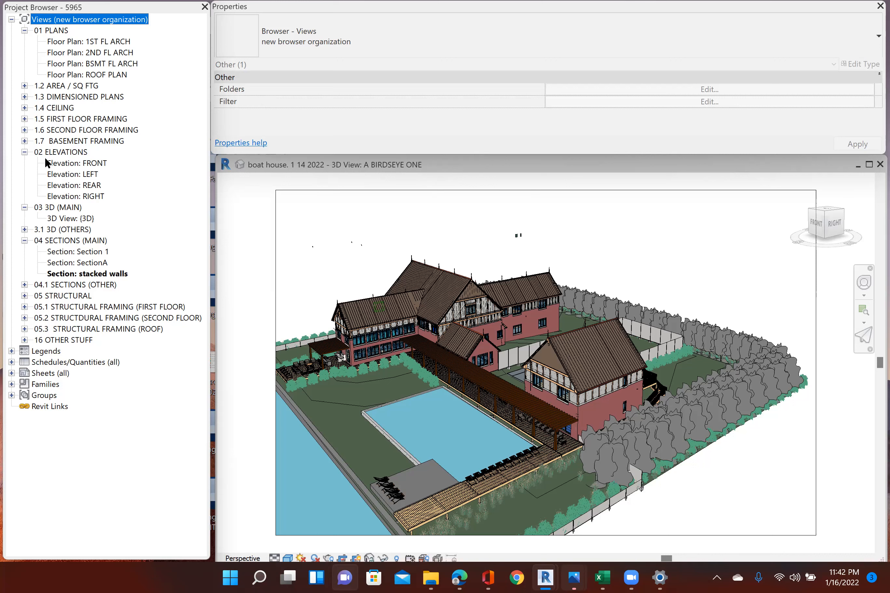
mouse_move(66, 189)
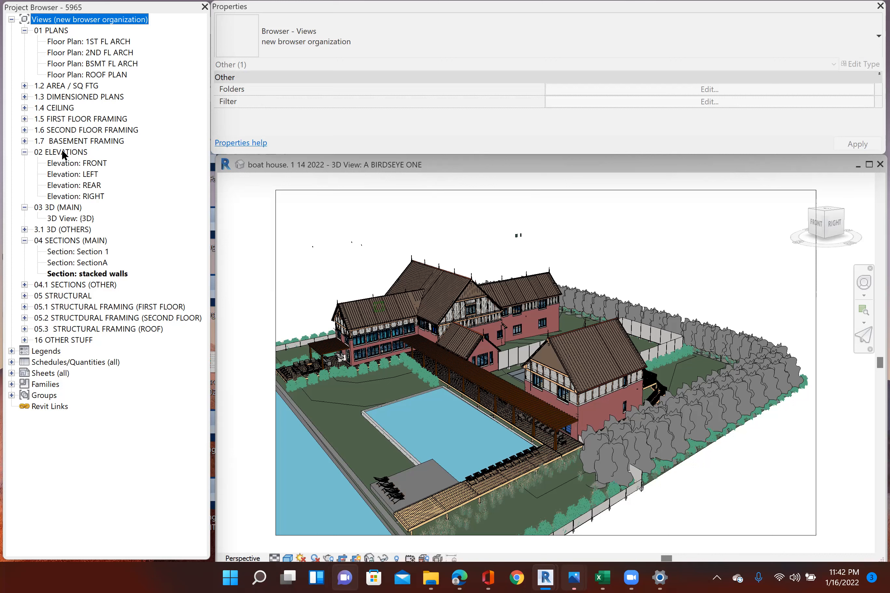
mouse_move(65, 173)
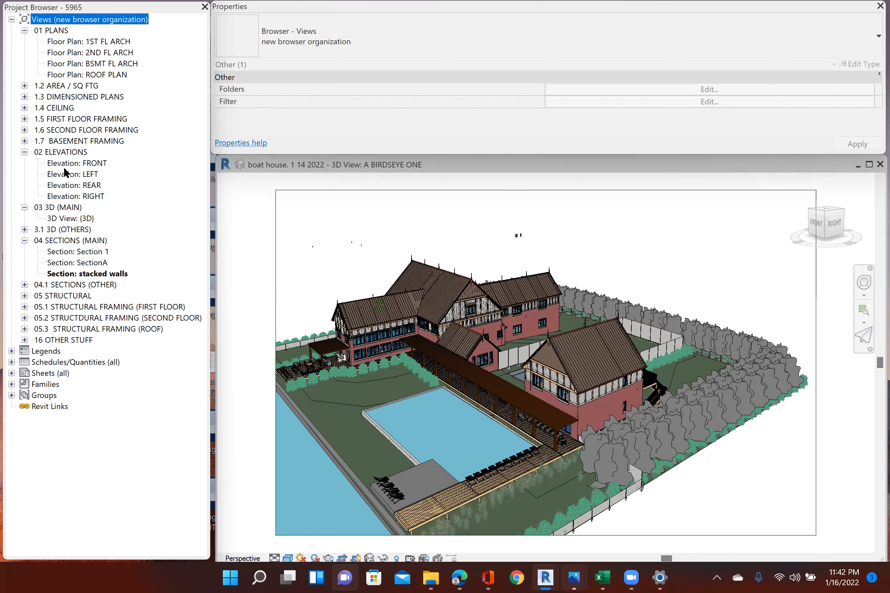
mouse_move(40, 232)
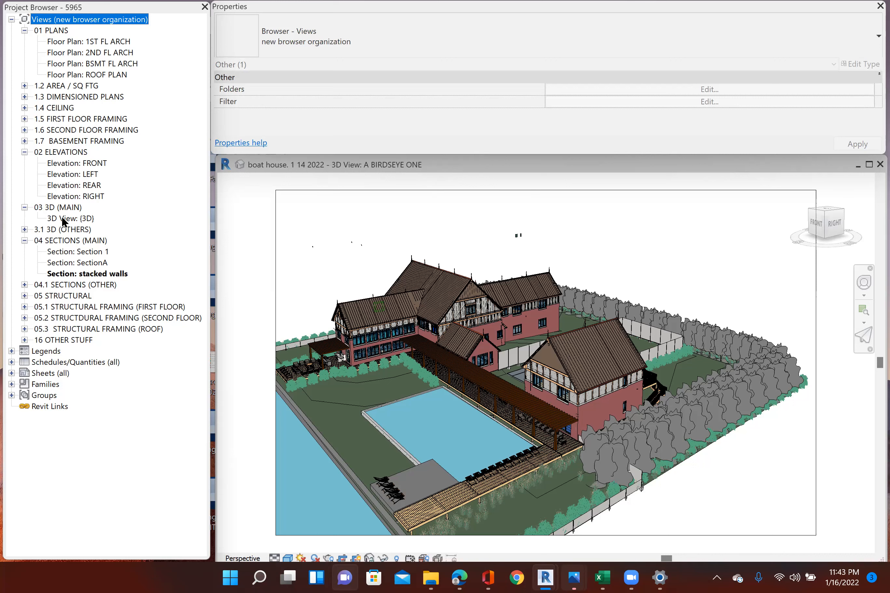
mouse_move(321, 248)
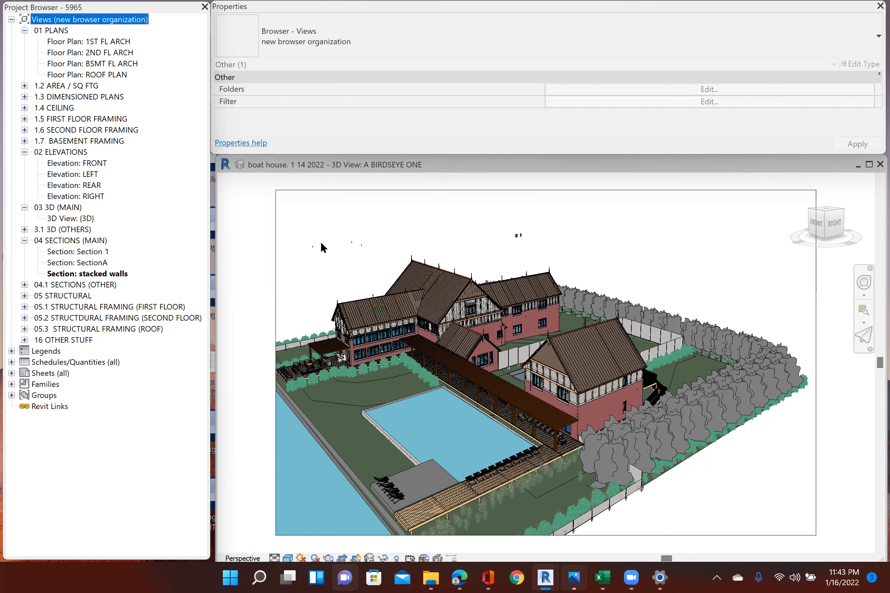
mouse_move(174, 550)
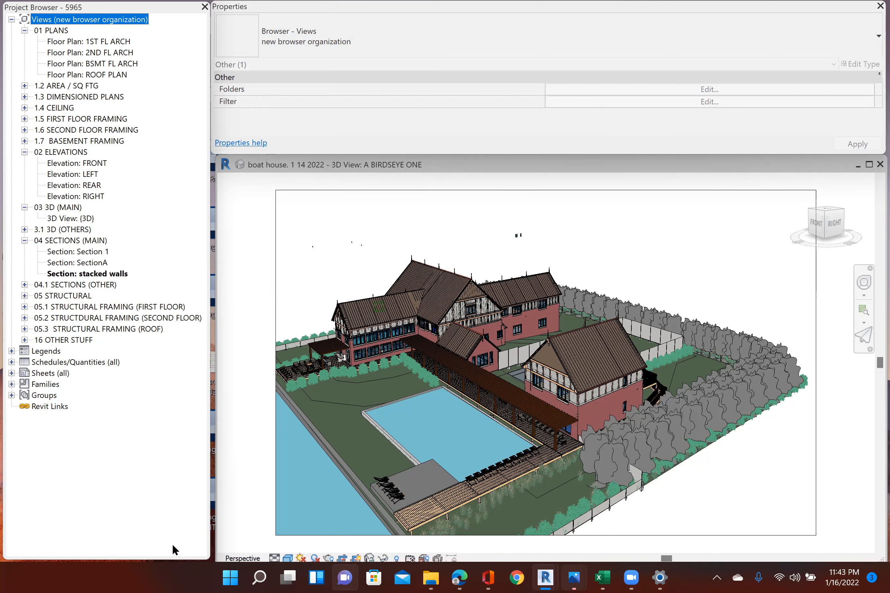
mouse_move(182, 286)
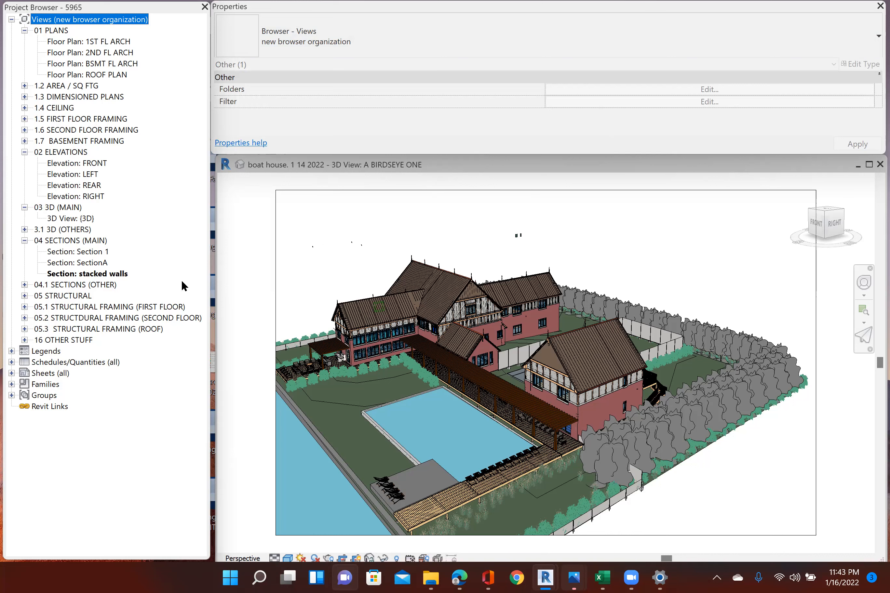
mouse_move(337, 8)
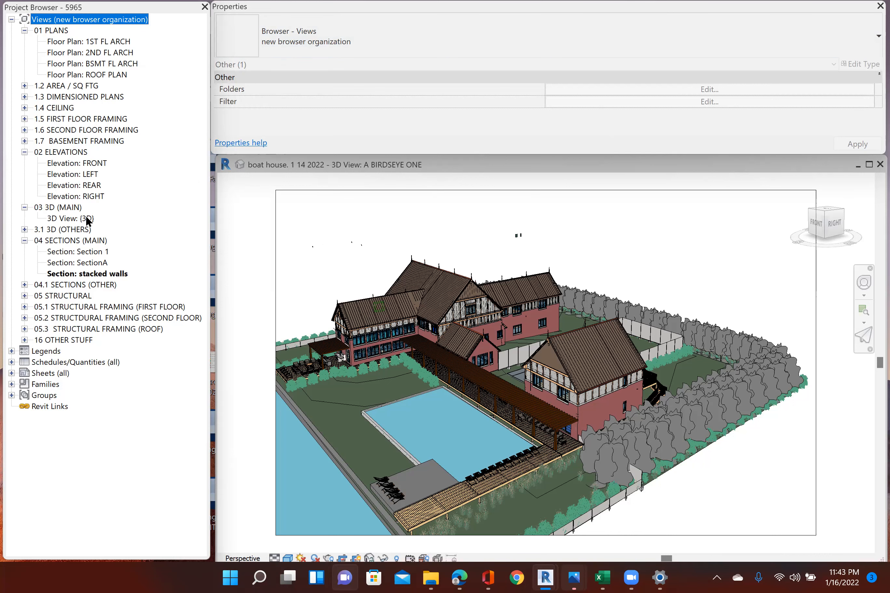
mouse_move(316, 82)
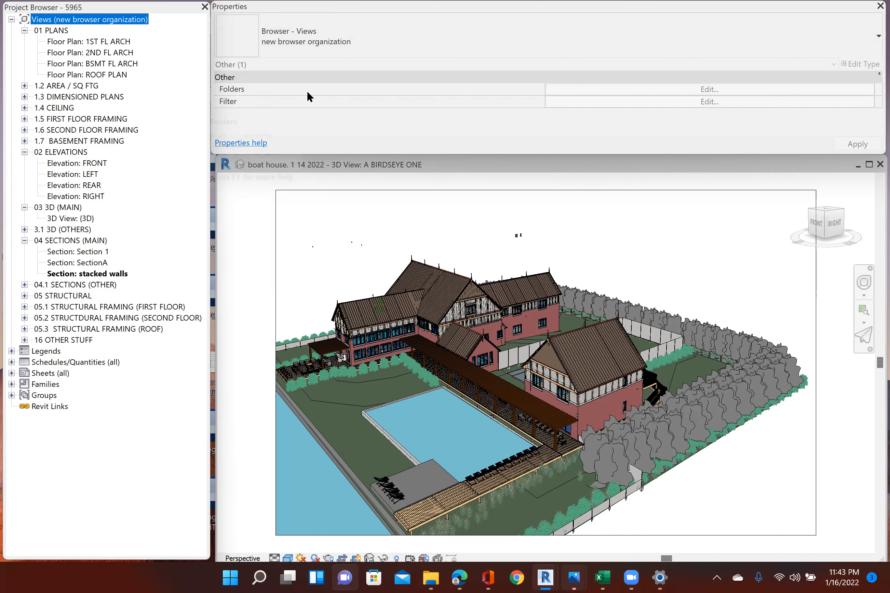
mouse_move(324, 435)
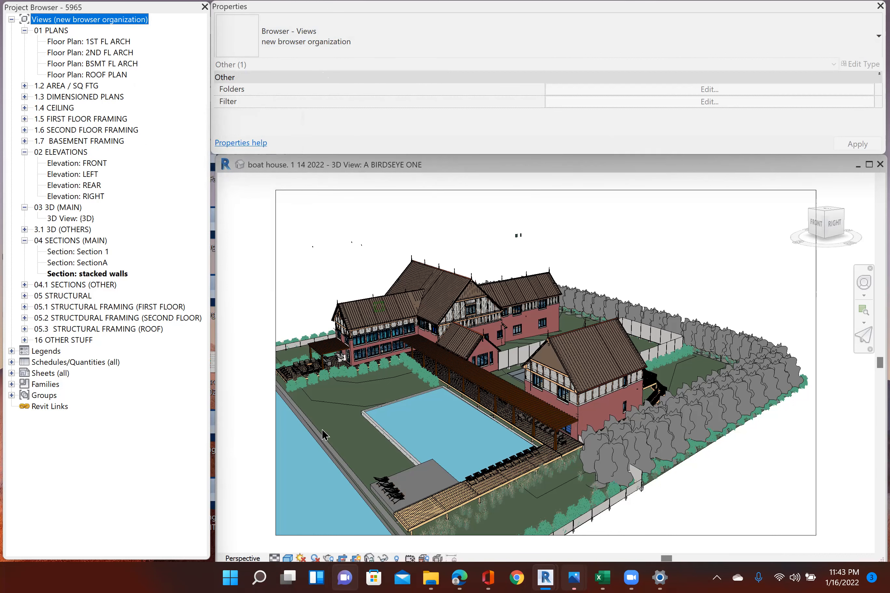
mouse_move(417, 355)
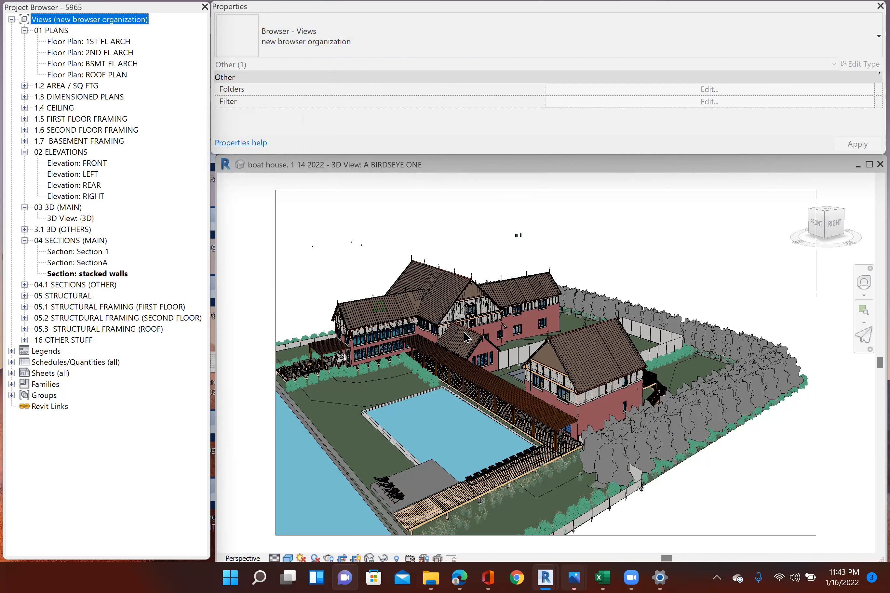
mouse_move(126, 328)
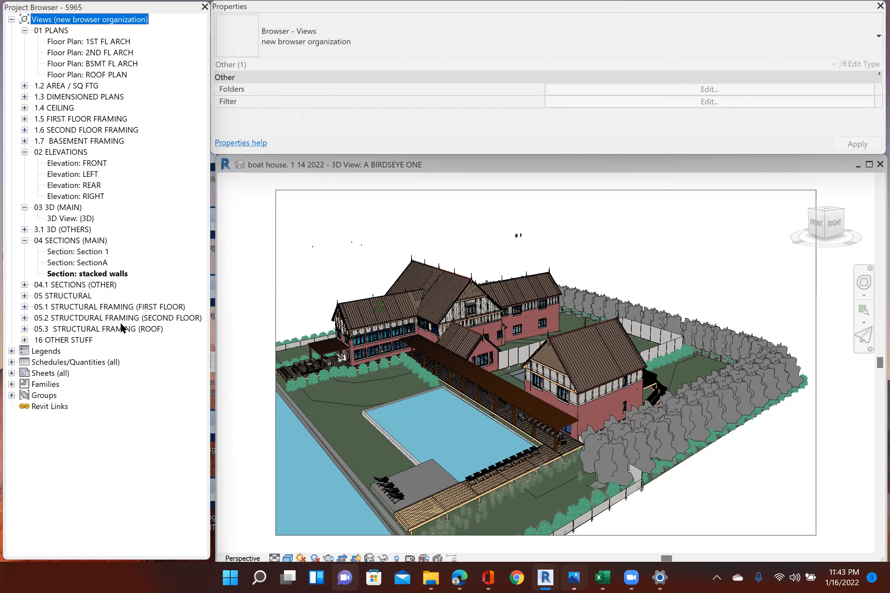
mouse_move(113, 185)
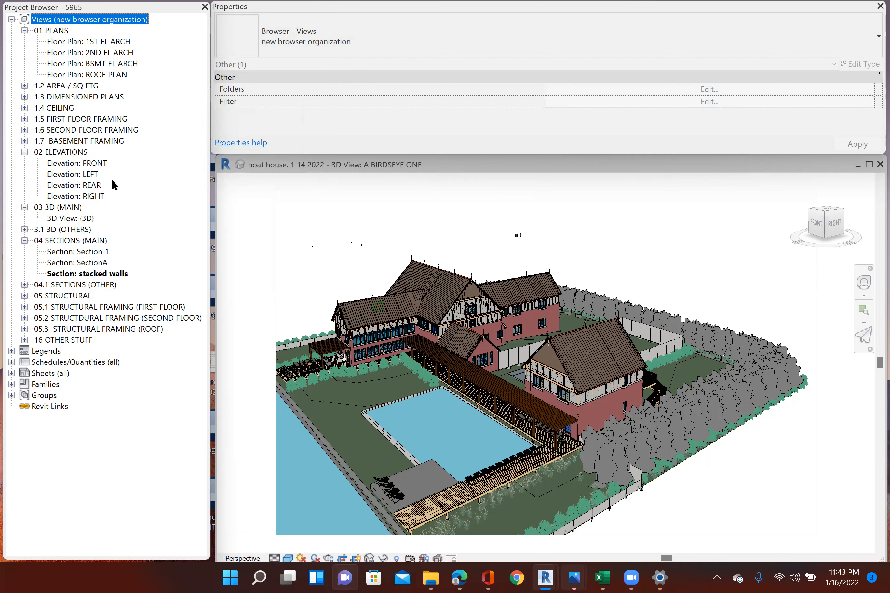
mouse_move(65, 234)
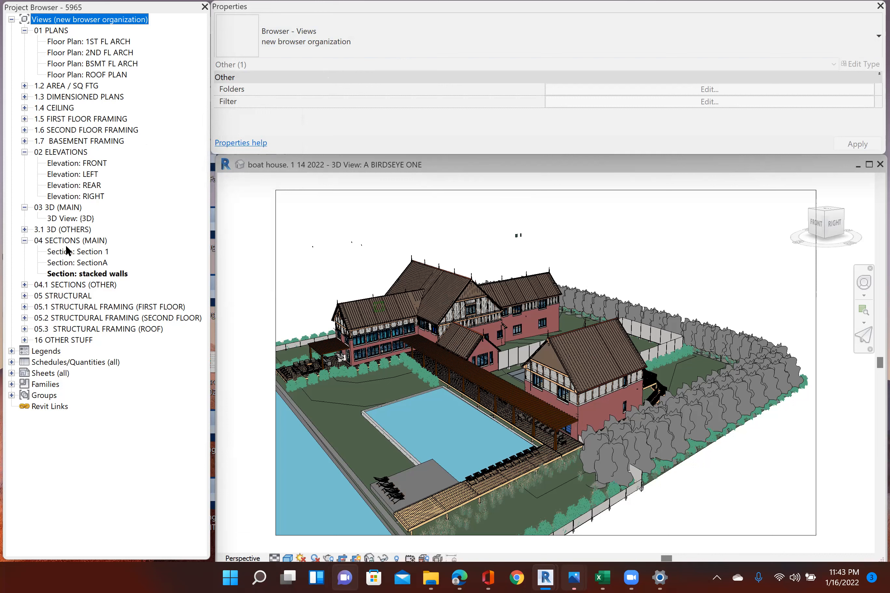
mouse_move(63, 267)
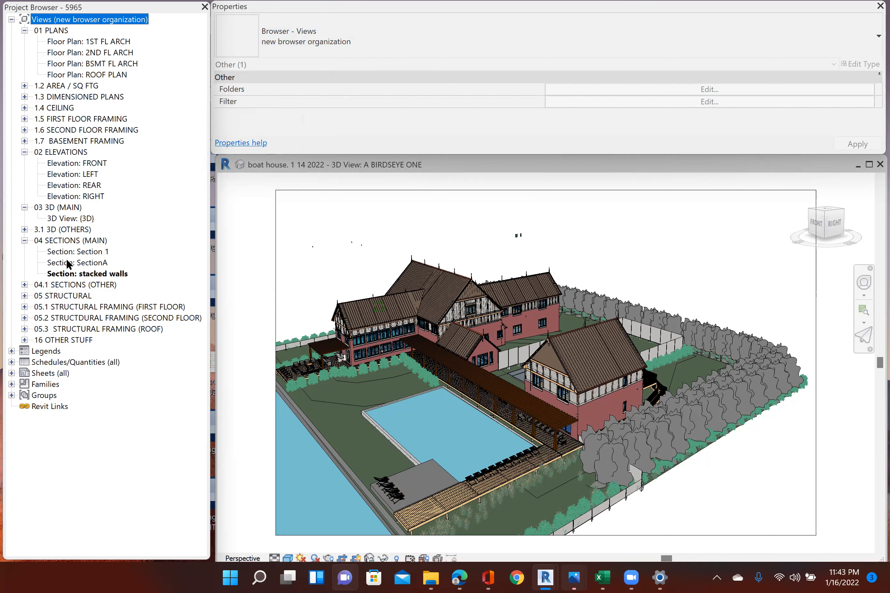
mouse_move(78, 246)
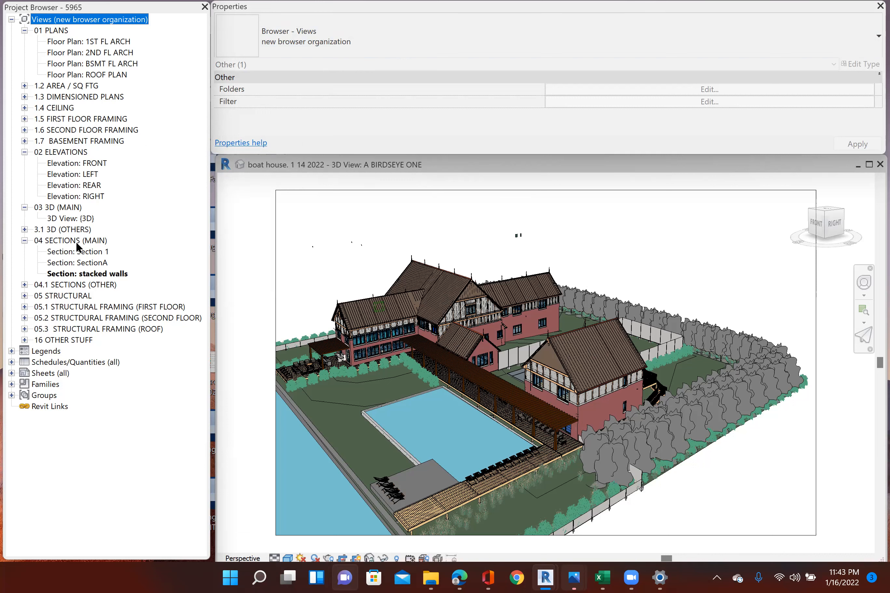
mouse_move(62, 249)
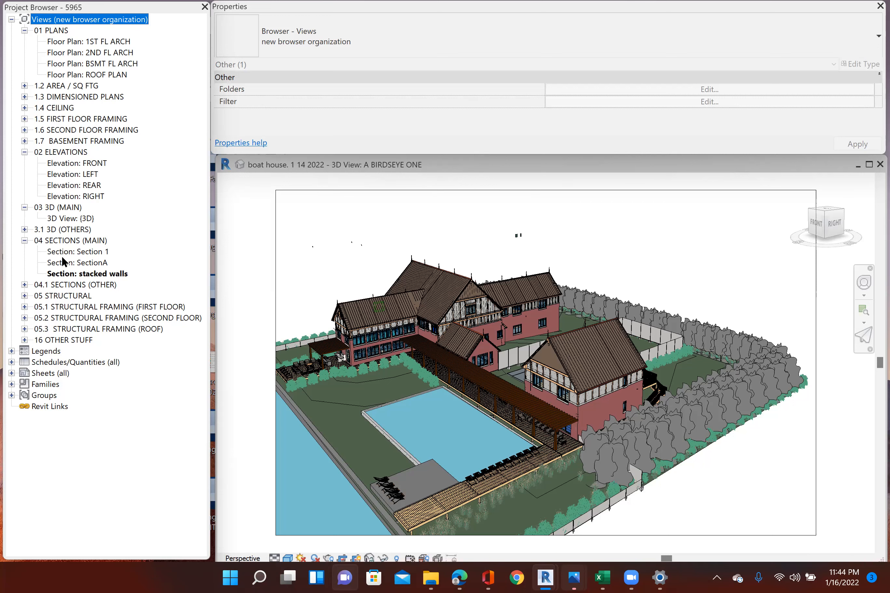
mouse_move(70, 277)
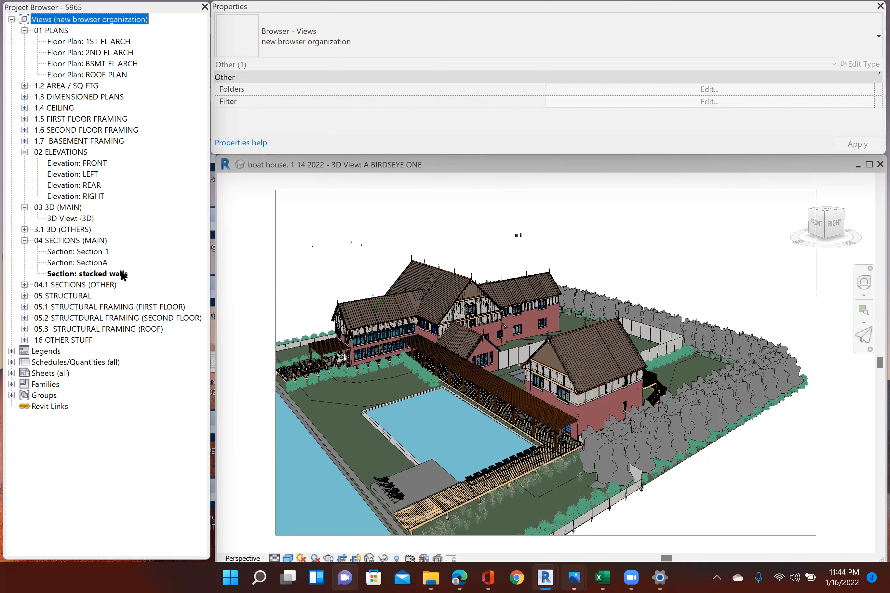
mouse_move(78, 236)
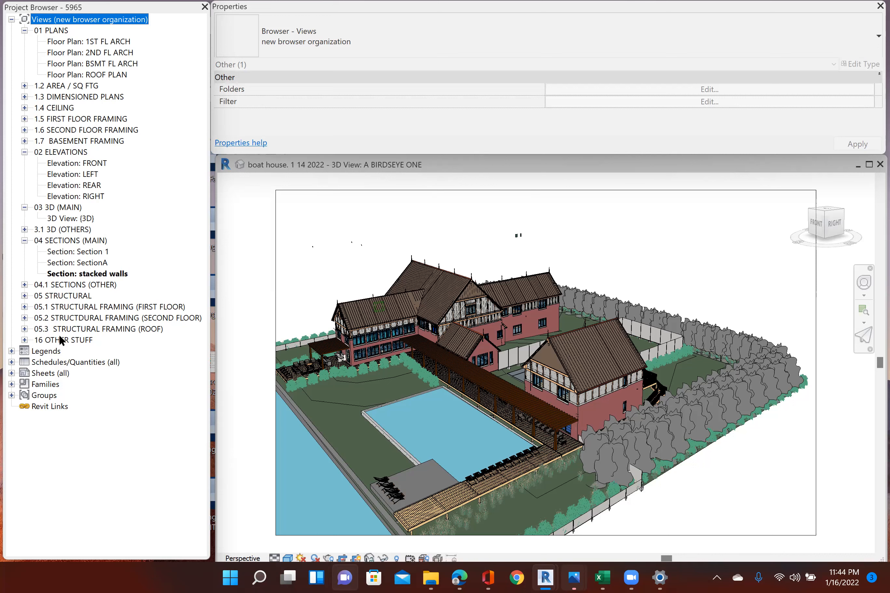
mouse_move(63, 286)
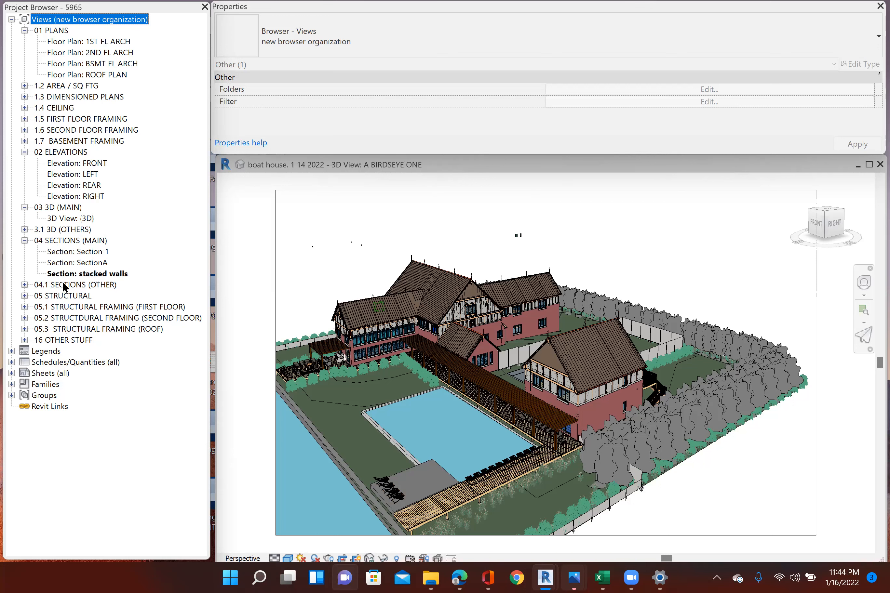
mouse_move(64, 290)
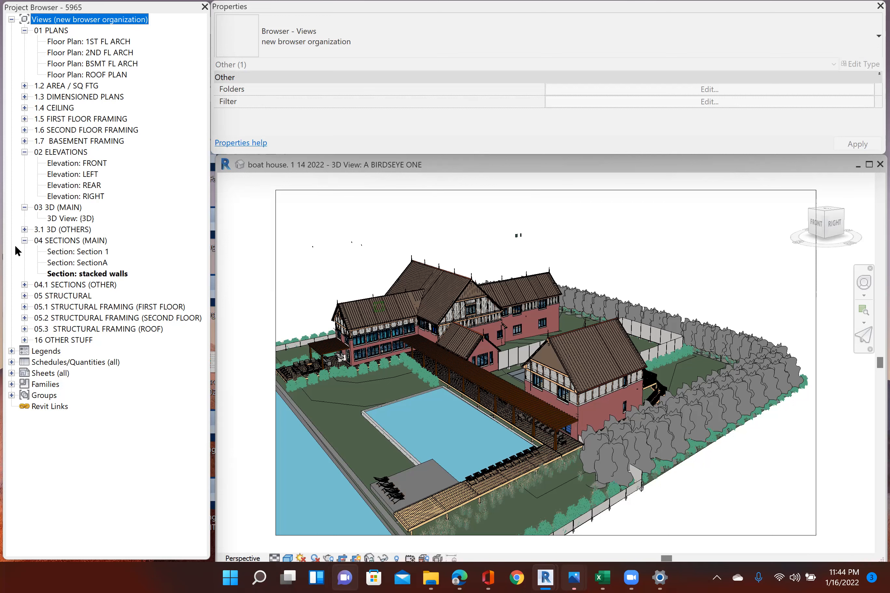
mouse_move(51, 289)
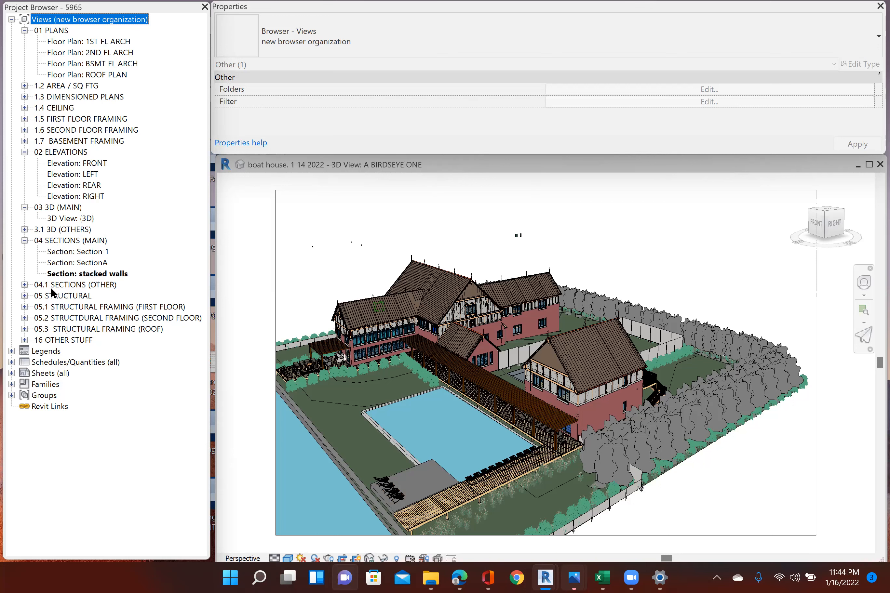
mouse_move(55, 287)
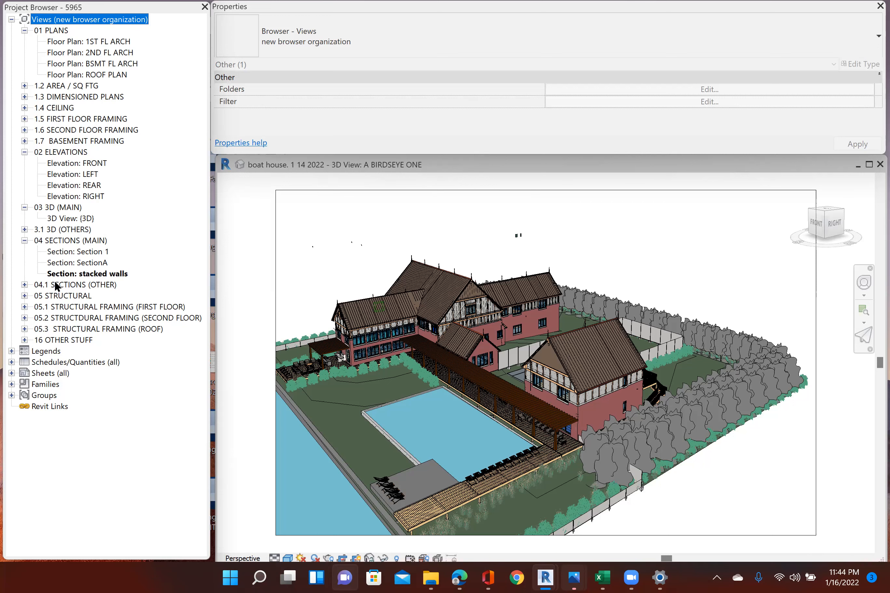
mouse_move(55, 322)
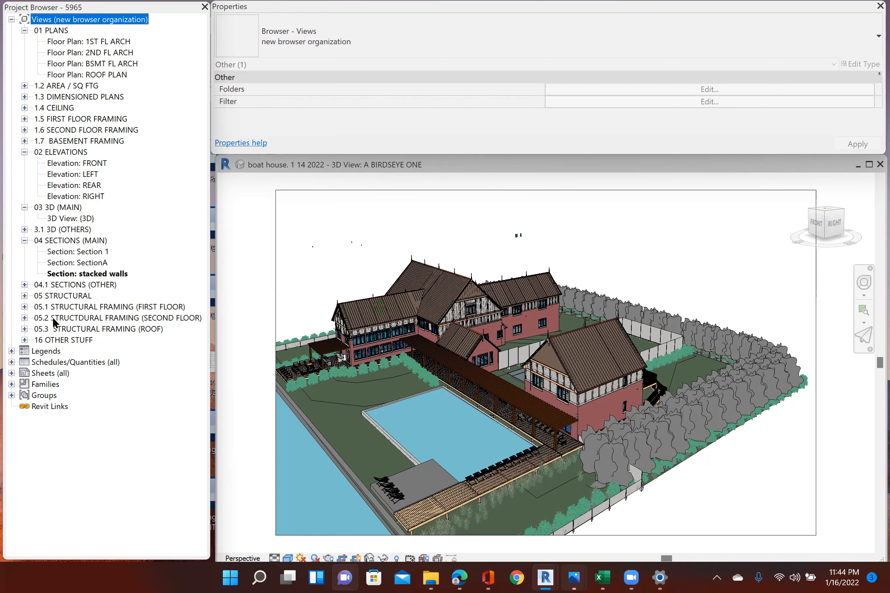
mouse_move(67, 288)
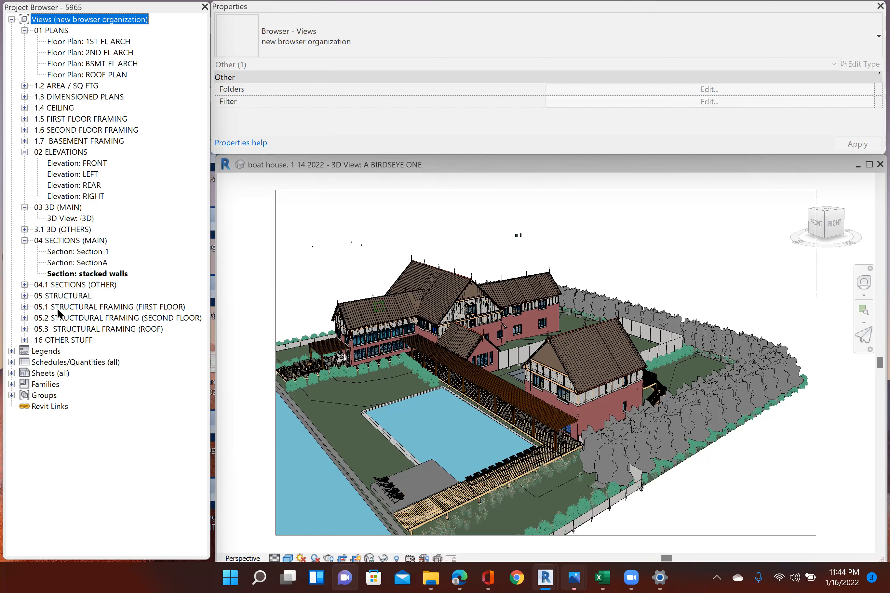
mouse_move(72, 344)
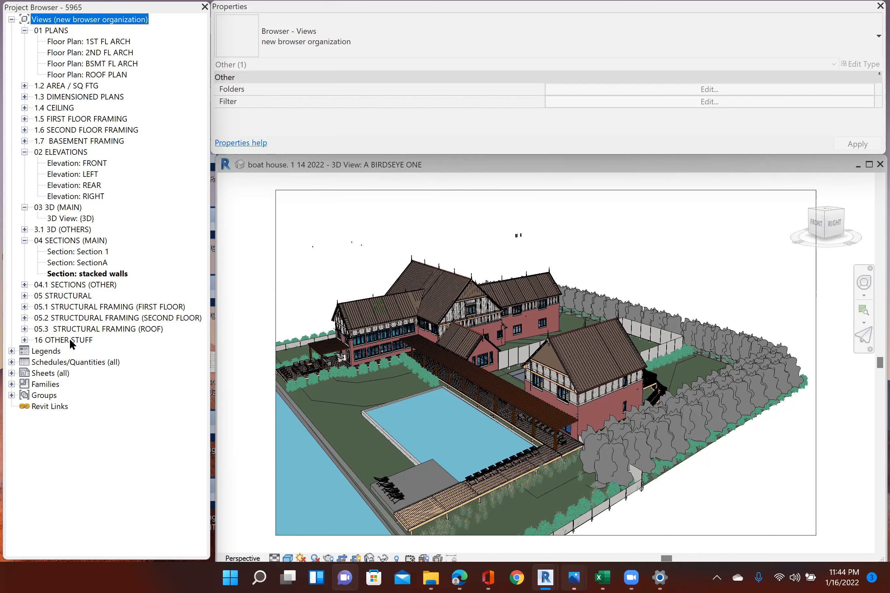
mouse_move(73, 345)
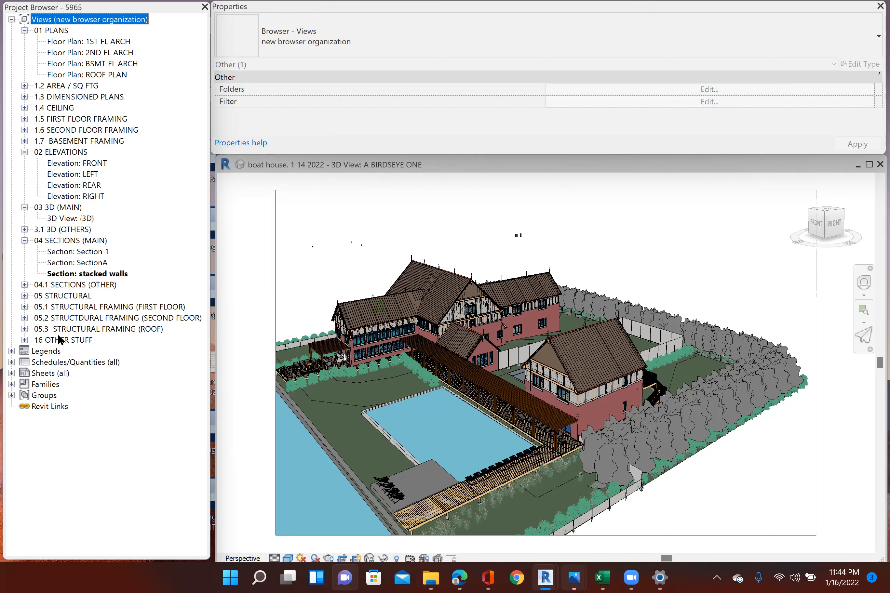
mouse_move(268, 458)
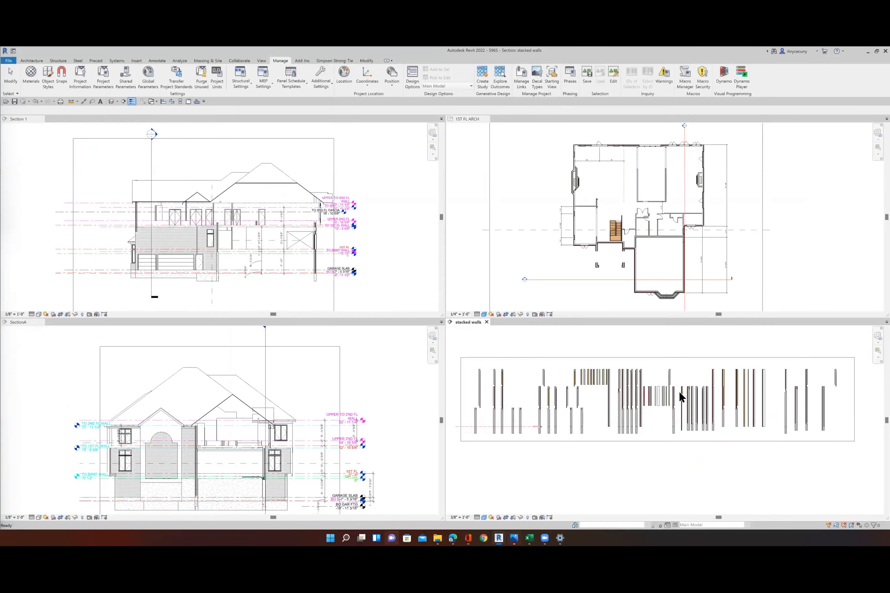
mouse_move(543, 432)
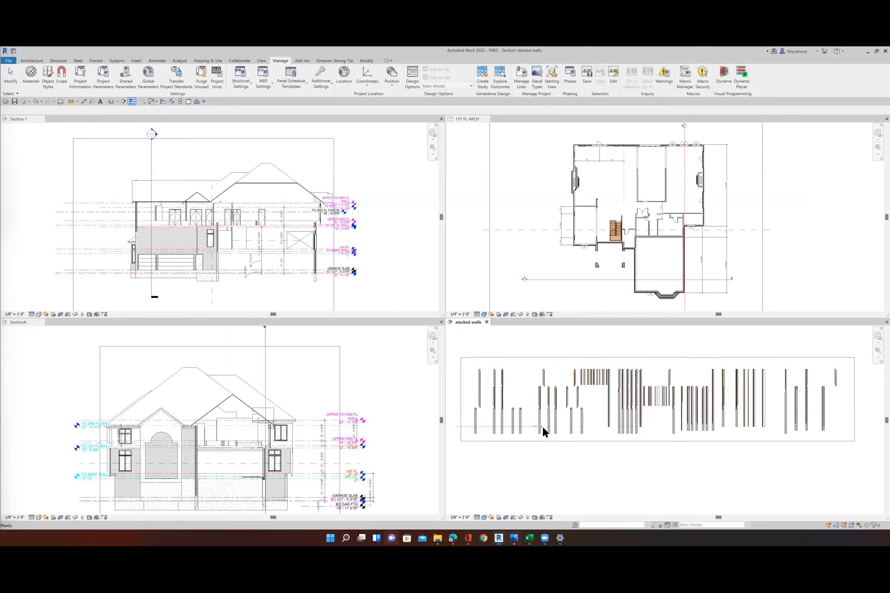
mouse_move(628, 404)
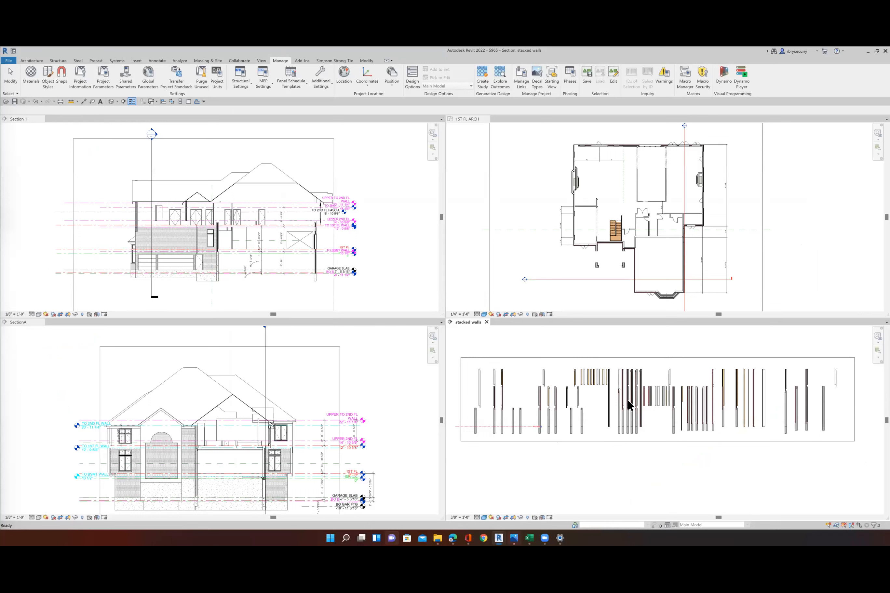
mouse_move(629, 399)
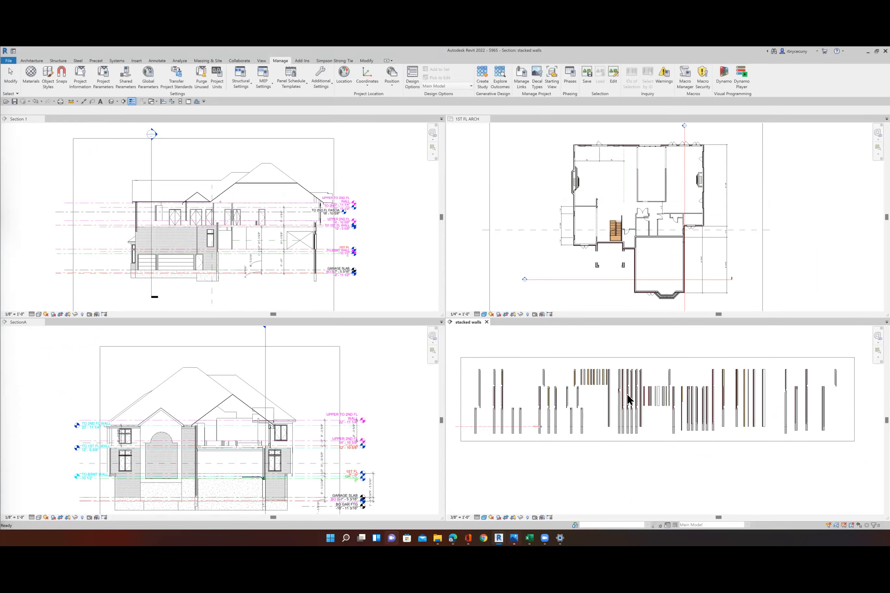
mouse_move(633, 395)
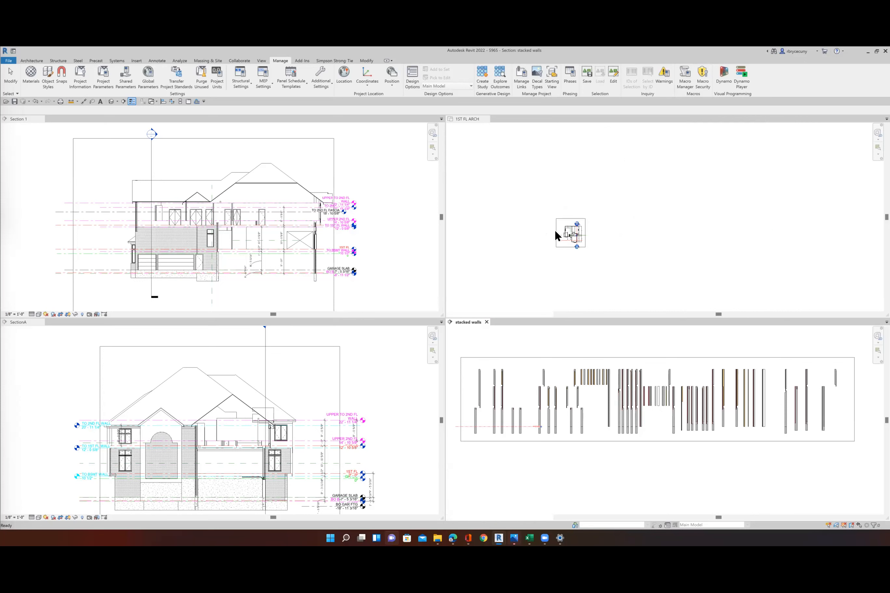
left_click(569, 233)
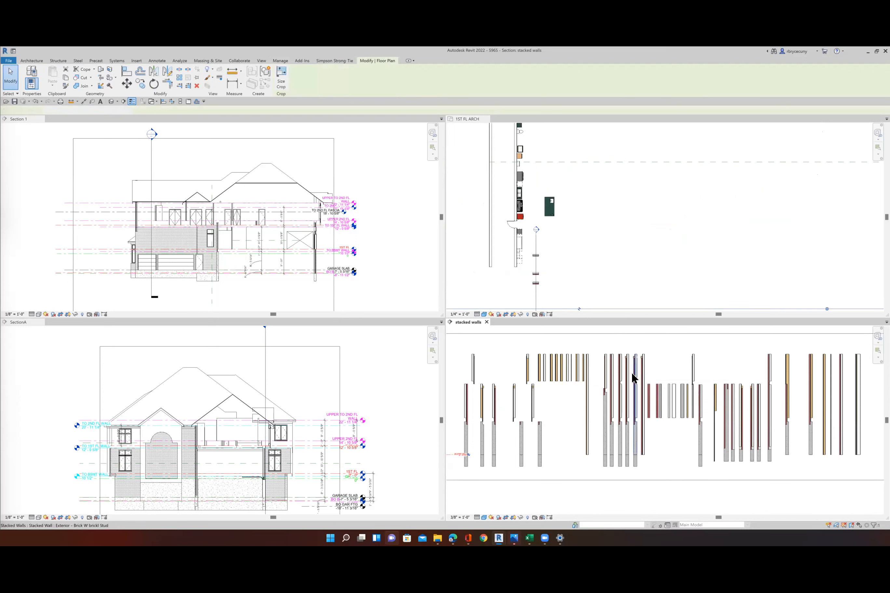
left_click(634, 392)
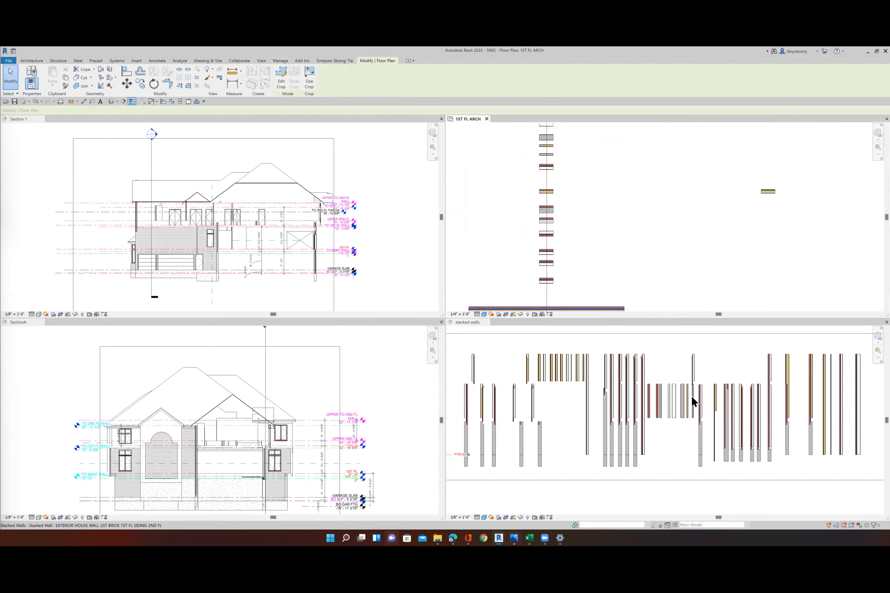
left_click(641, 397)
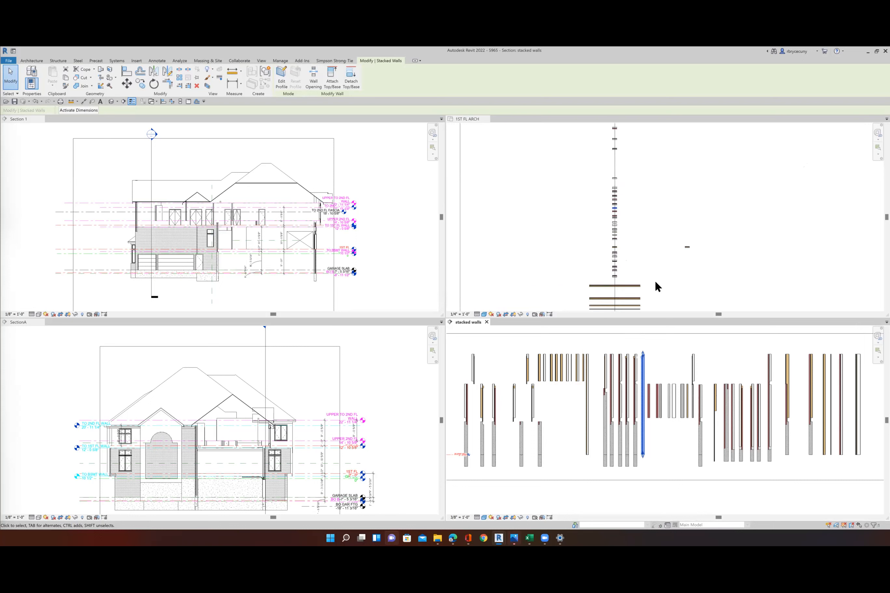
mouse_move(649, 451)
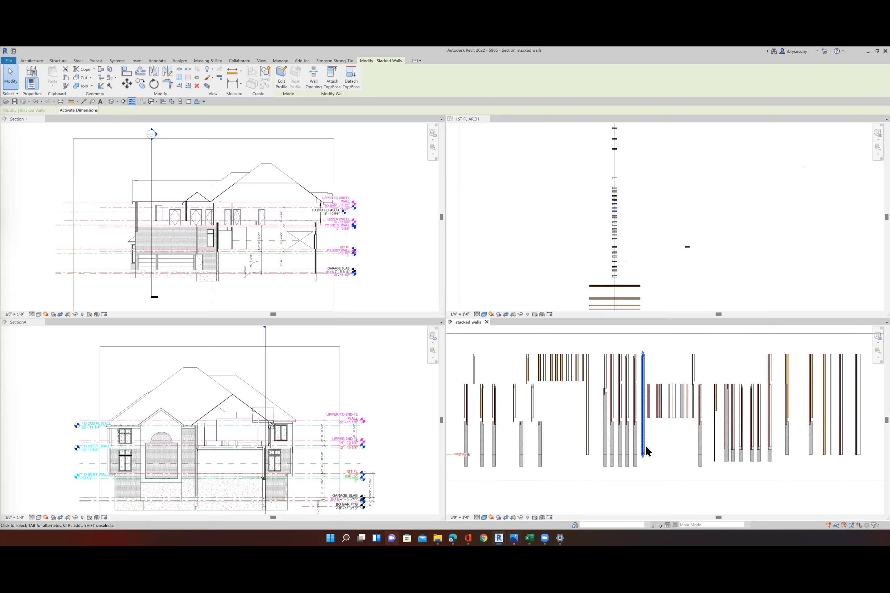
mouse_move(615, 166)
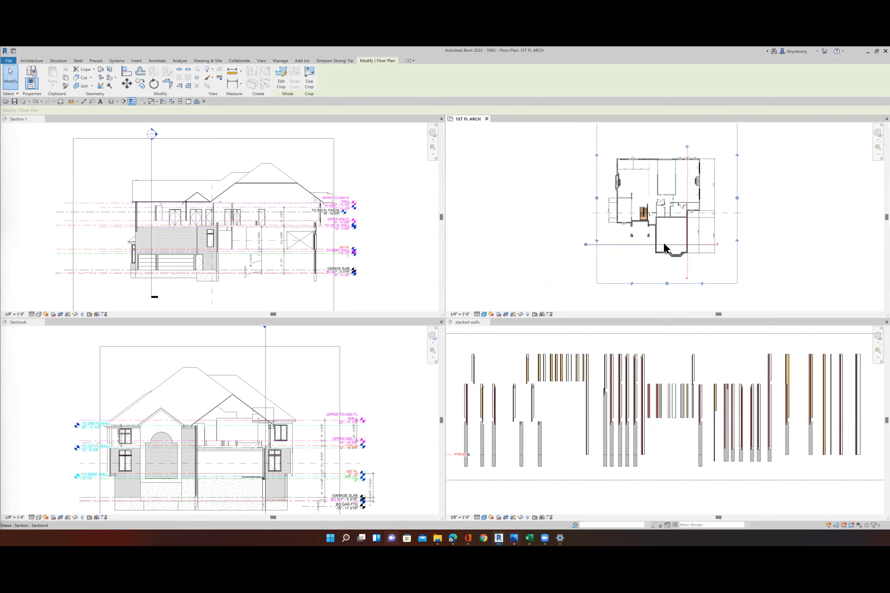
mouse_move(656, 250)
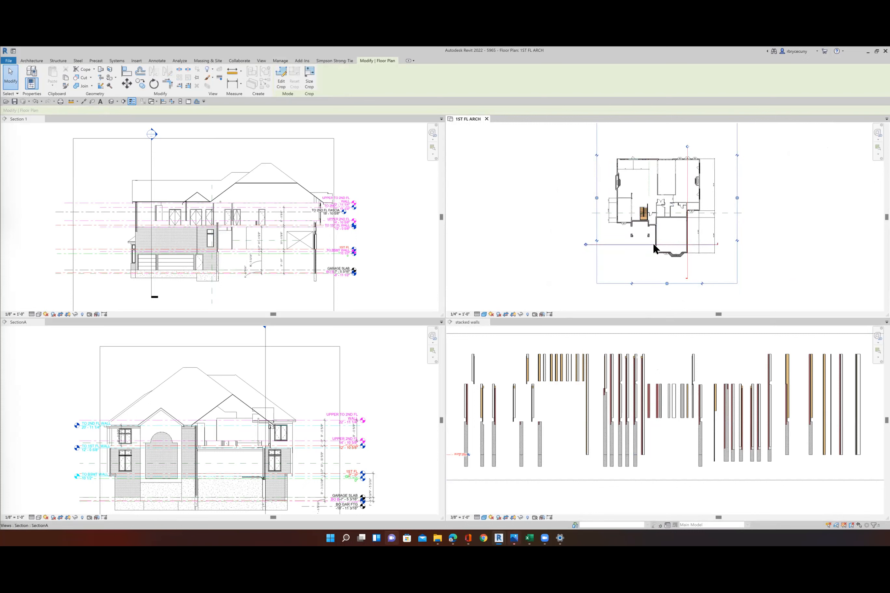
left_click(625, 221)
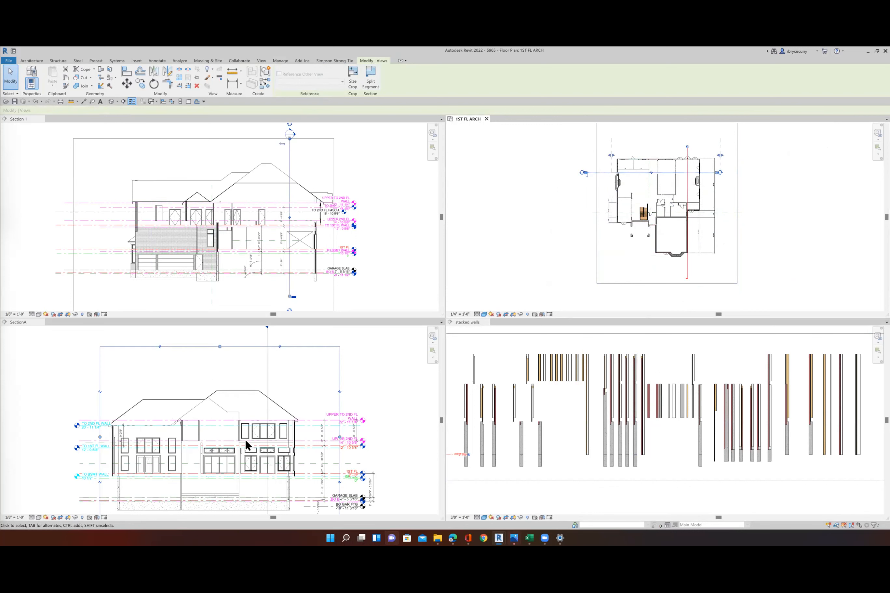
mouse_move(696, 271)
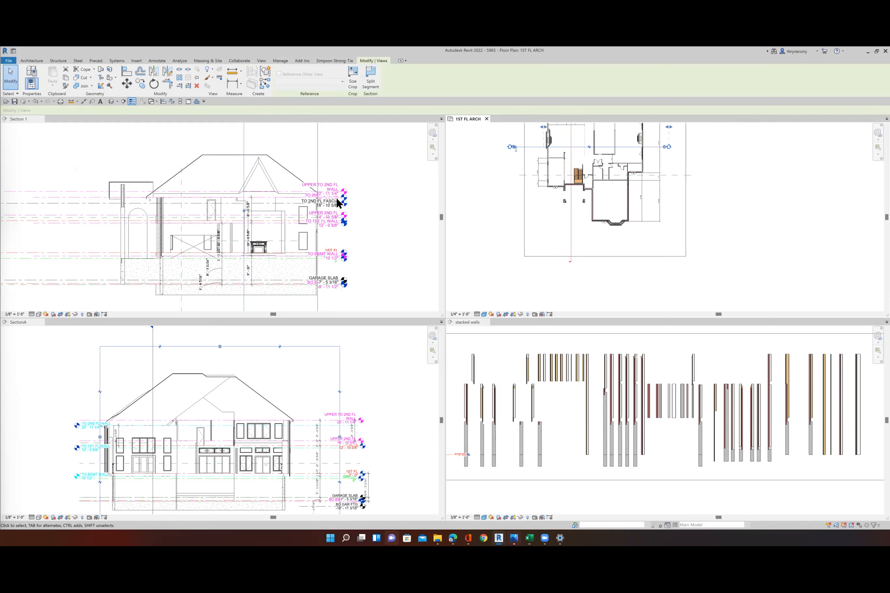
scroll("up", 3)
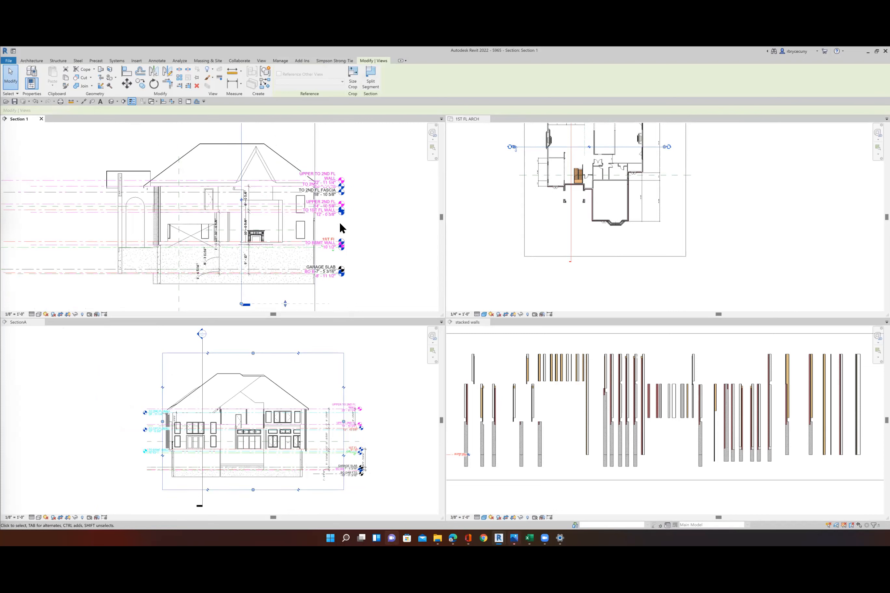
mouse_move(587, 259)
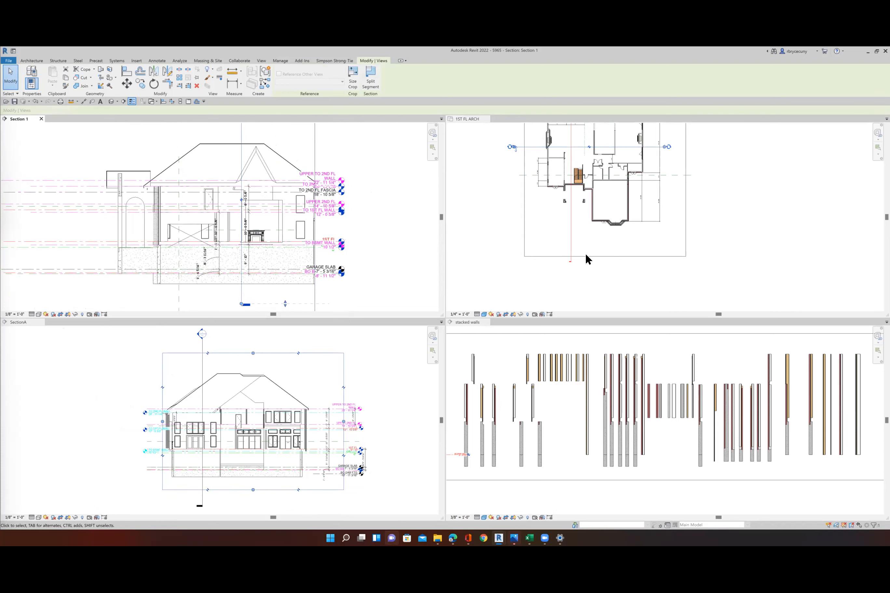
right_click(572, 244)
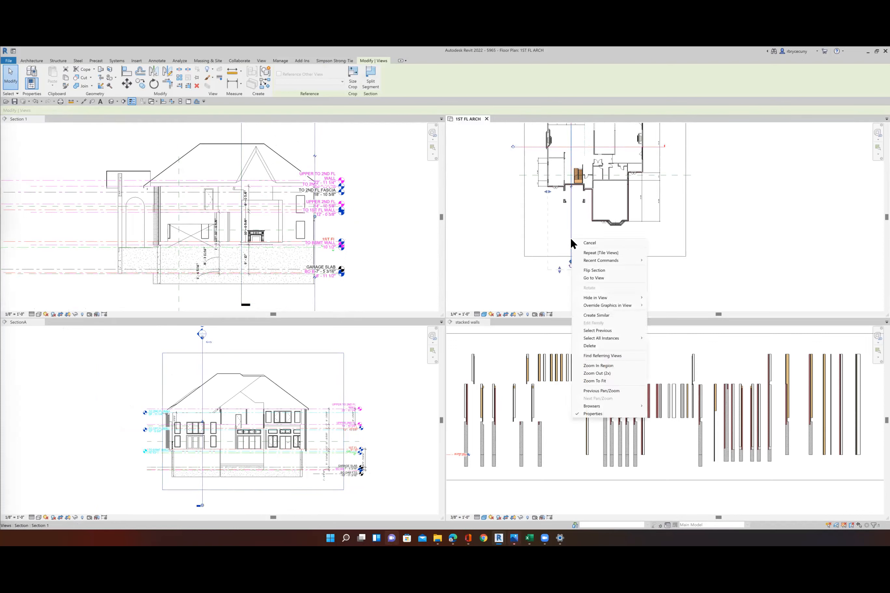
mouse_move(600, 314)
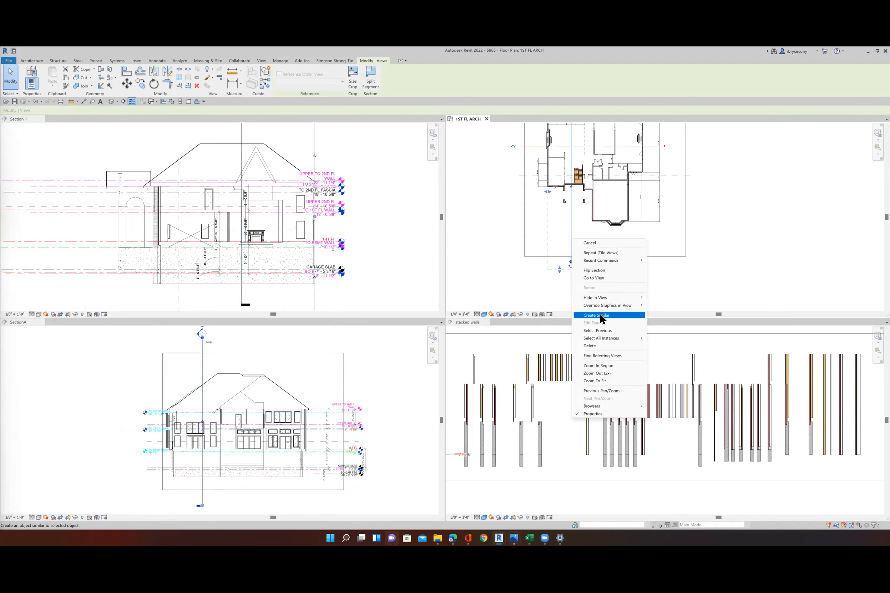
left_click(596, 314)
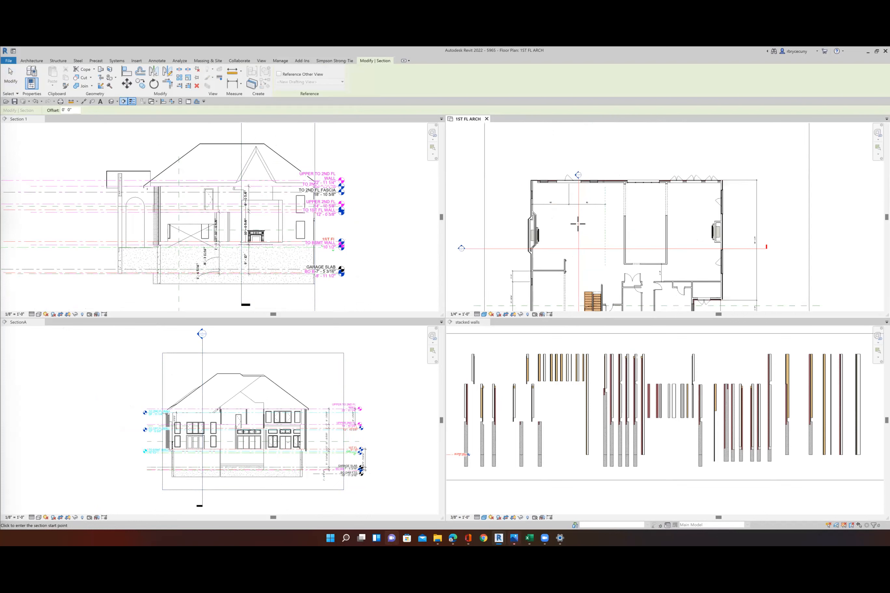
left_click(279, 60)
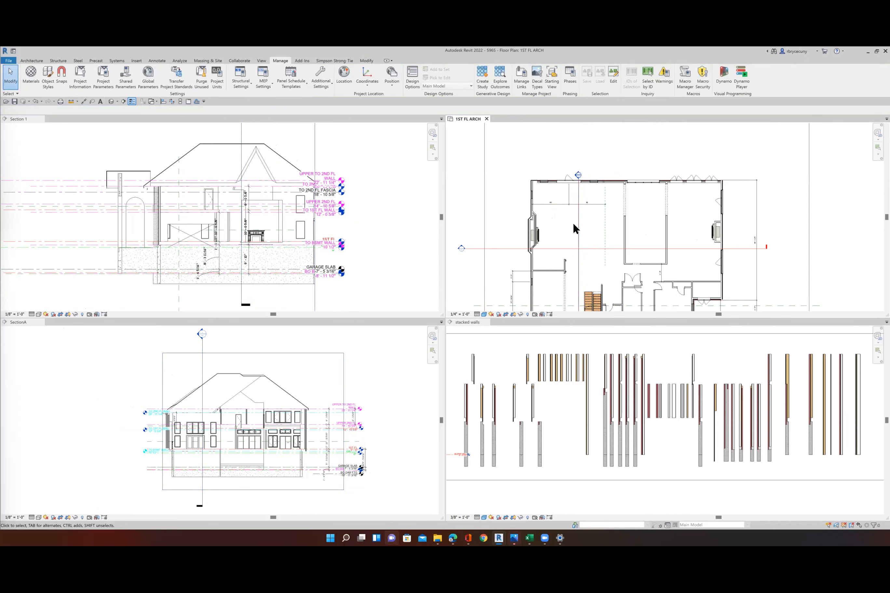
mouse_move(581, 186)
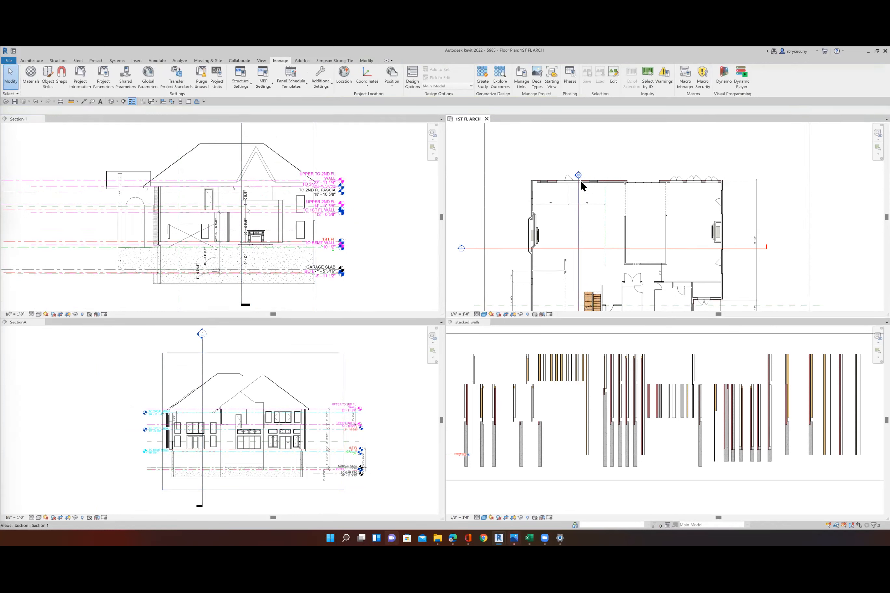
mouse_move(580, 234)
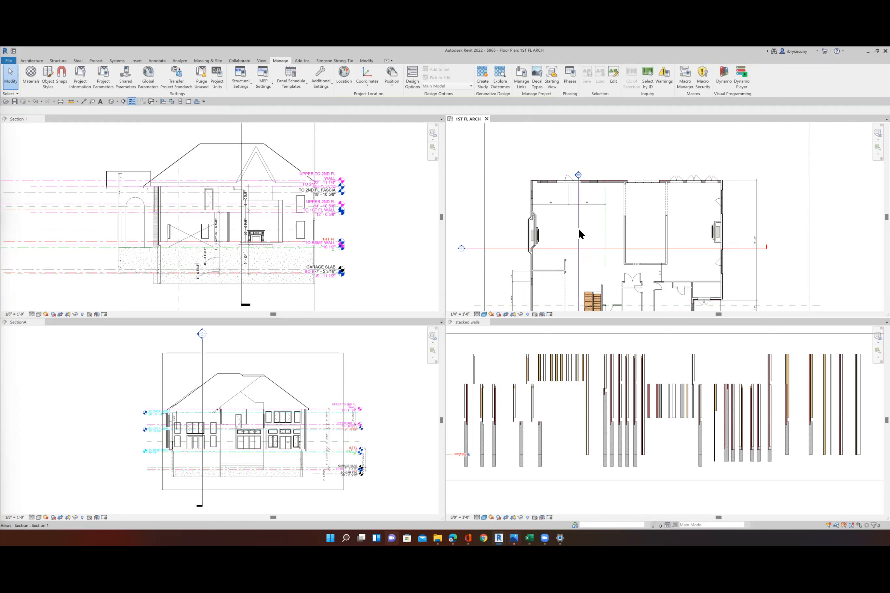
mouse_move(638, 229)
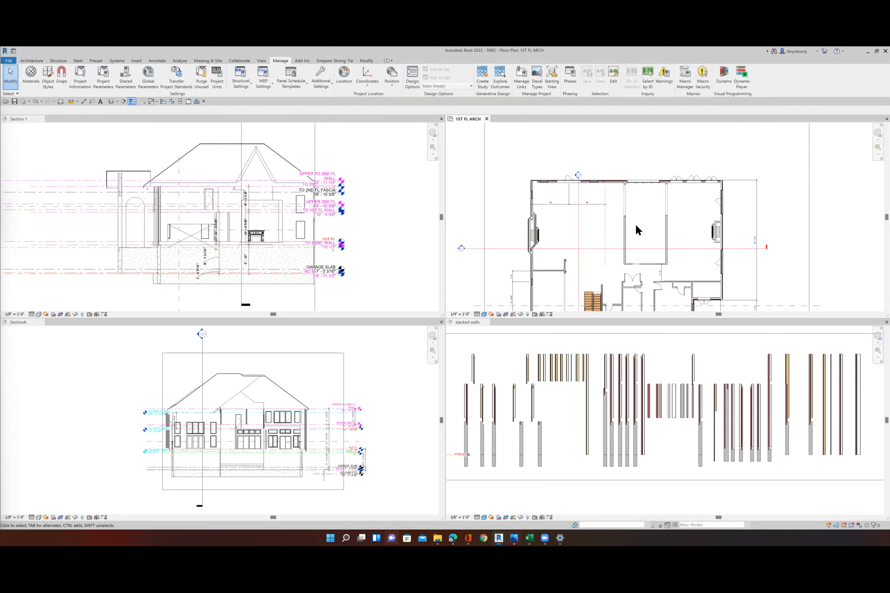
mouse_move(211, 176)
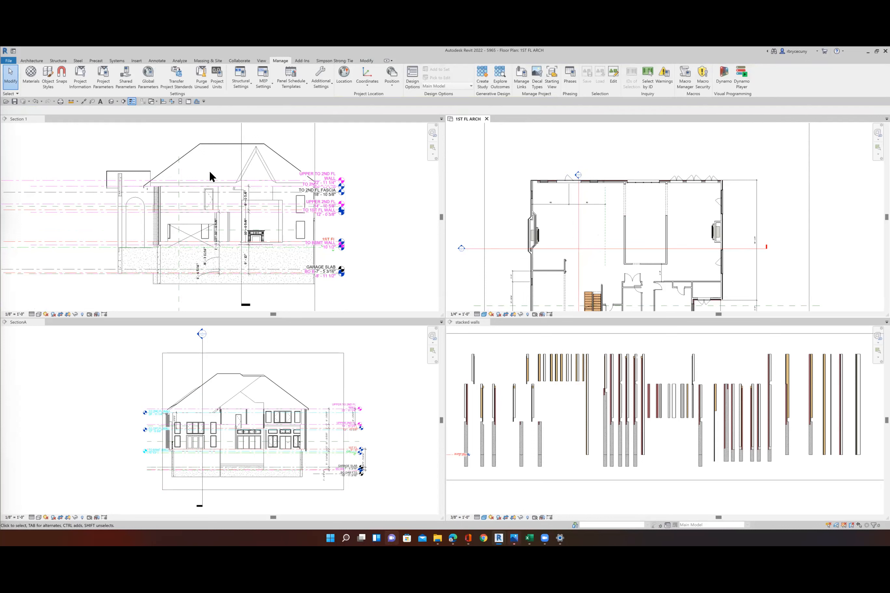
mouse_move(285, 259)
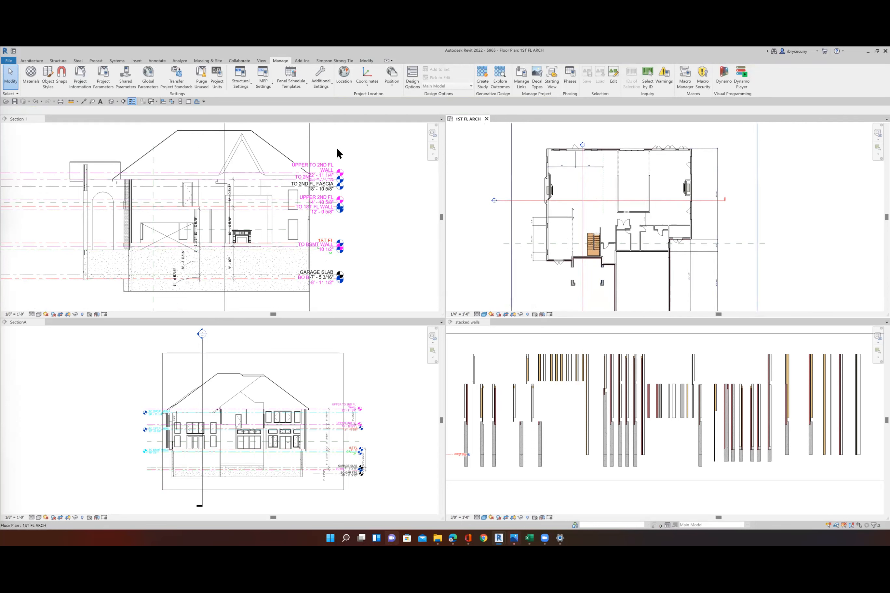
mouse_move(343, 247)
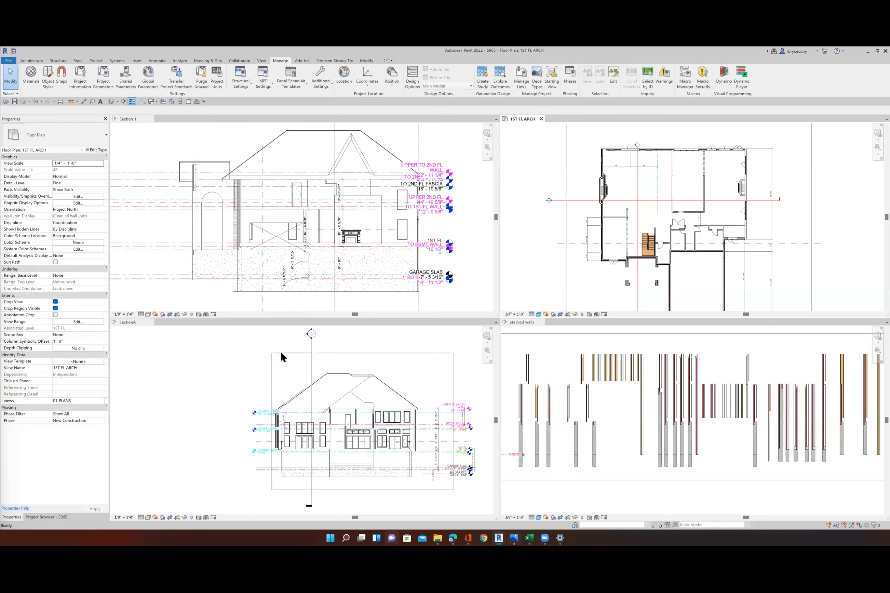
mouse_move(320, 310)
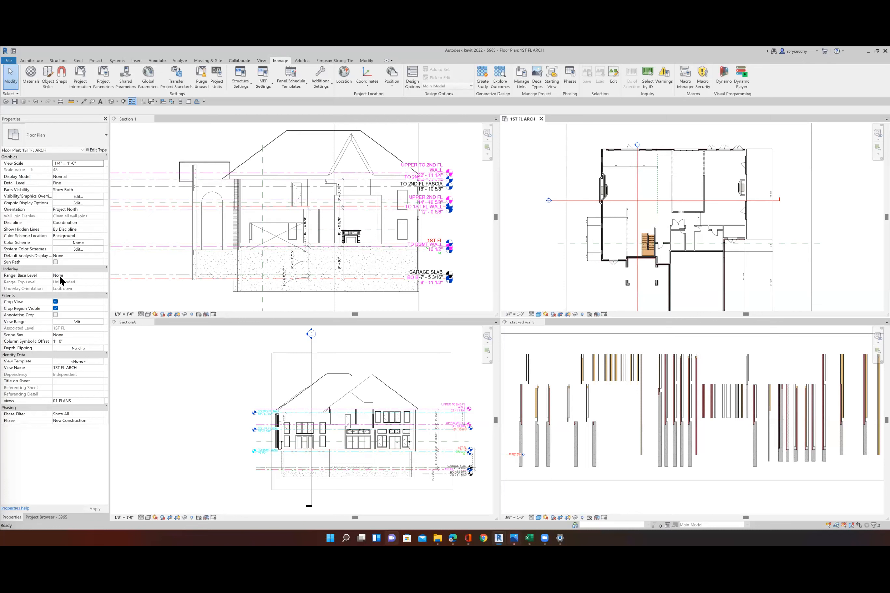
mouse_move(59, 265)
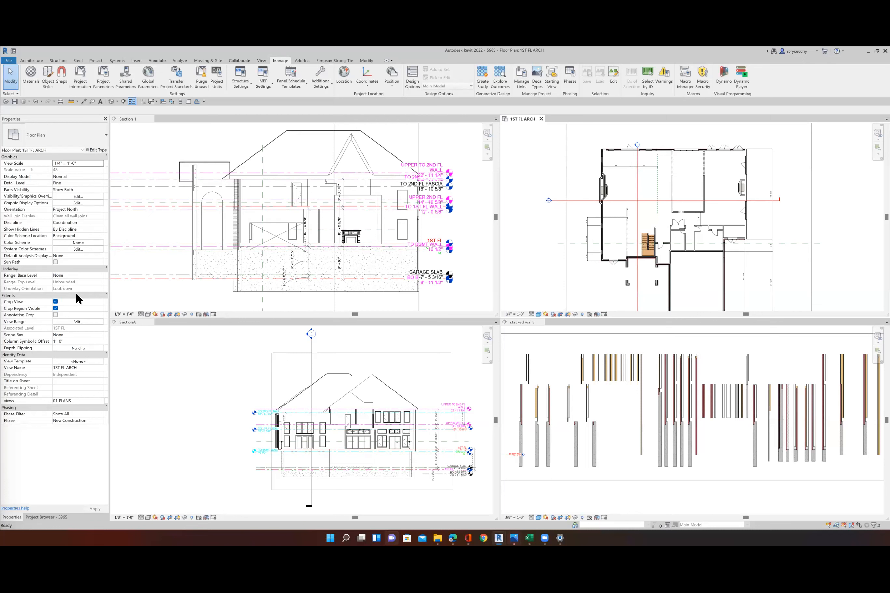
mouse_move(89, 296)
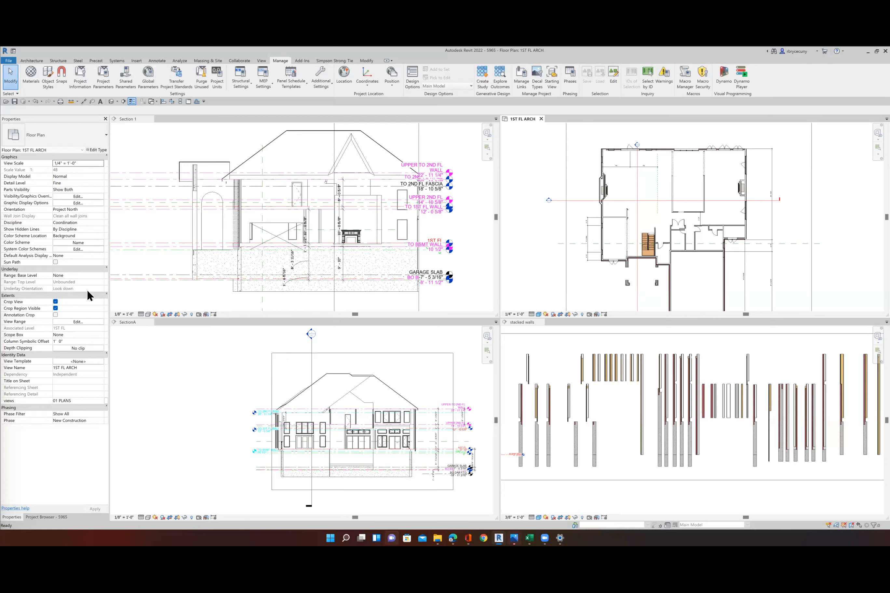
mouse_move(278, 239)
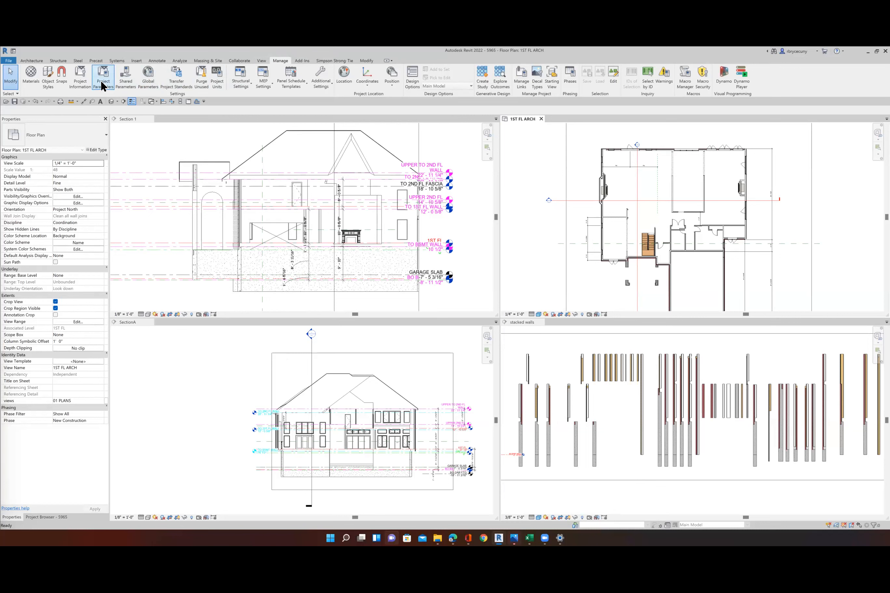
Start a new project parameter named VIEWS2.
left_click(103, 77)
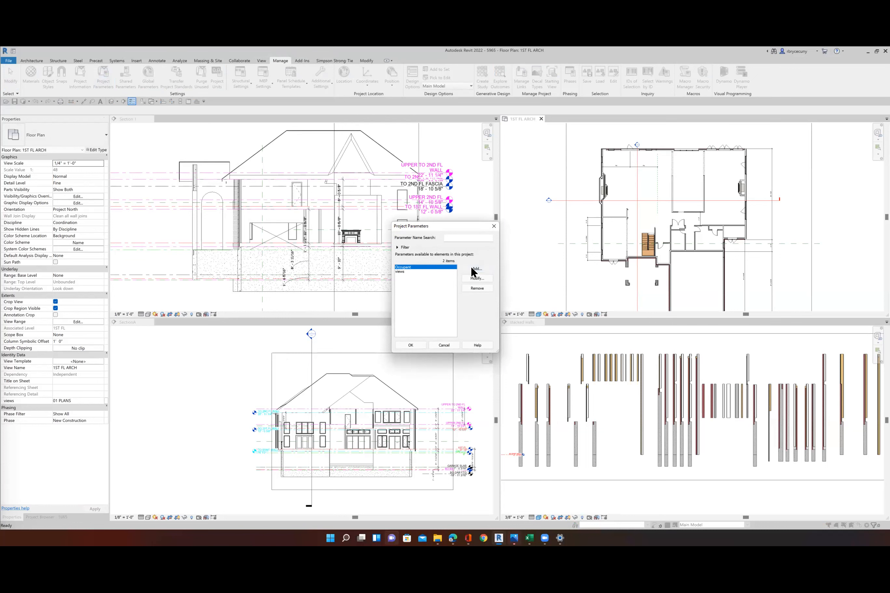
left_click(477, 270)
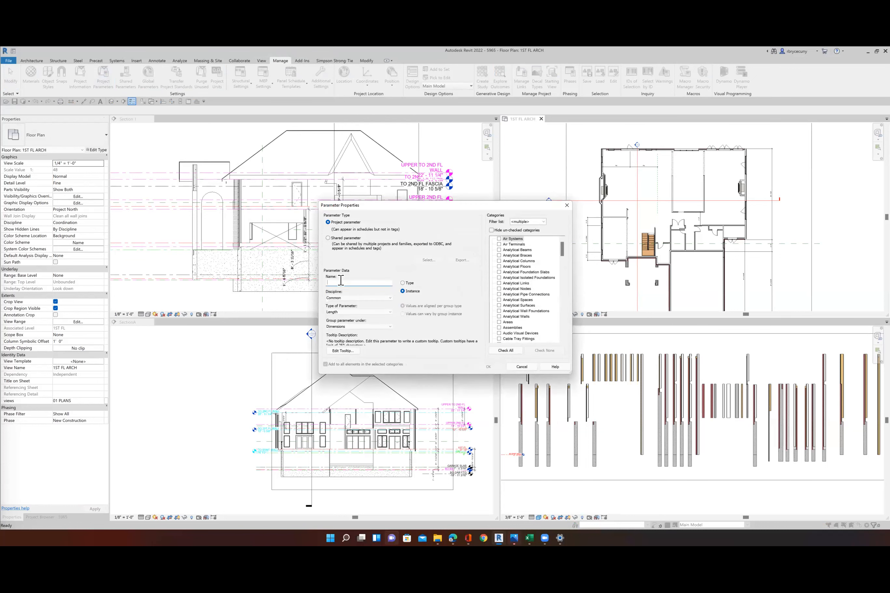
type("V")
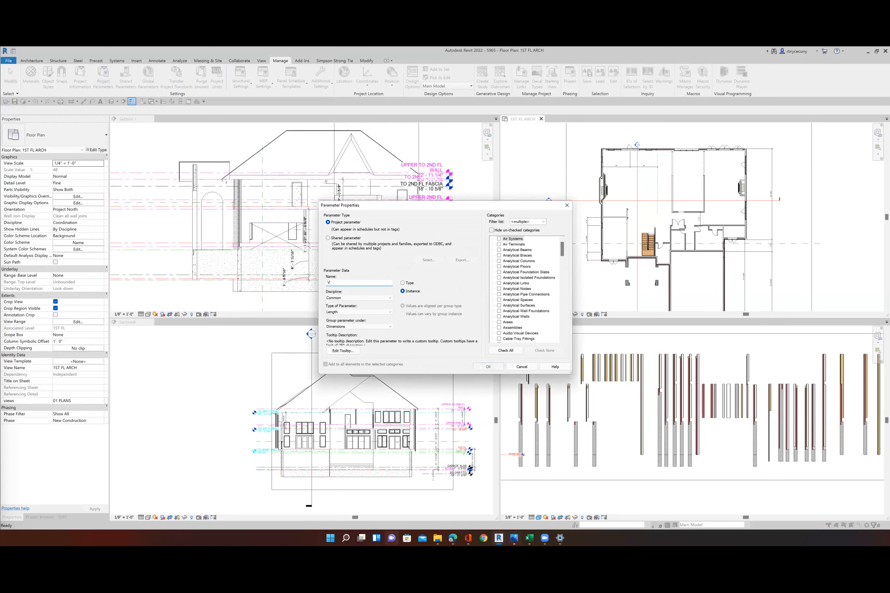
type("IEWS2")
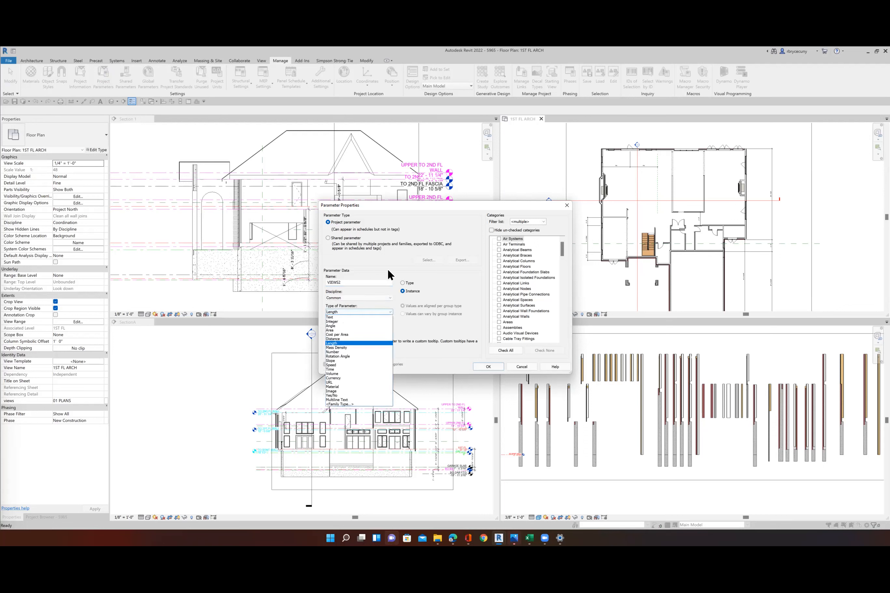
mouse_move(398, 265)
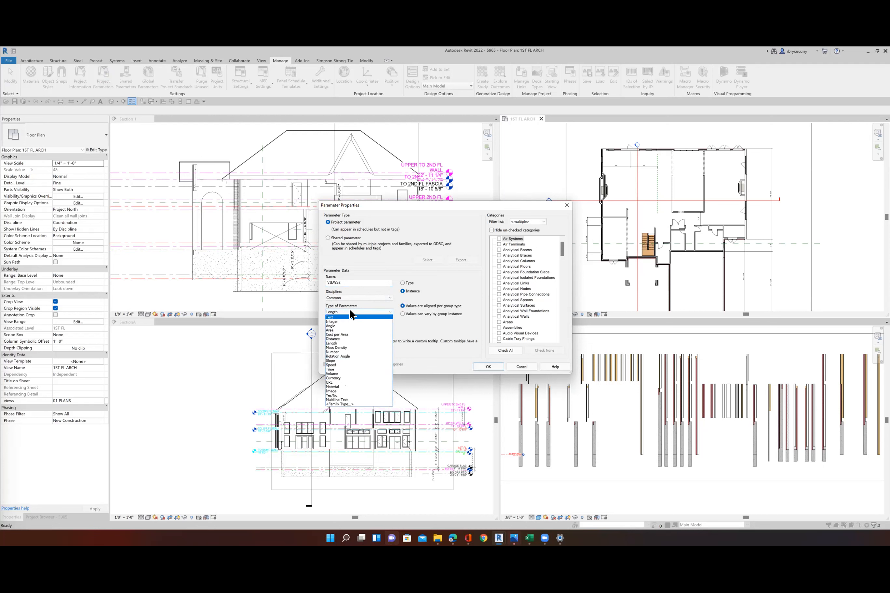
mouse_move(349, 284)
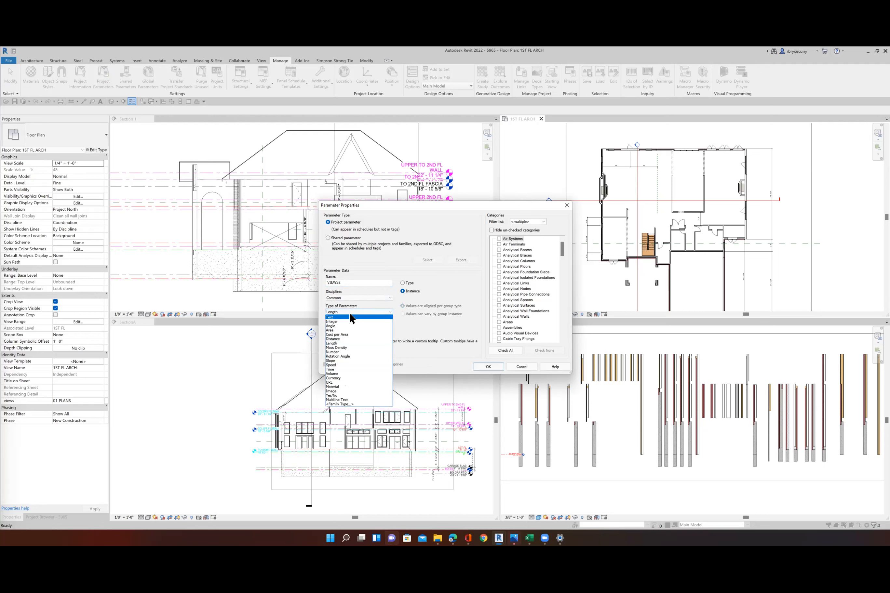
Make VIEWS2 a Text parameter under Identity Data for the Views category and create it.
left_click(402, 290)
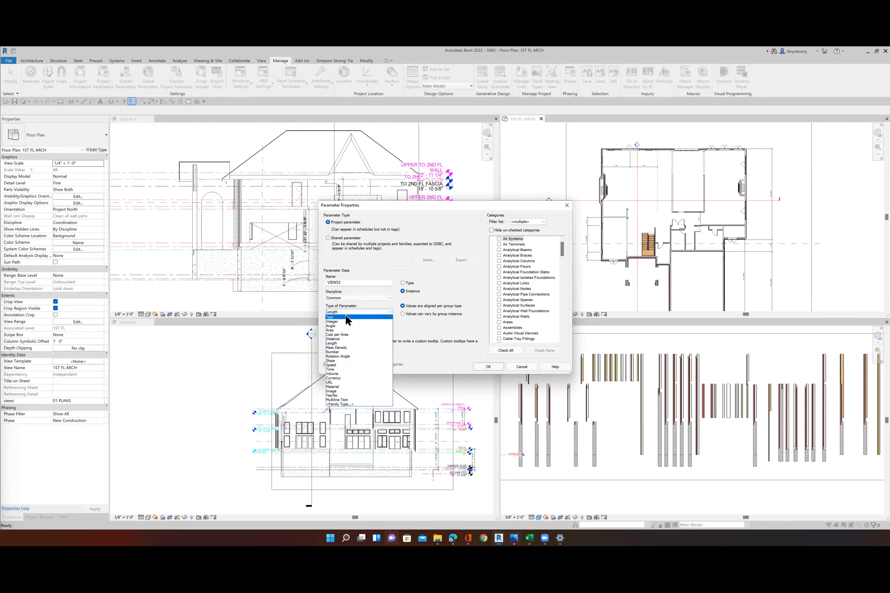
left_click(346, 316)
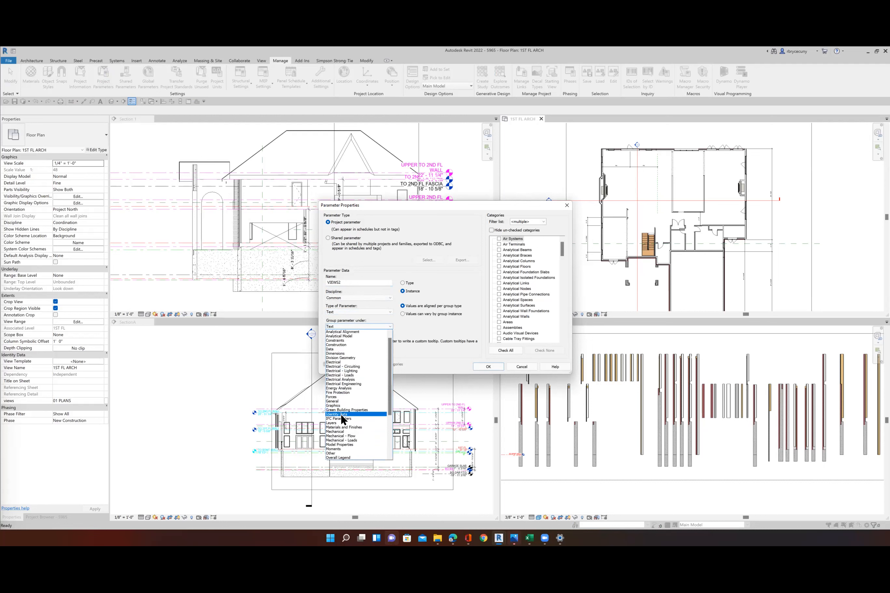
left_click(335, 413)
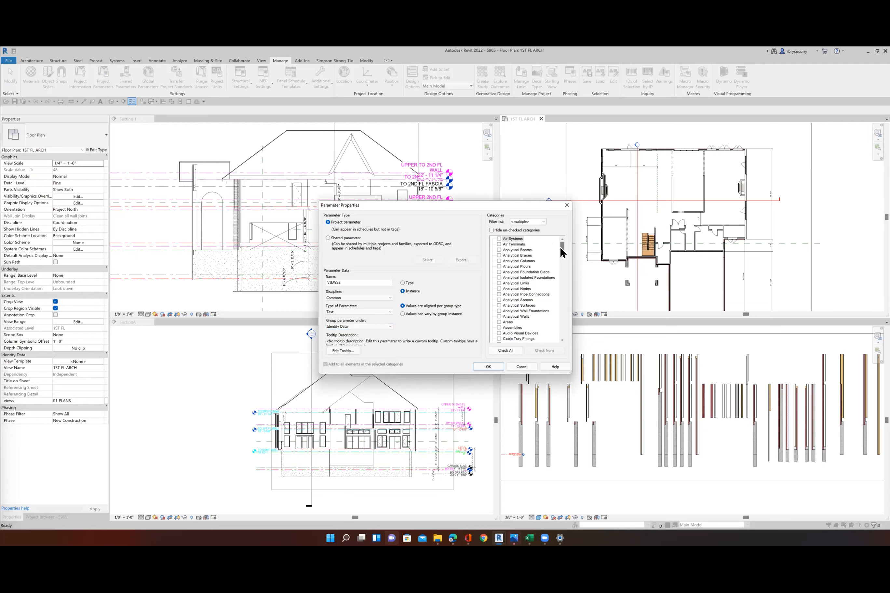
scroll("down", 3)
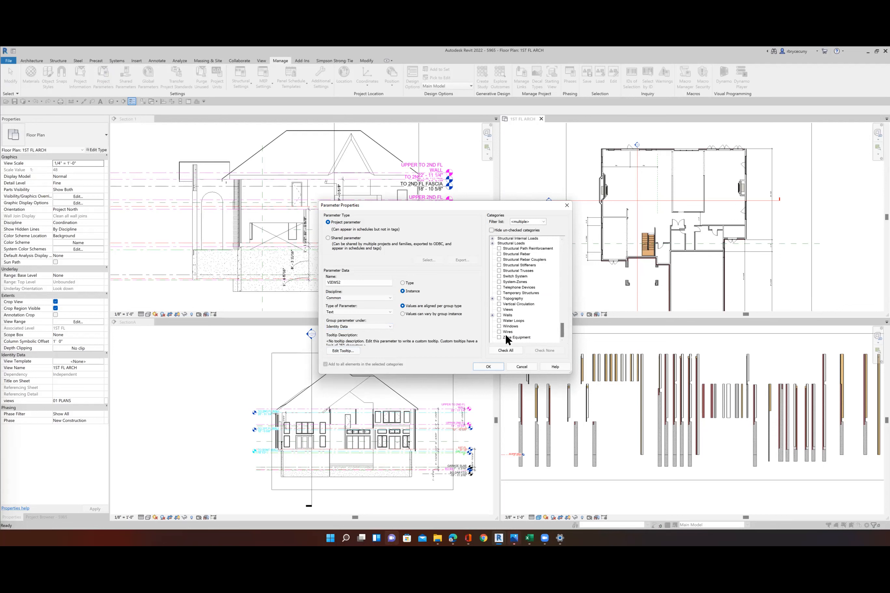
mouse_move(504, 314)
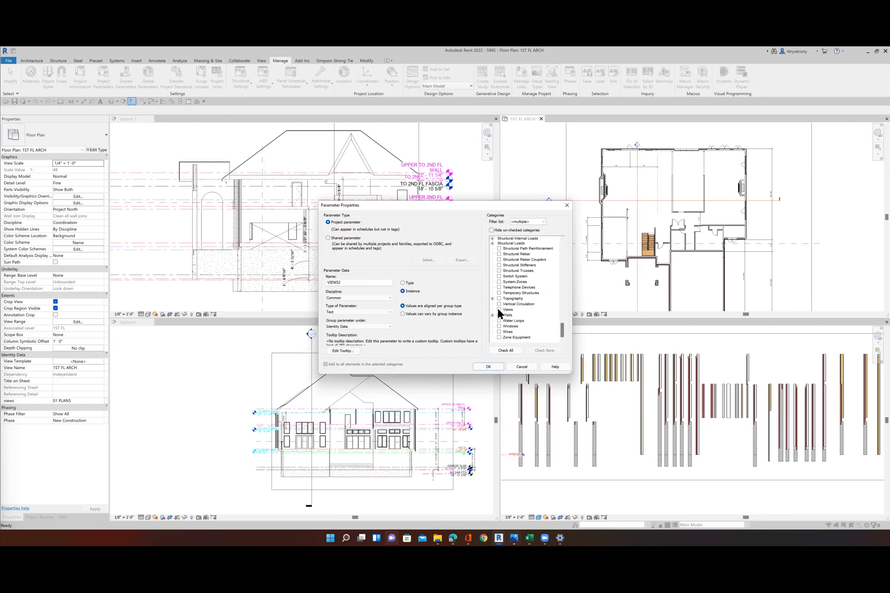
left_click(507, 309)
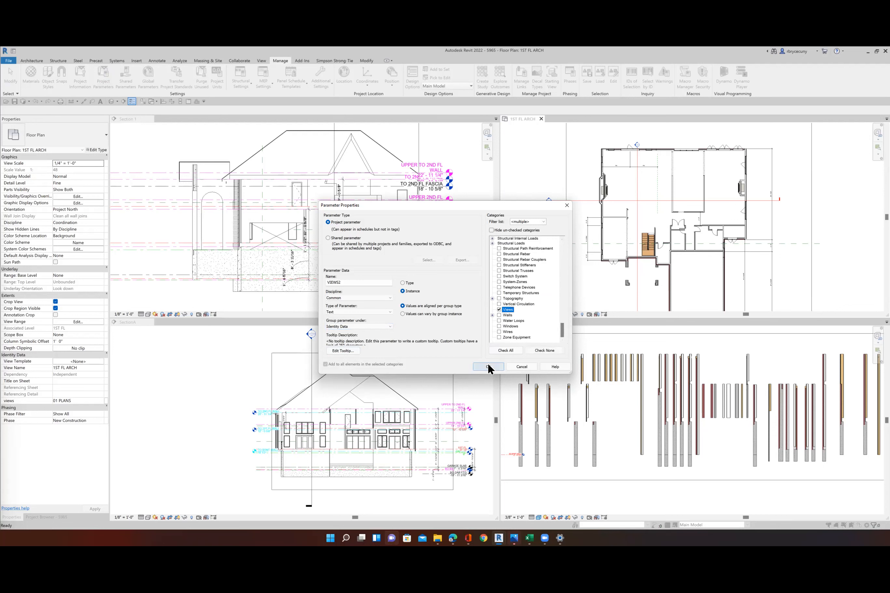
left_click(487, 366)
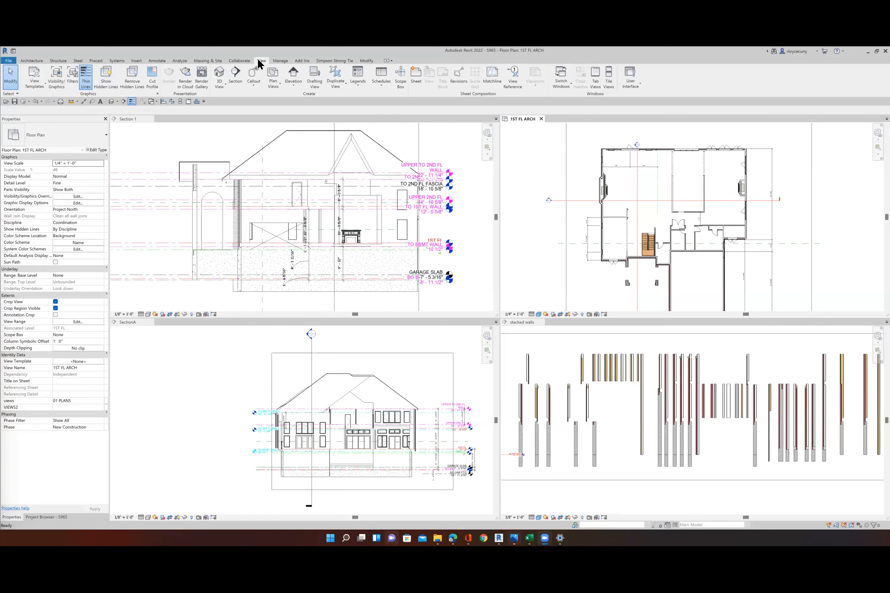
mouse_move(650, 112)
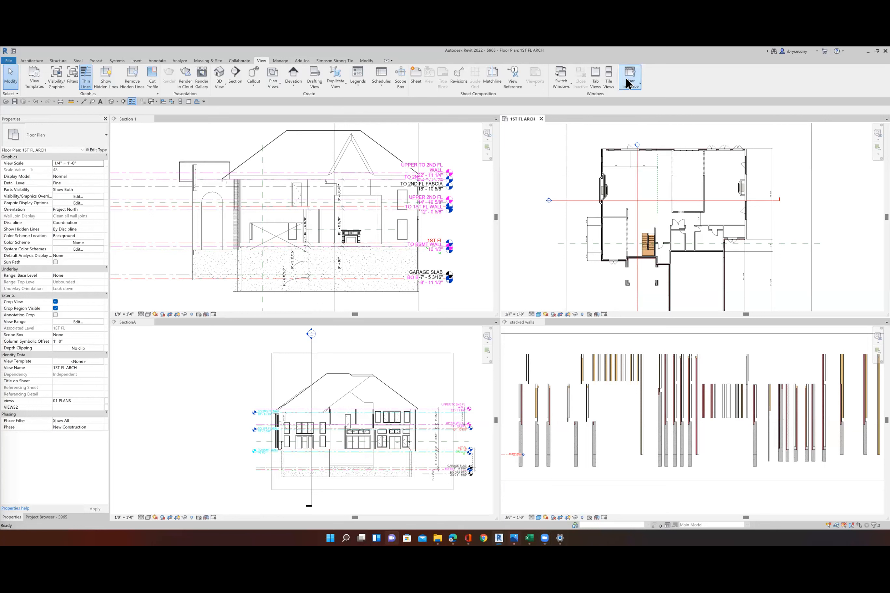
Create a new browser organization scheme named BOB.
left_click(629, 78)
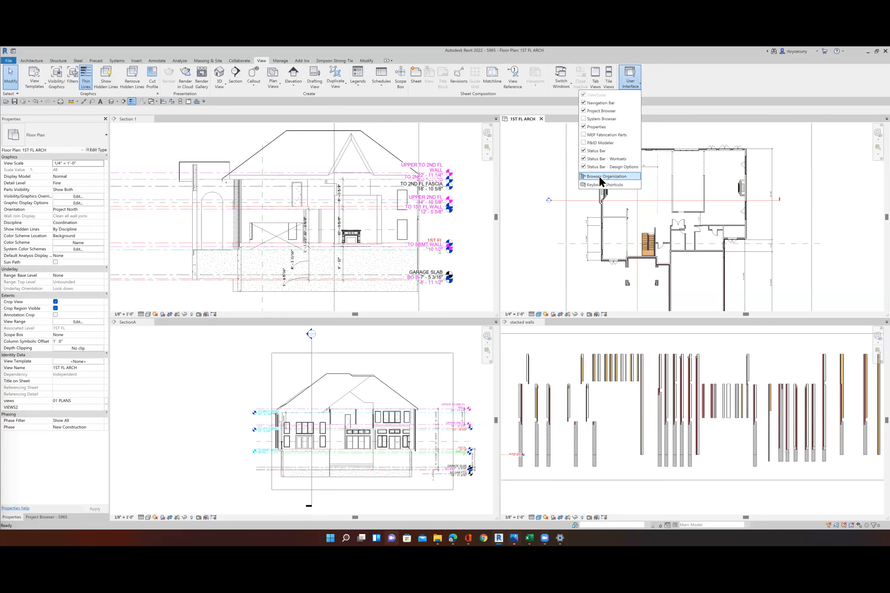
mouse_move(606, 176)
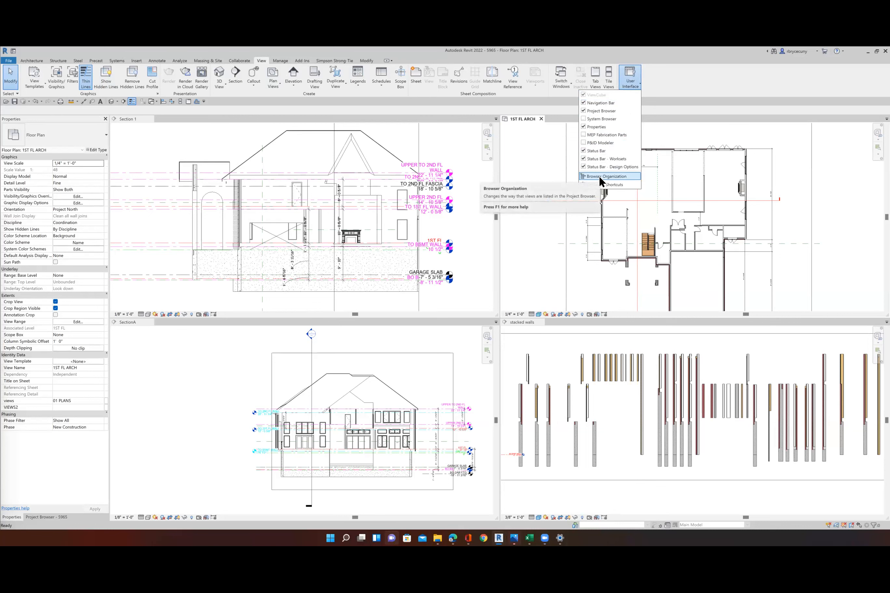
left_click(606, 177)
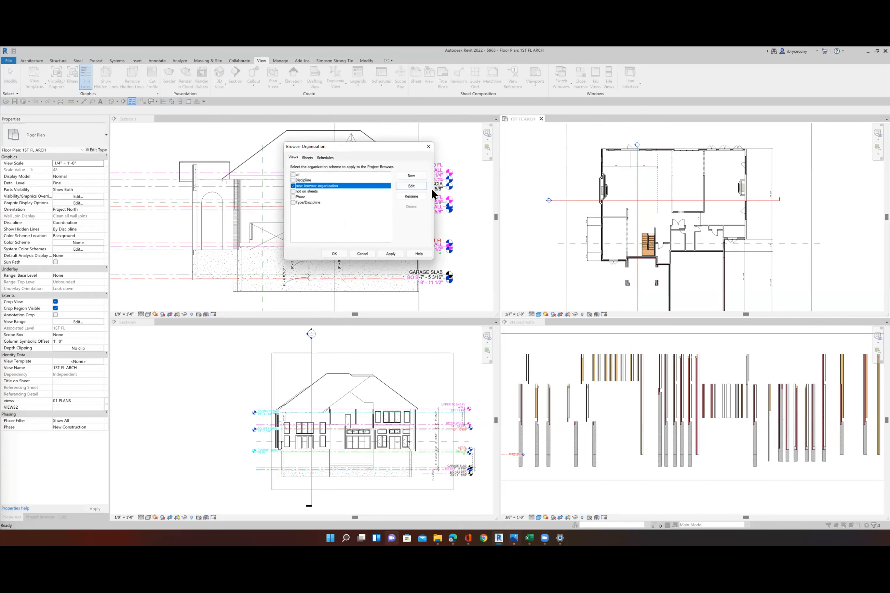
left_click(411, 175)
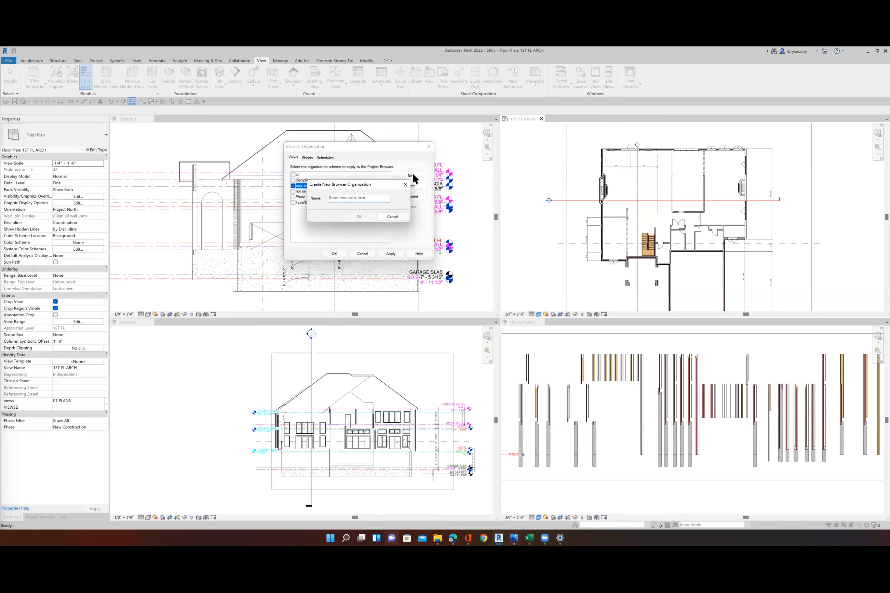
type("BO")
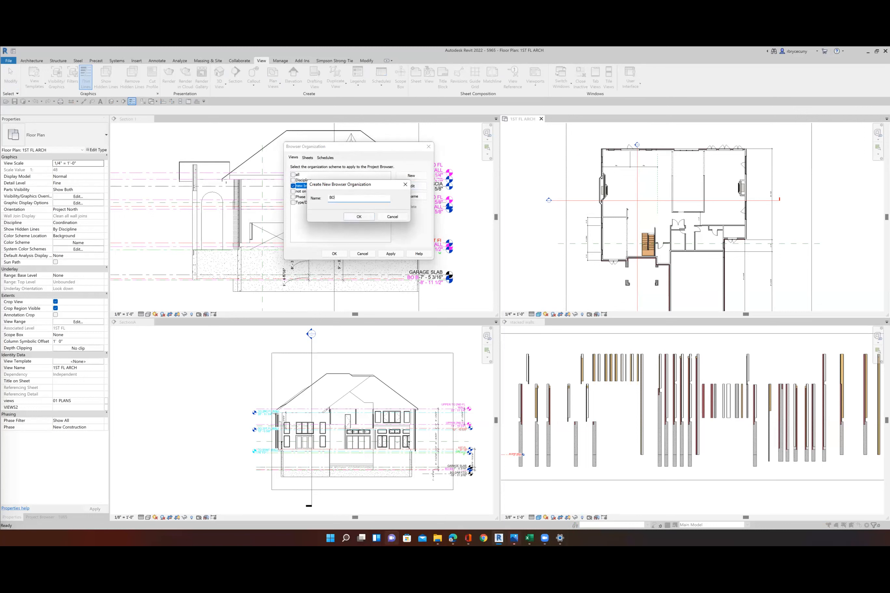
type("B")
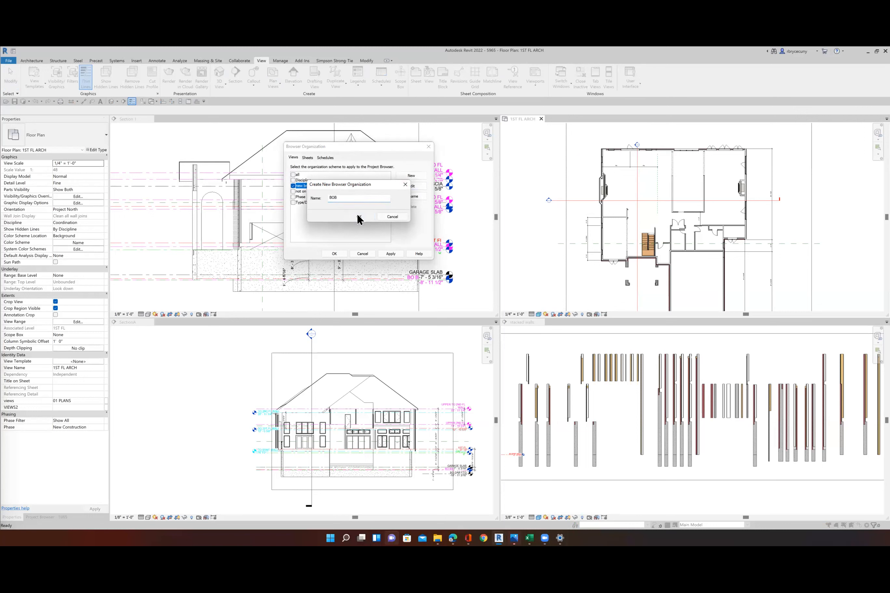
left_click(359, 216)
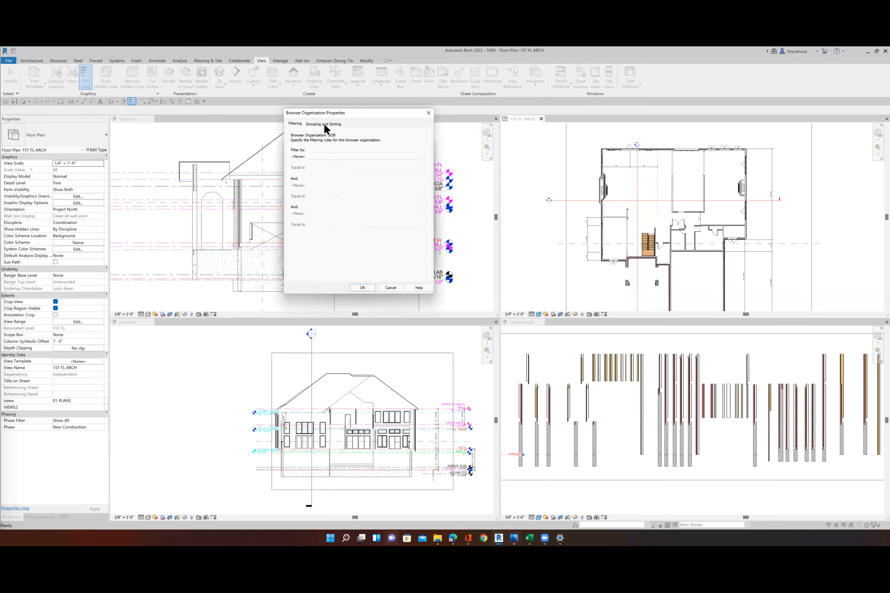
Set BOB's grouping rule to group views by the VIEWS2 parameter.
left_click(323, 123)
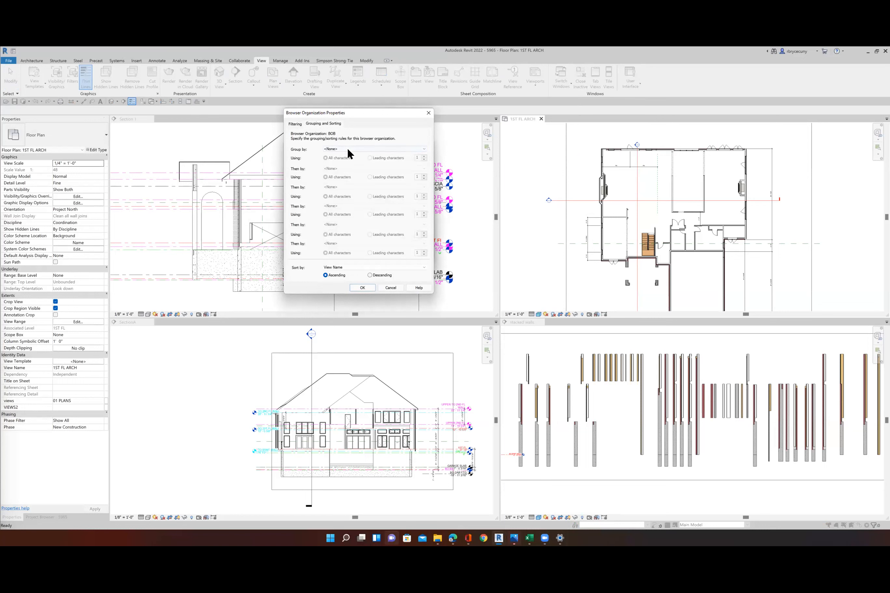
left_click(422, 149)
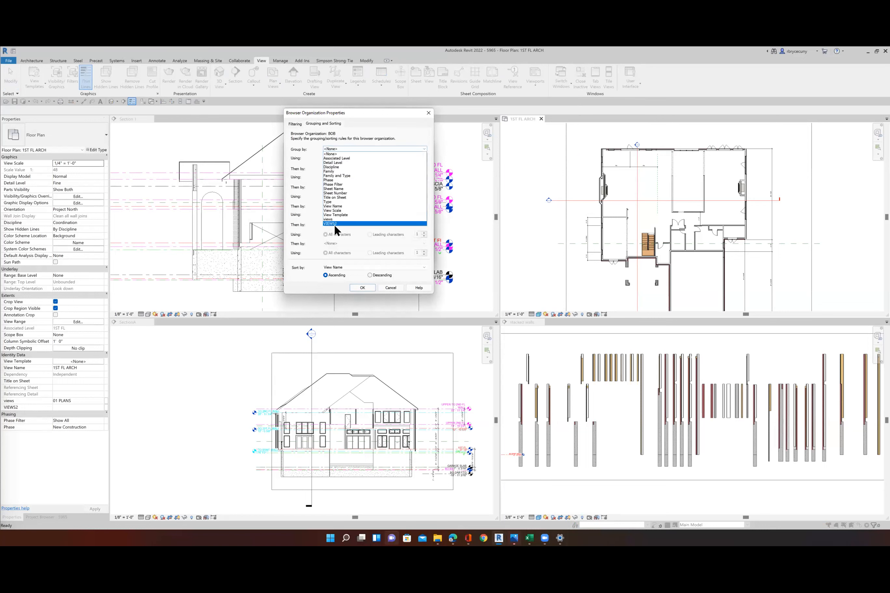
left_click(332, 223)
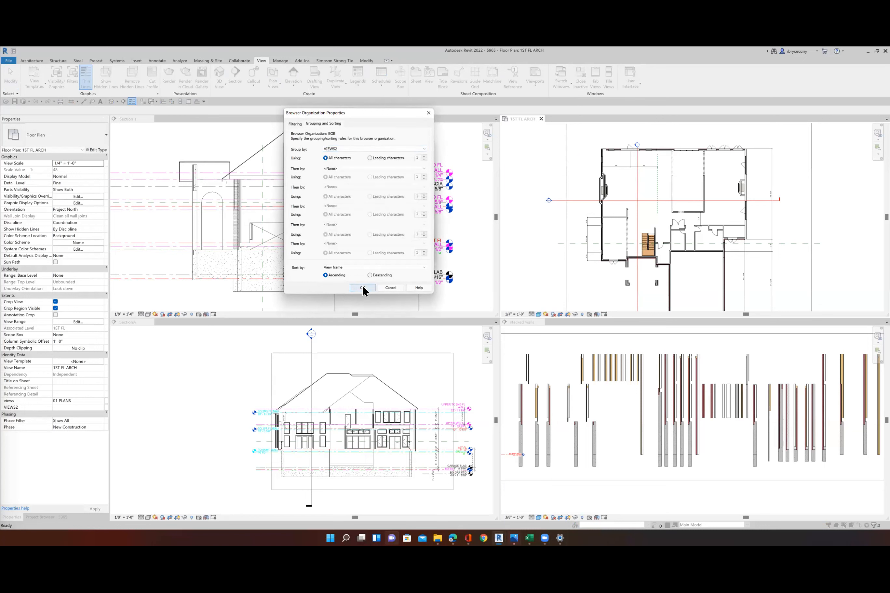
left_click(362, 287)
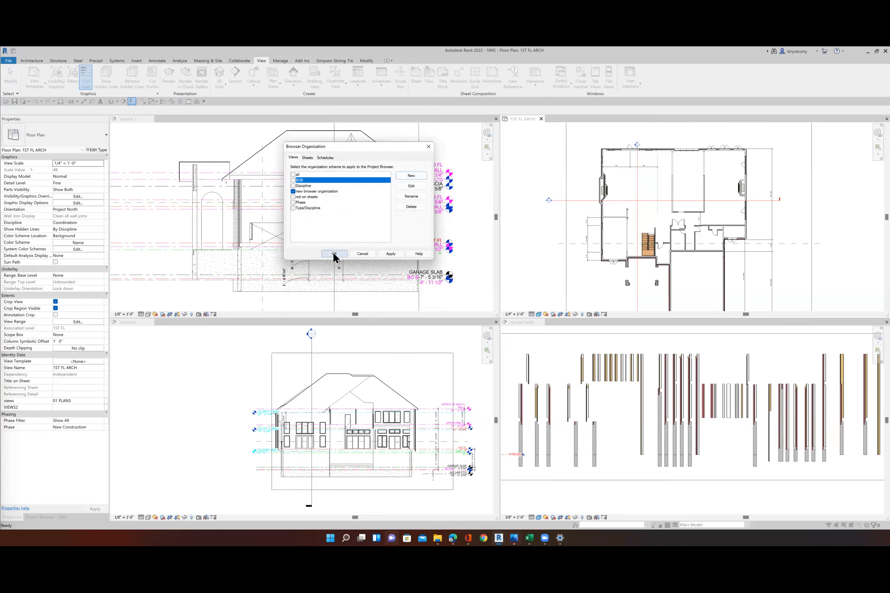
Apply BOB so every view sits in one unnamed group.
left_click(334, 254)
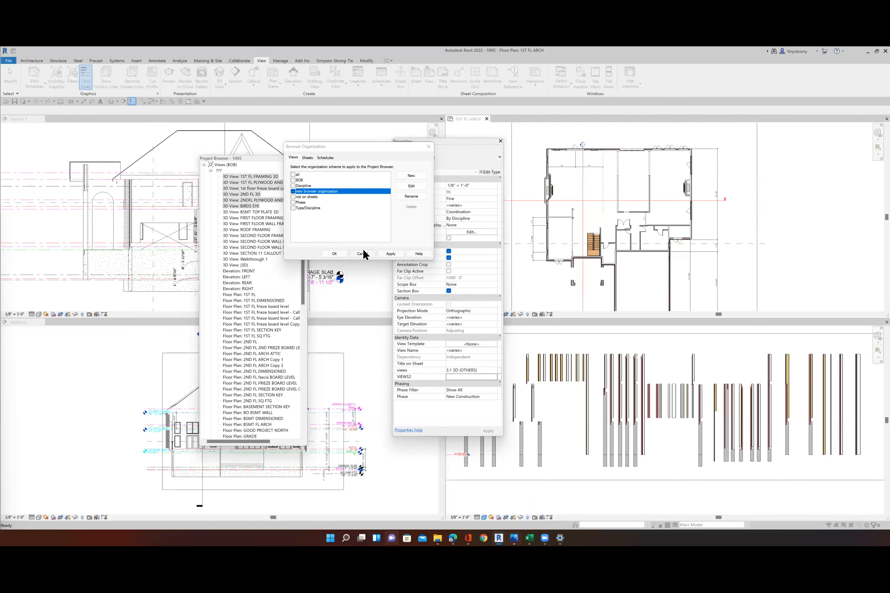
left_click(361, 253)
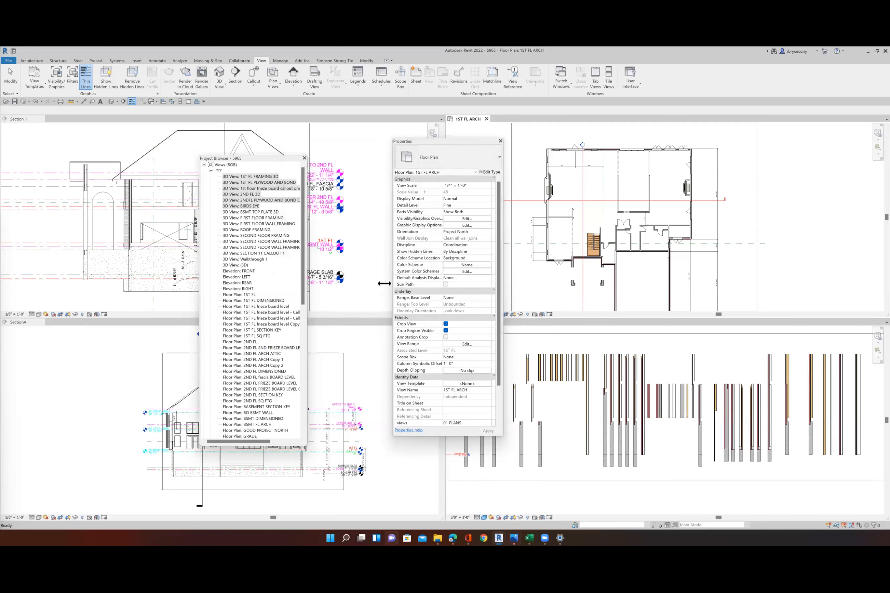
mouse_move(342, 366)
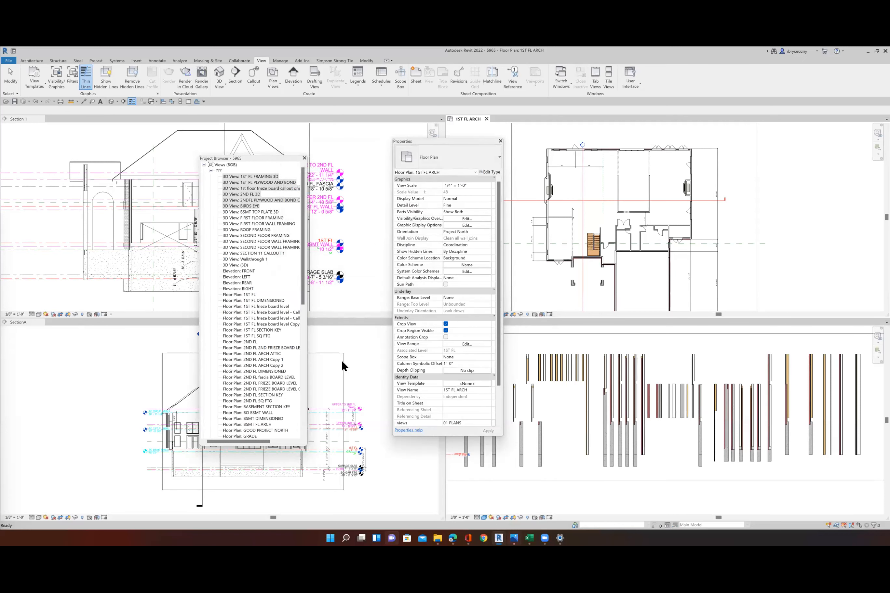
mouse_move(358, 422)
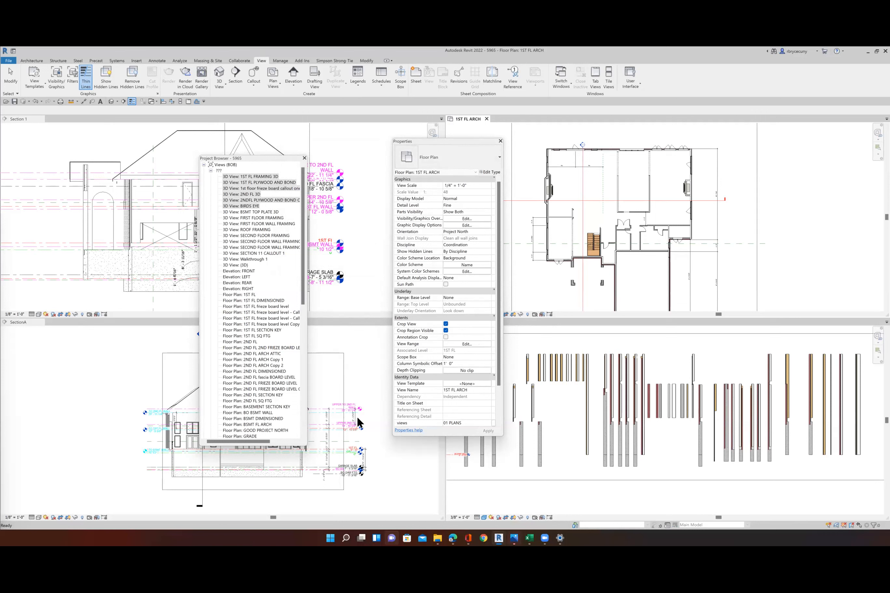
mouse_move(571, 109)
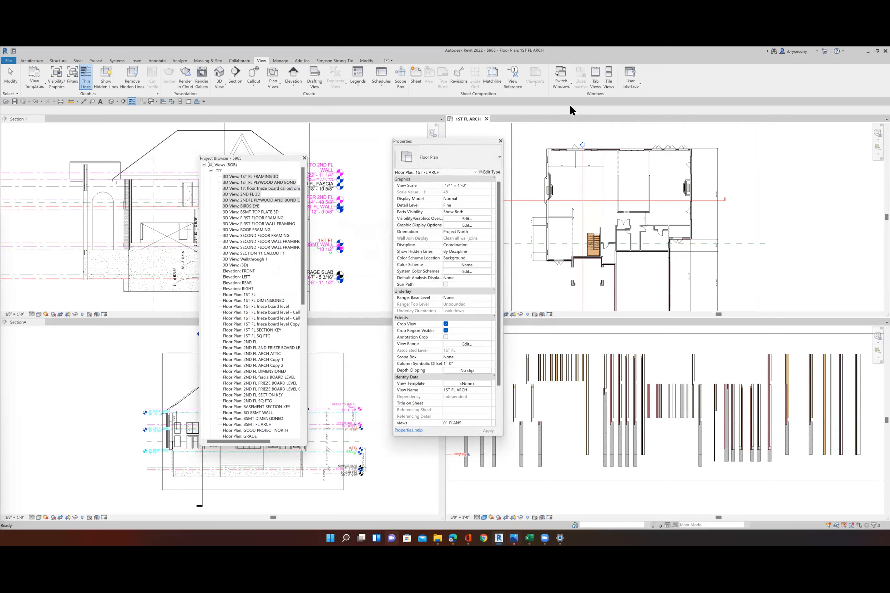
Review BOB's filtering rules, leave them empty and keep BOB applied.
left_click(629, 77)
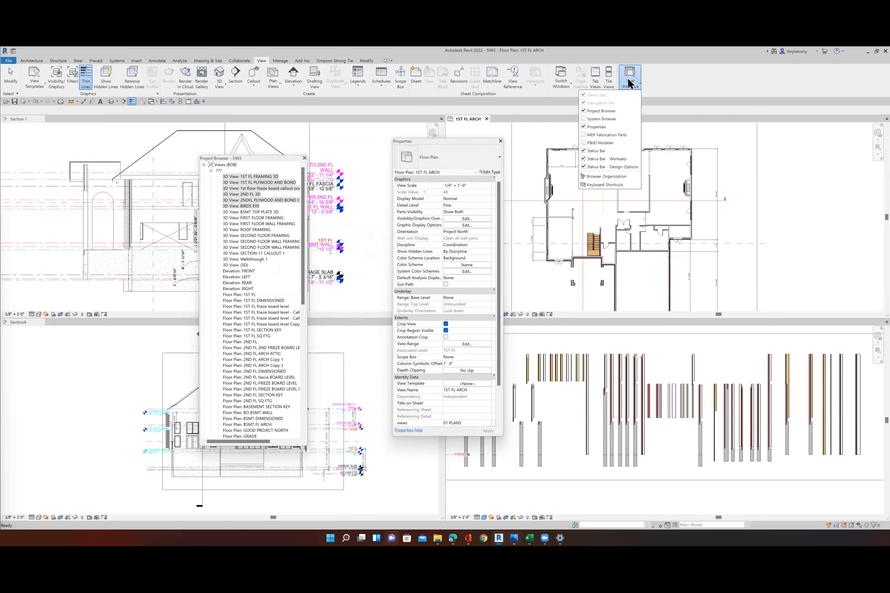
left_click(606, 176)
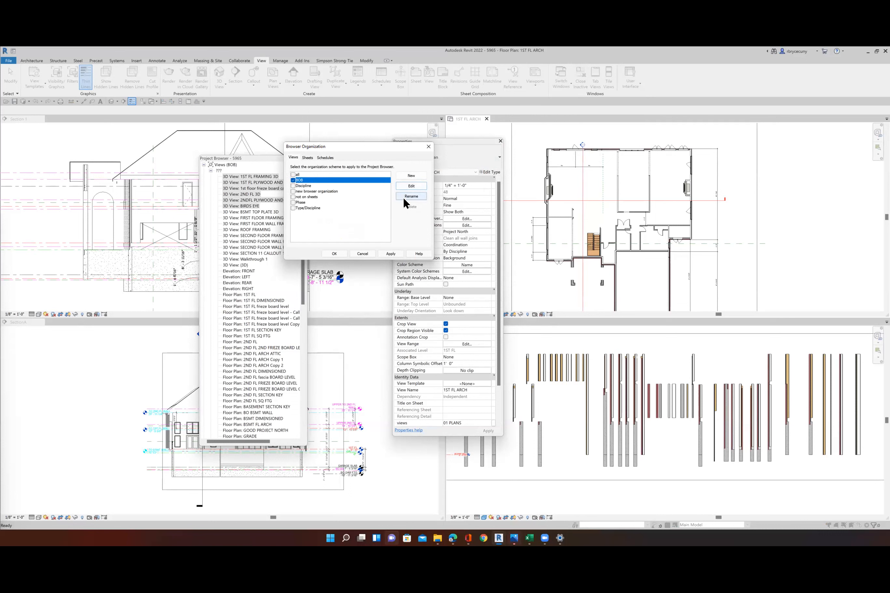
mouse_move(321, 183)
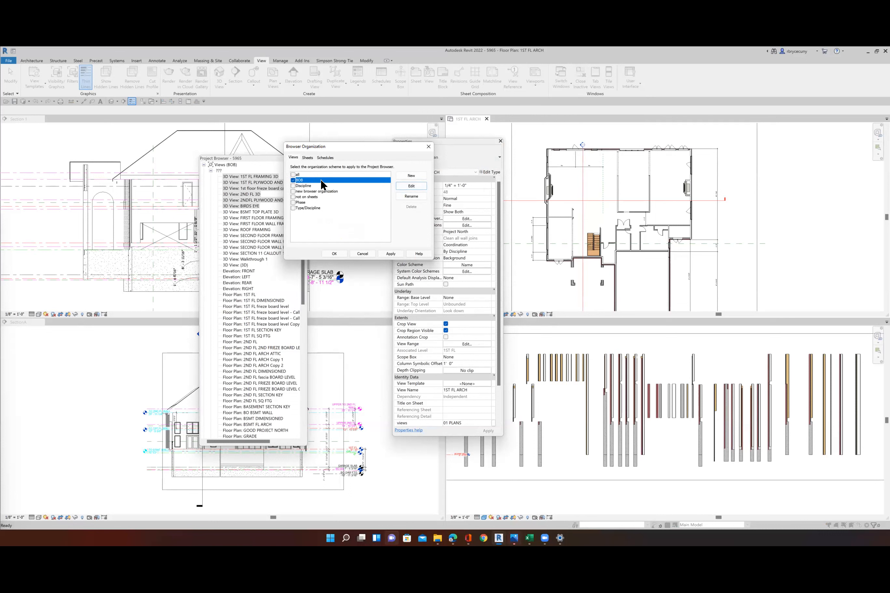
left_click(410, 185)
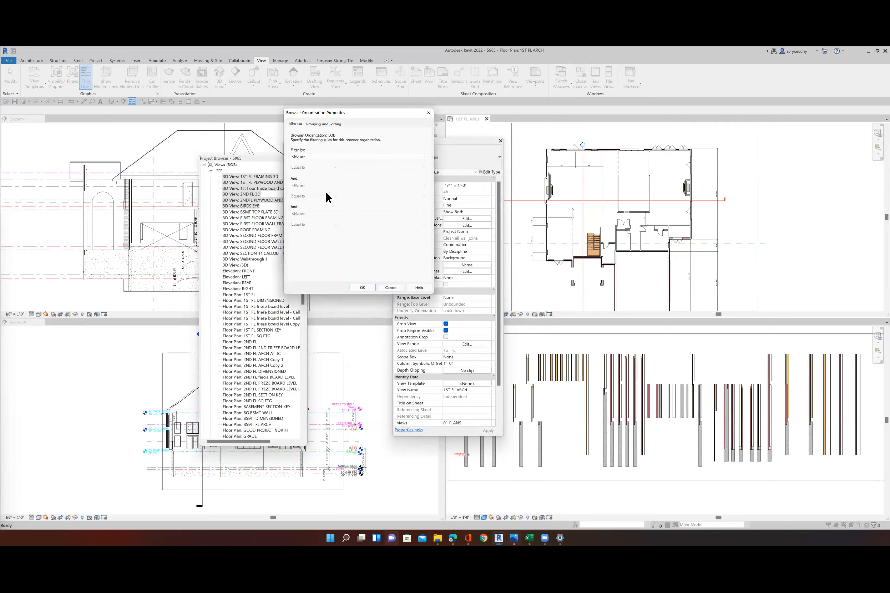
left_click(362, 288)
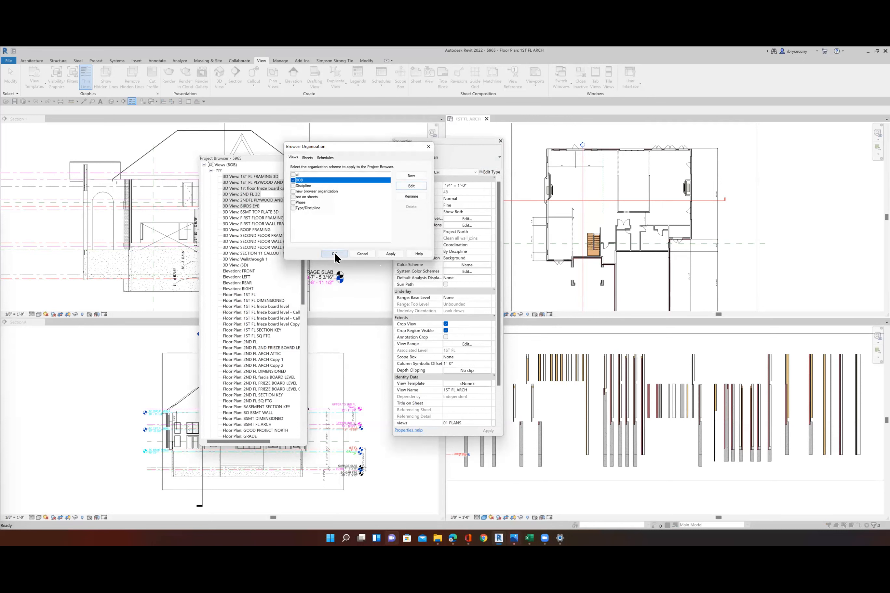
left_click(334, 253)
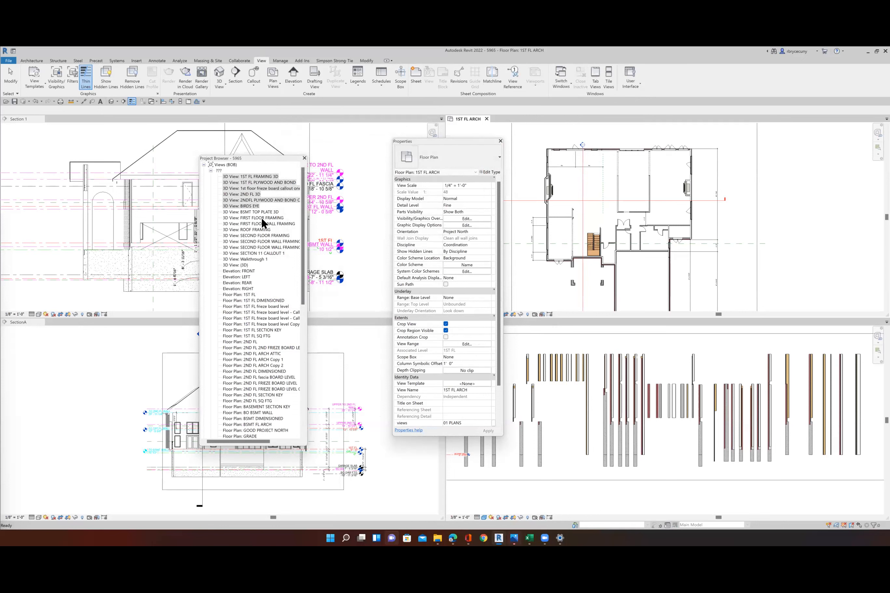
mouse_move(221, 181)
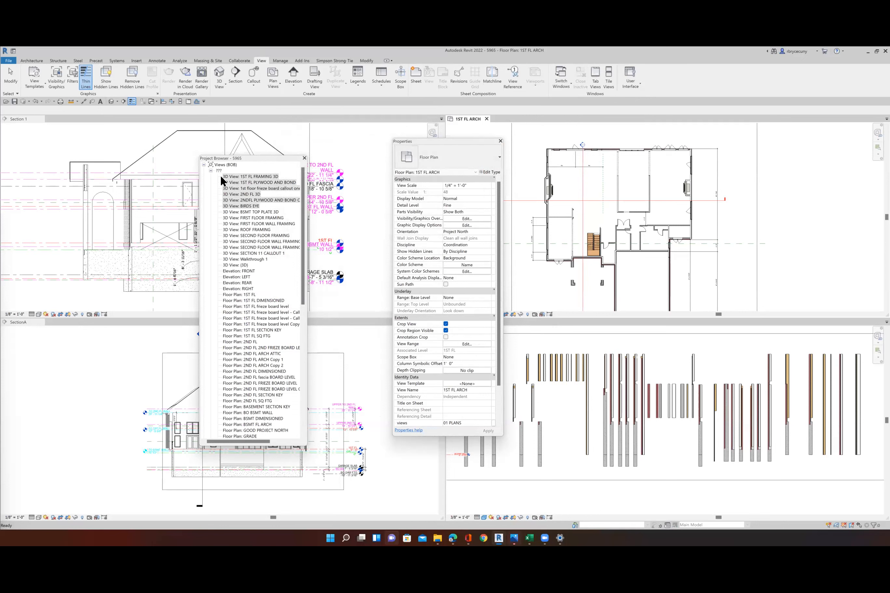
scroll("down", 3)
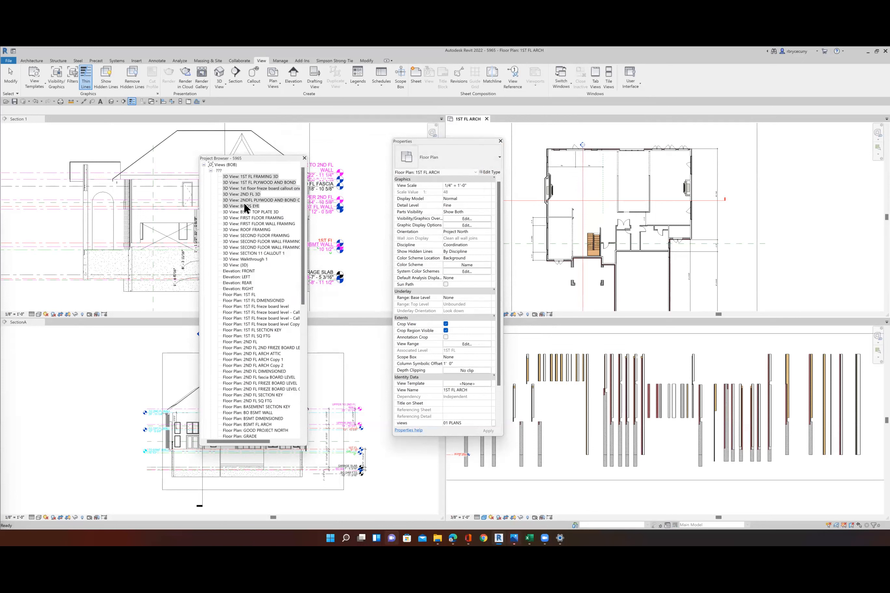
scroll("down", 3)
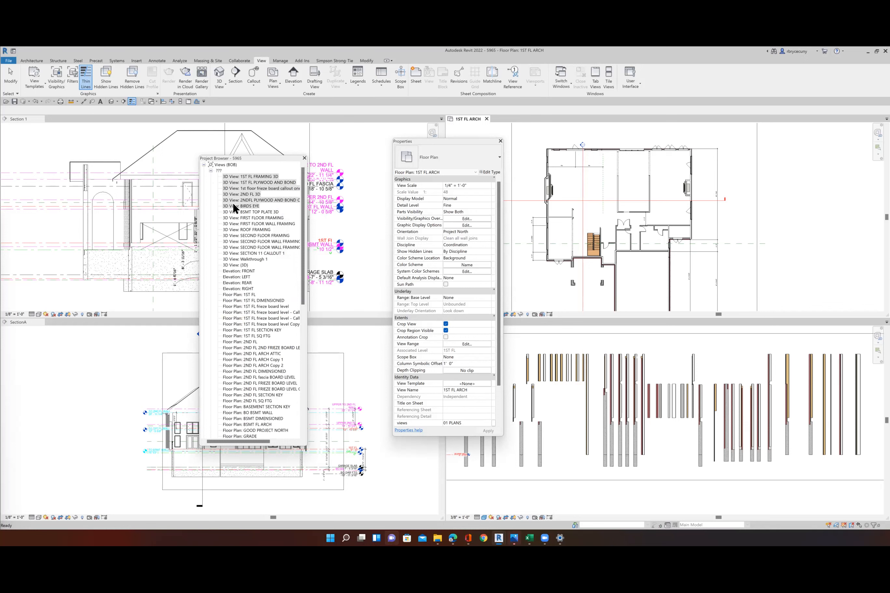
Set VIEWS2 to TEST on several selected views so they form a TEST group.
left_click(256, 235)
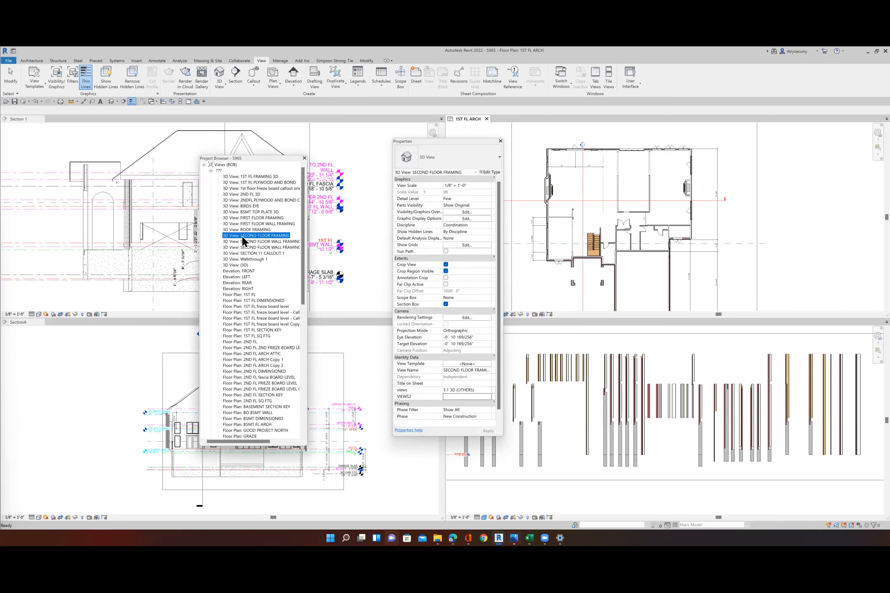
left_click(265, 318)
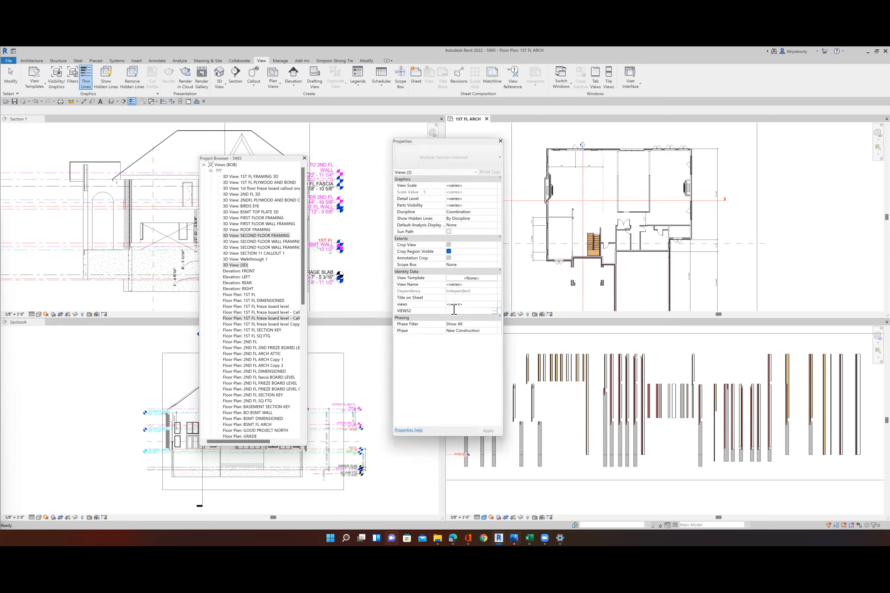
type("TEST")
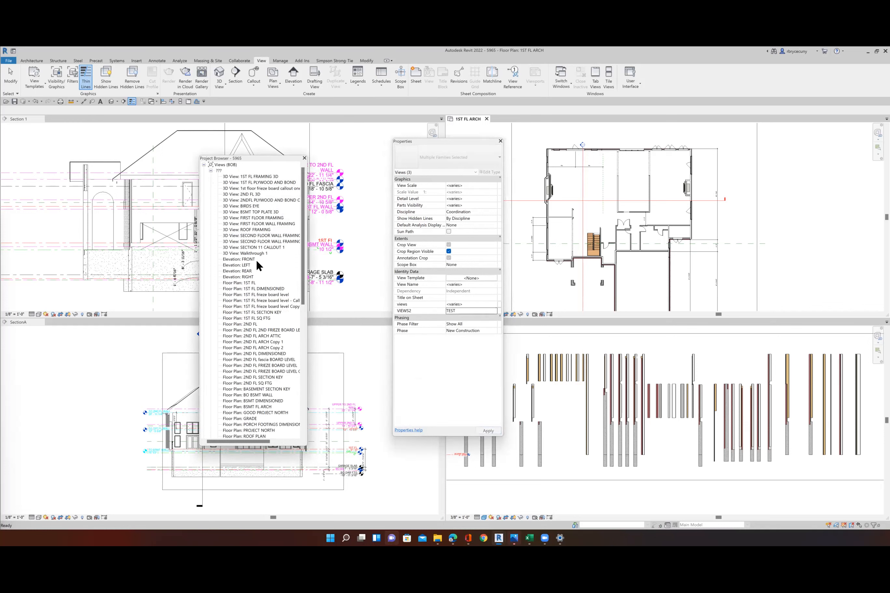
scroll("down", 3)
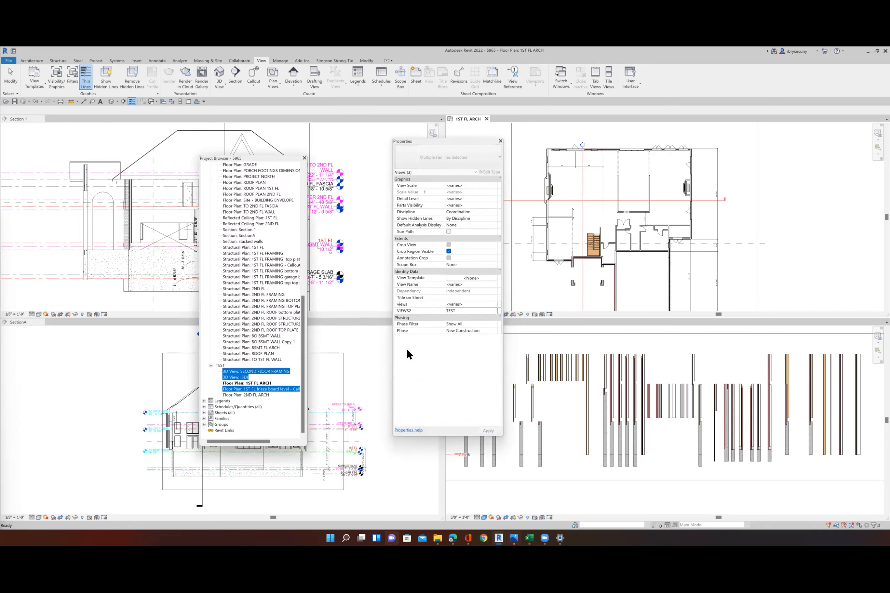
mouse_move(417, 346)
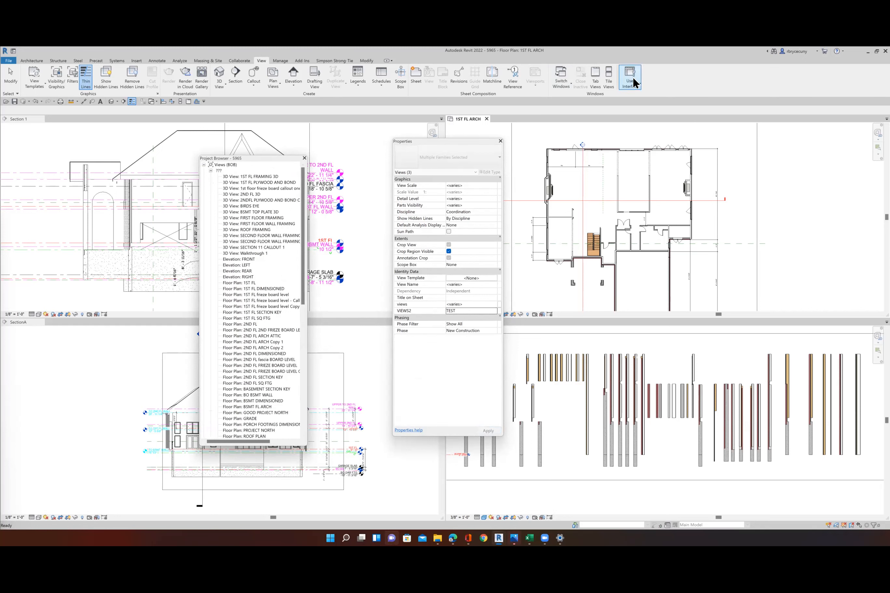
Switch back to the new browser organization with numbered folders like 01 PLANS.
left_click(629, 77)
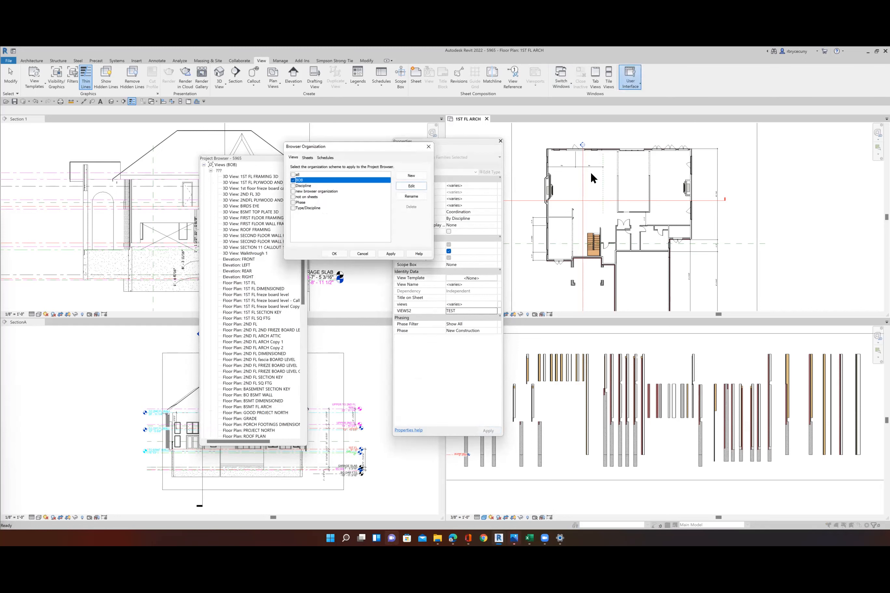
left_click(316, 191)
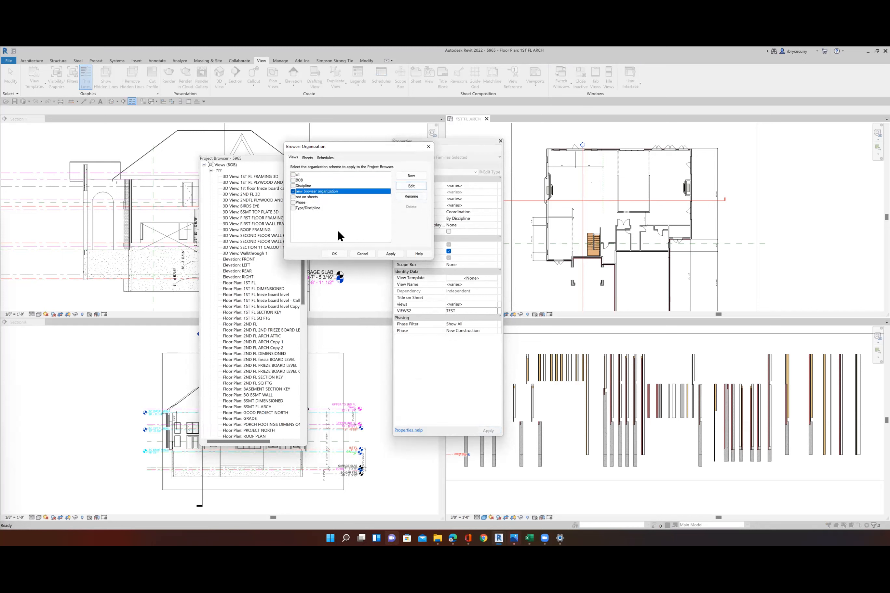
left_click(333, 254)
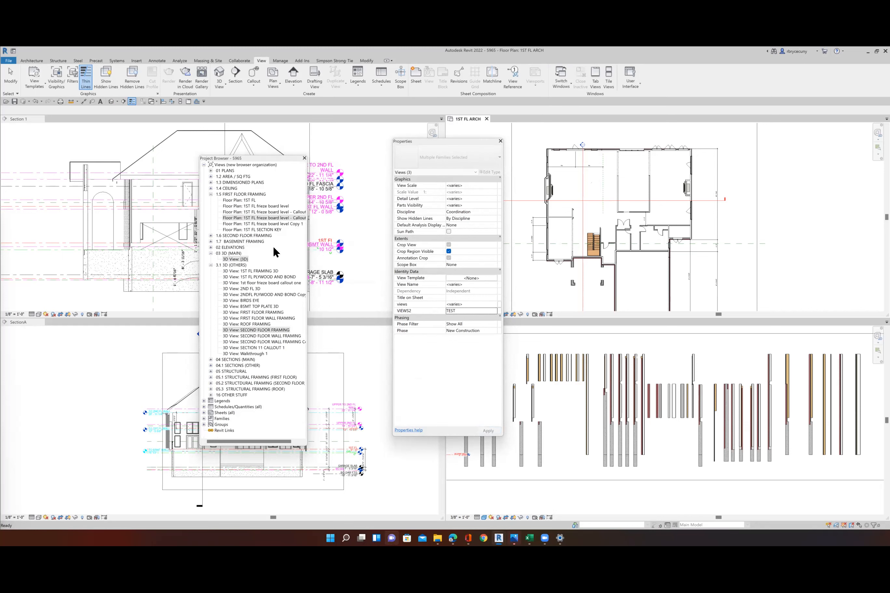
mouse_move(232, 193)
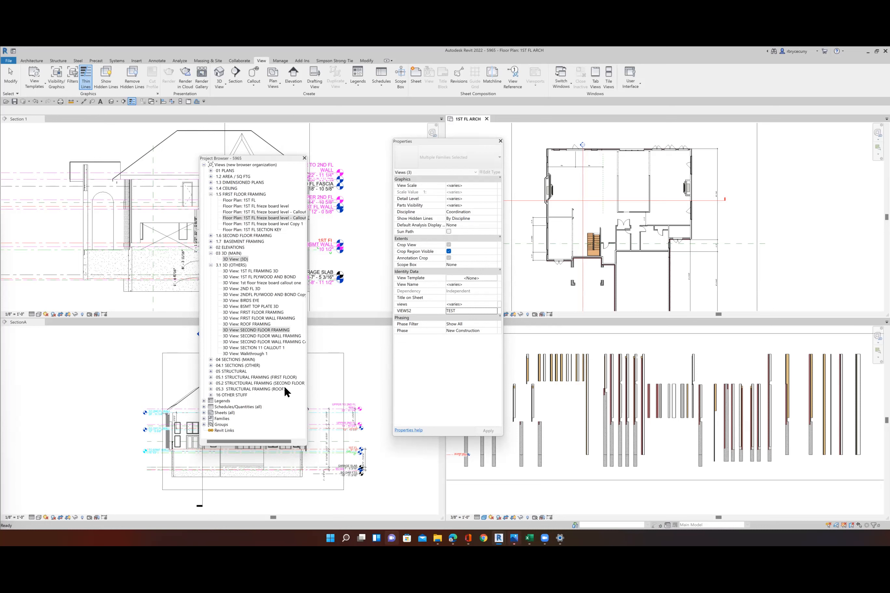
mouse_move(282, 359)
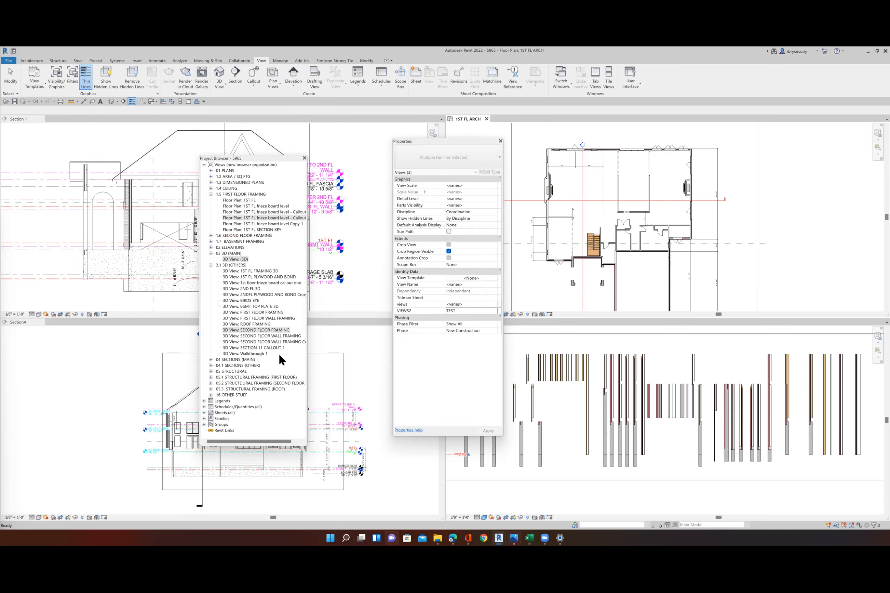
mouse_move(255, 239)
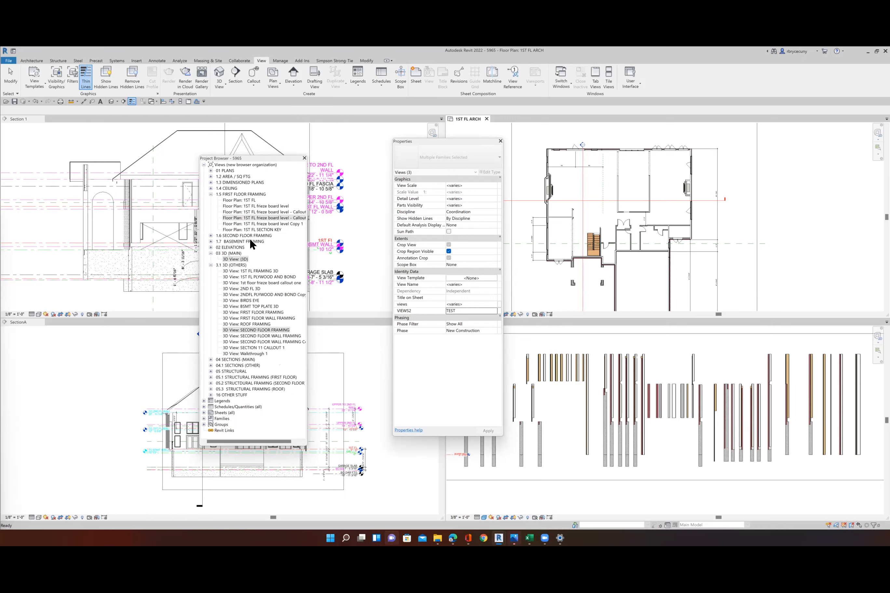
mouse_move(252, 244)
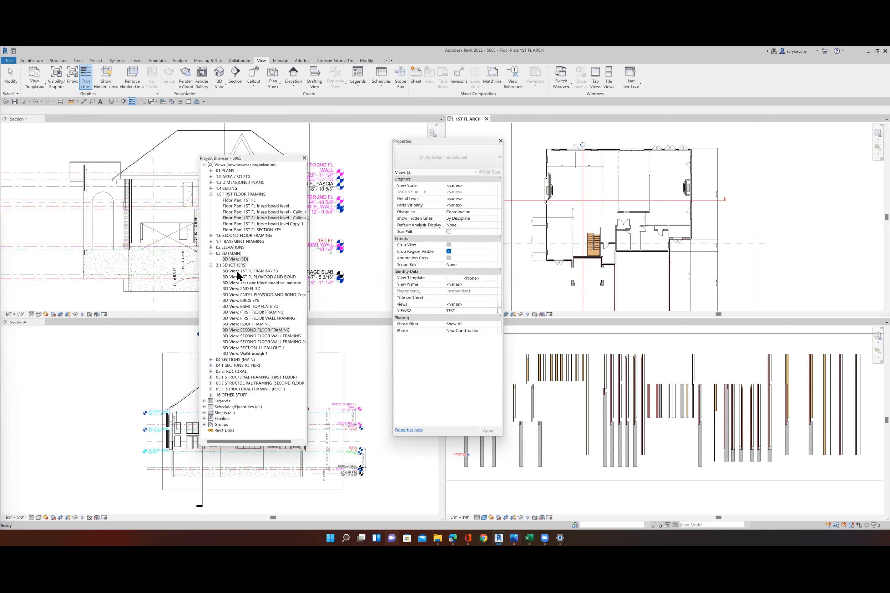
mouse_move(238, 314)
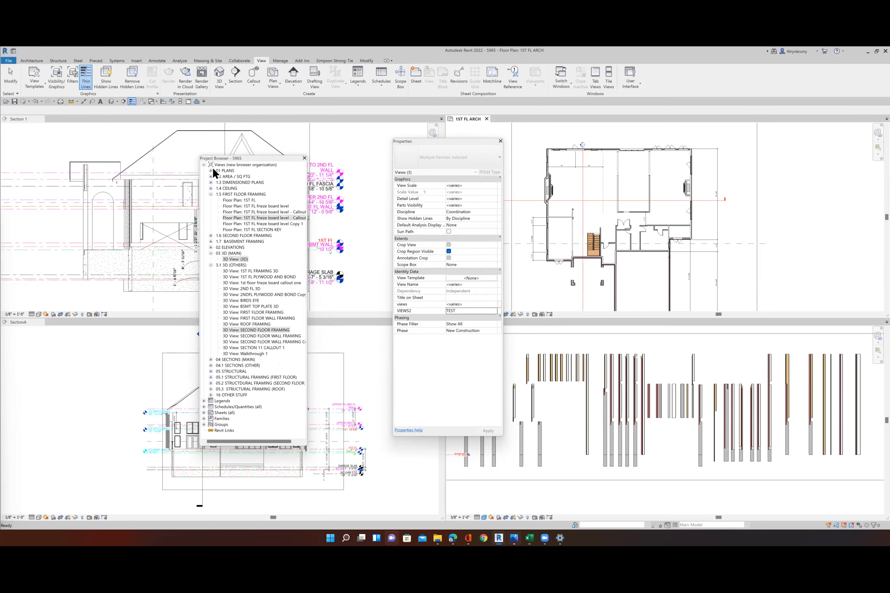
Collapse all view folders, then expand Views and 01 PLANS to list its four floor plans.
right_click(227, 165)
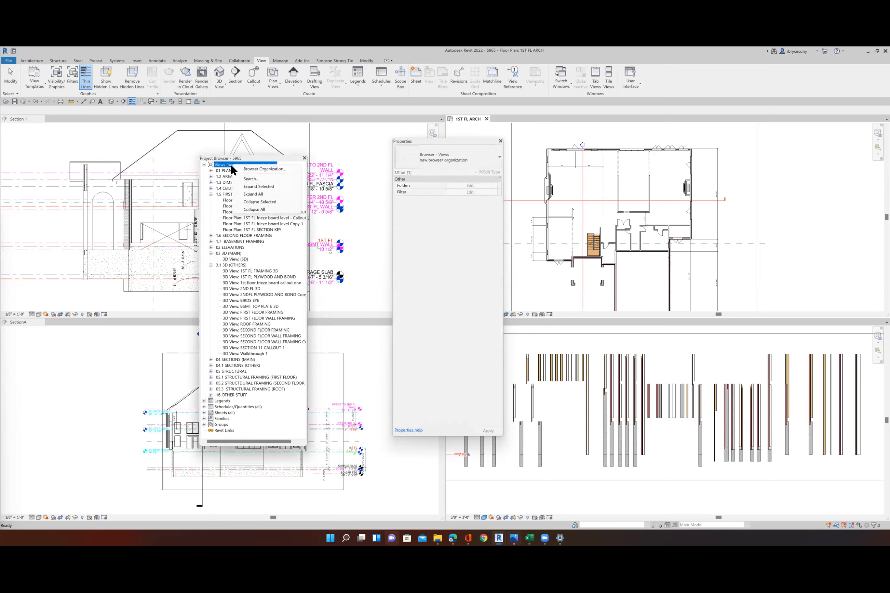
mouse_move(255, 210)
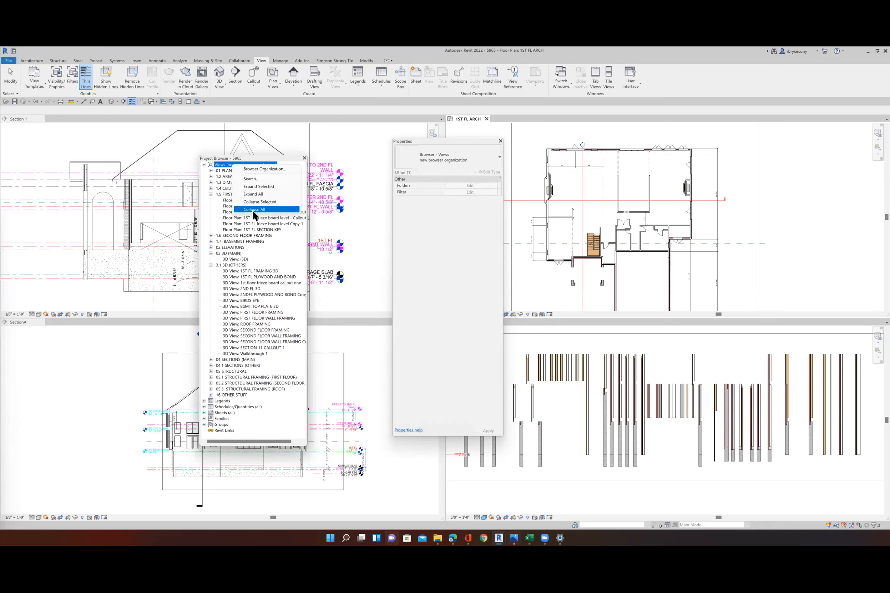
left_click(254, 209)
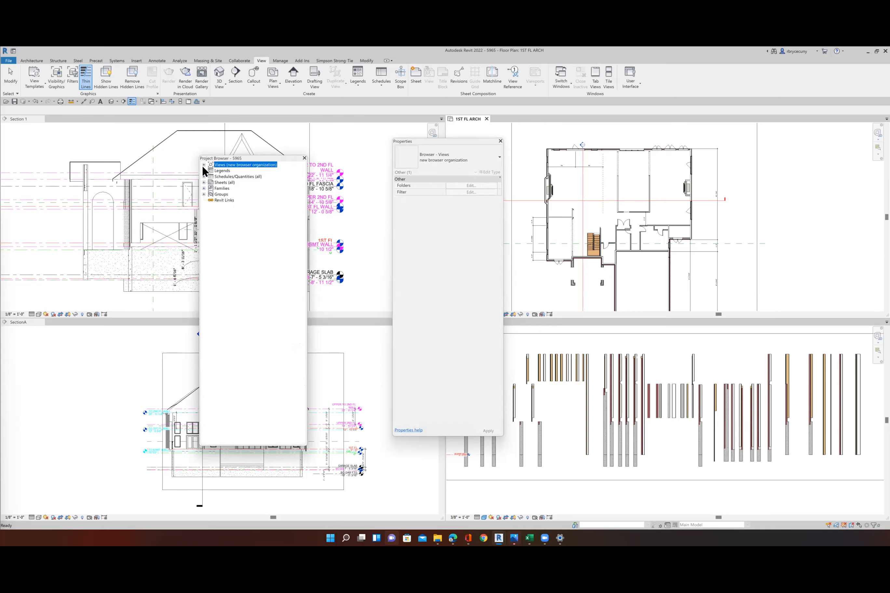
left_click(203, 165)
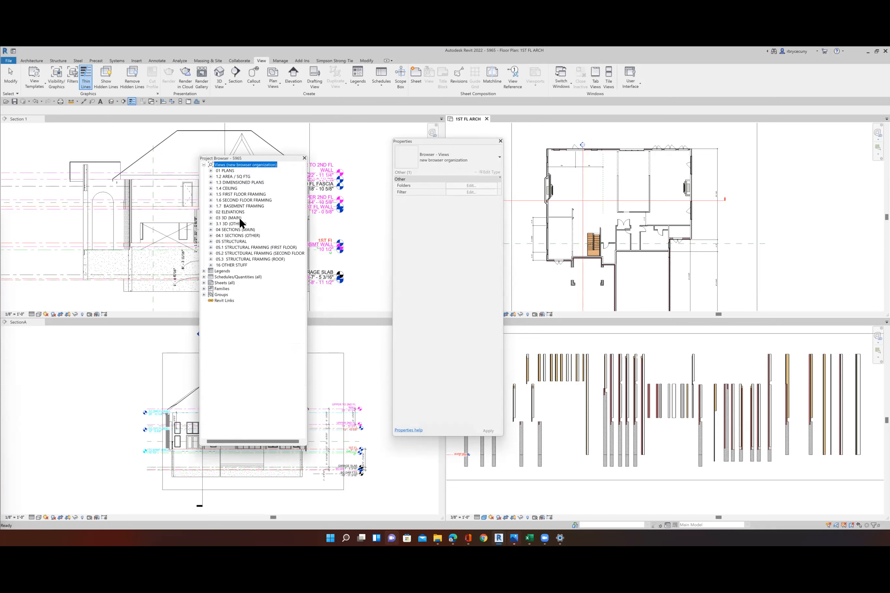
mouse_move(231, 263)
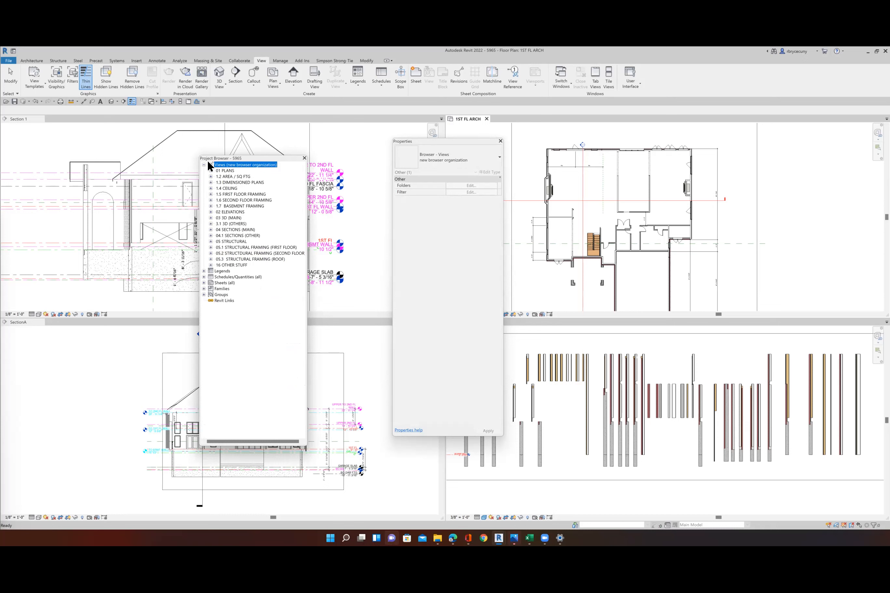
left_click(211, 171)
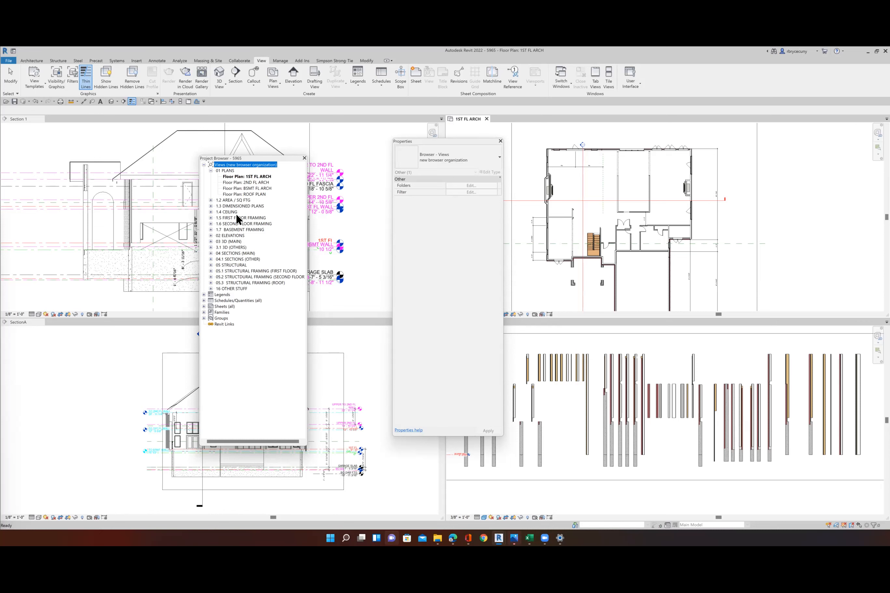
mouse_move(286, 156)
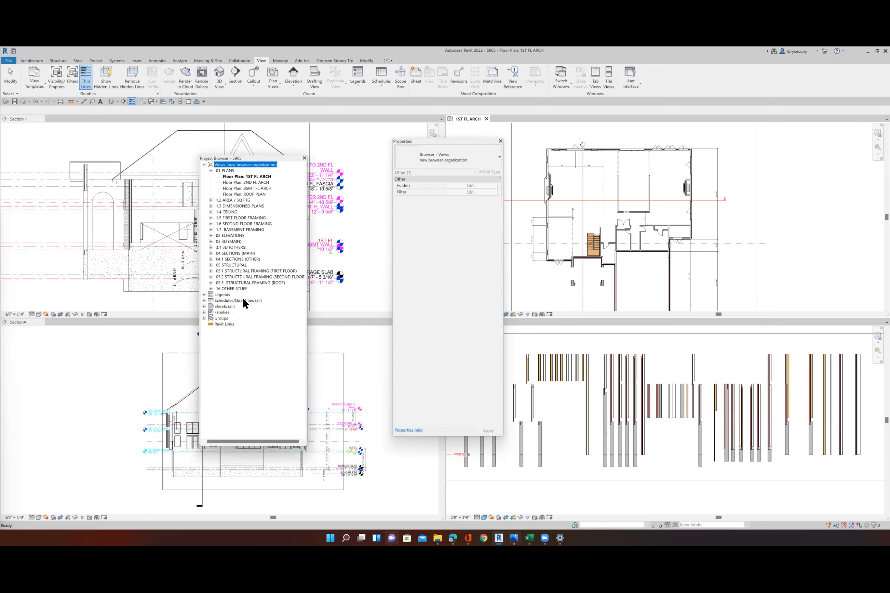
mouse_move(257, 162)
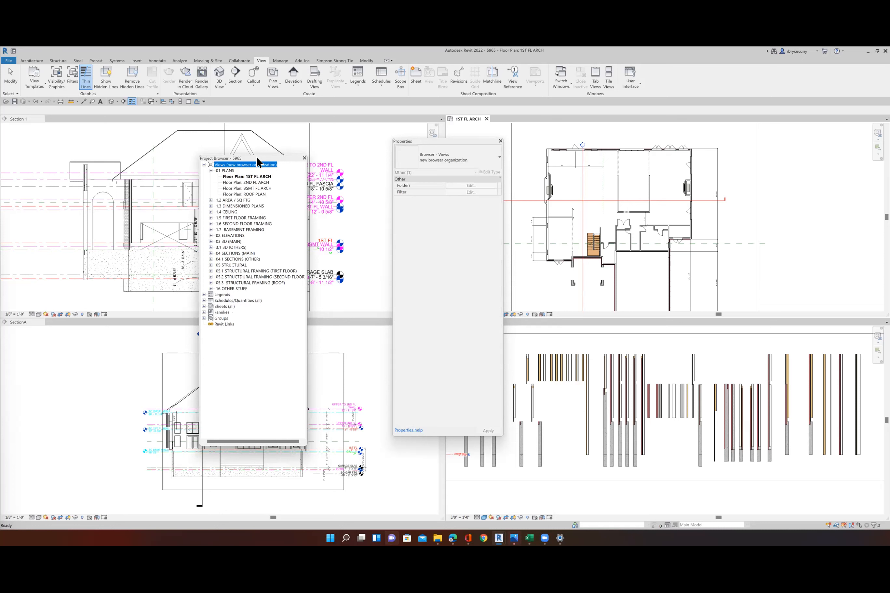